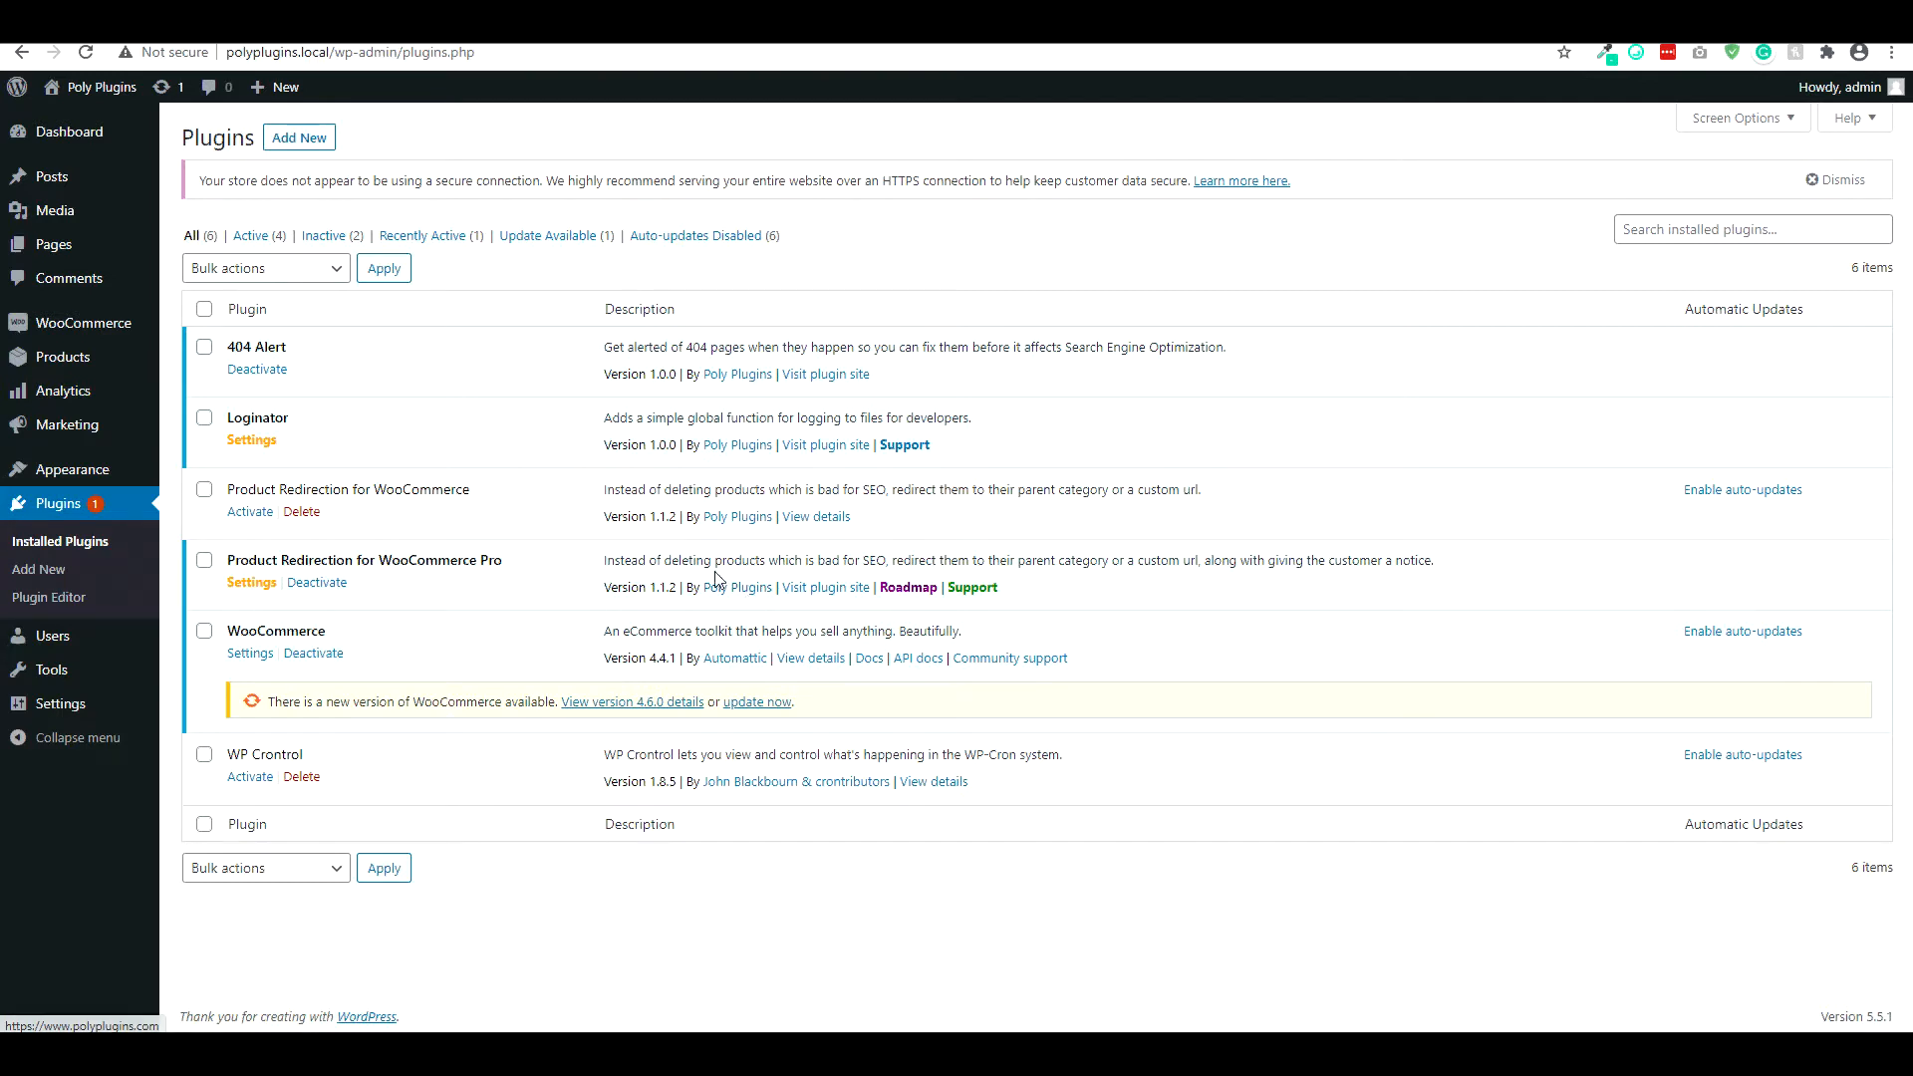
{"action": "mouse_move", "coordinate": [620, 546]}
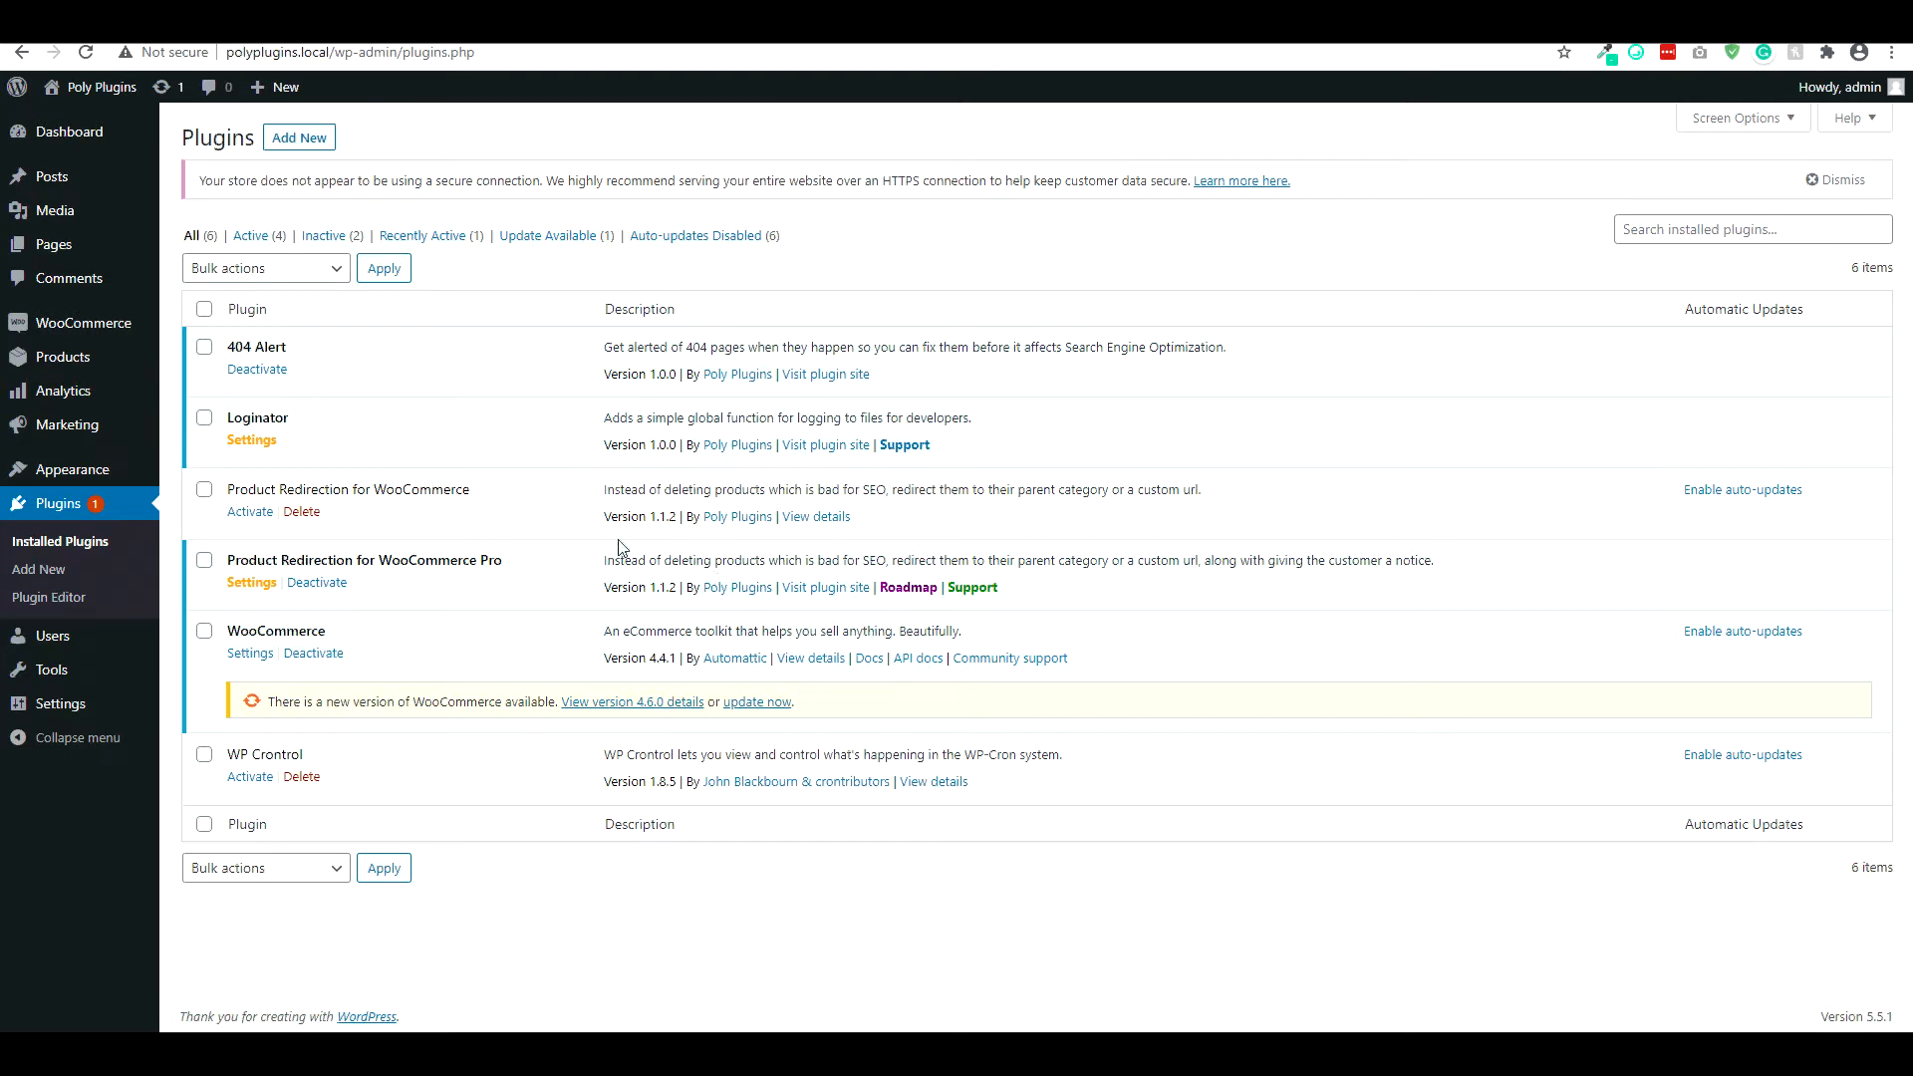
{"action": "mouse_move", "coordinate": [972, 586]}
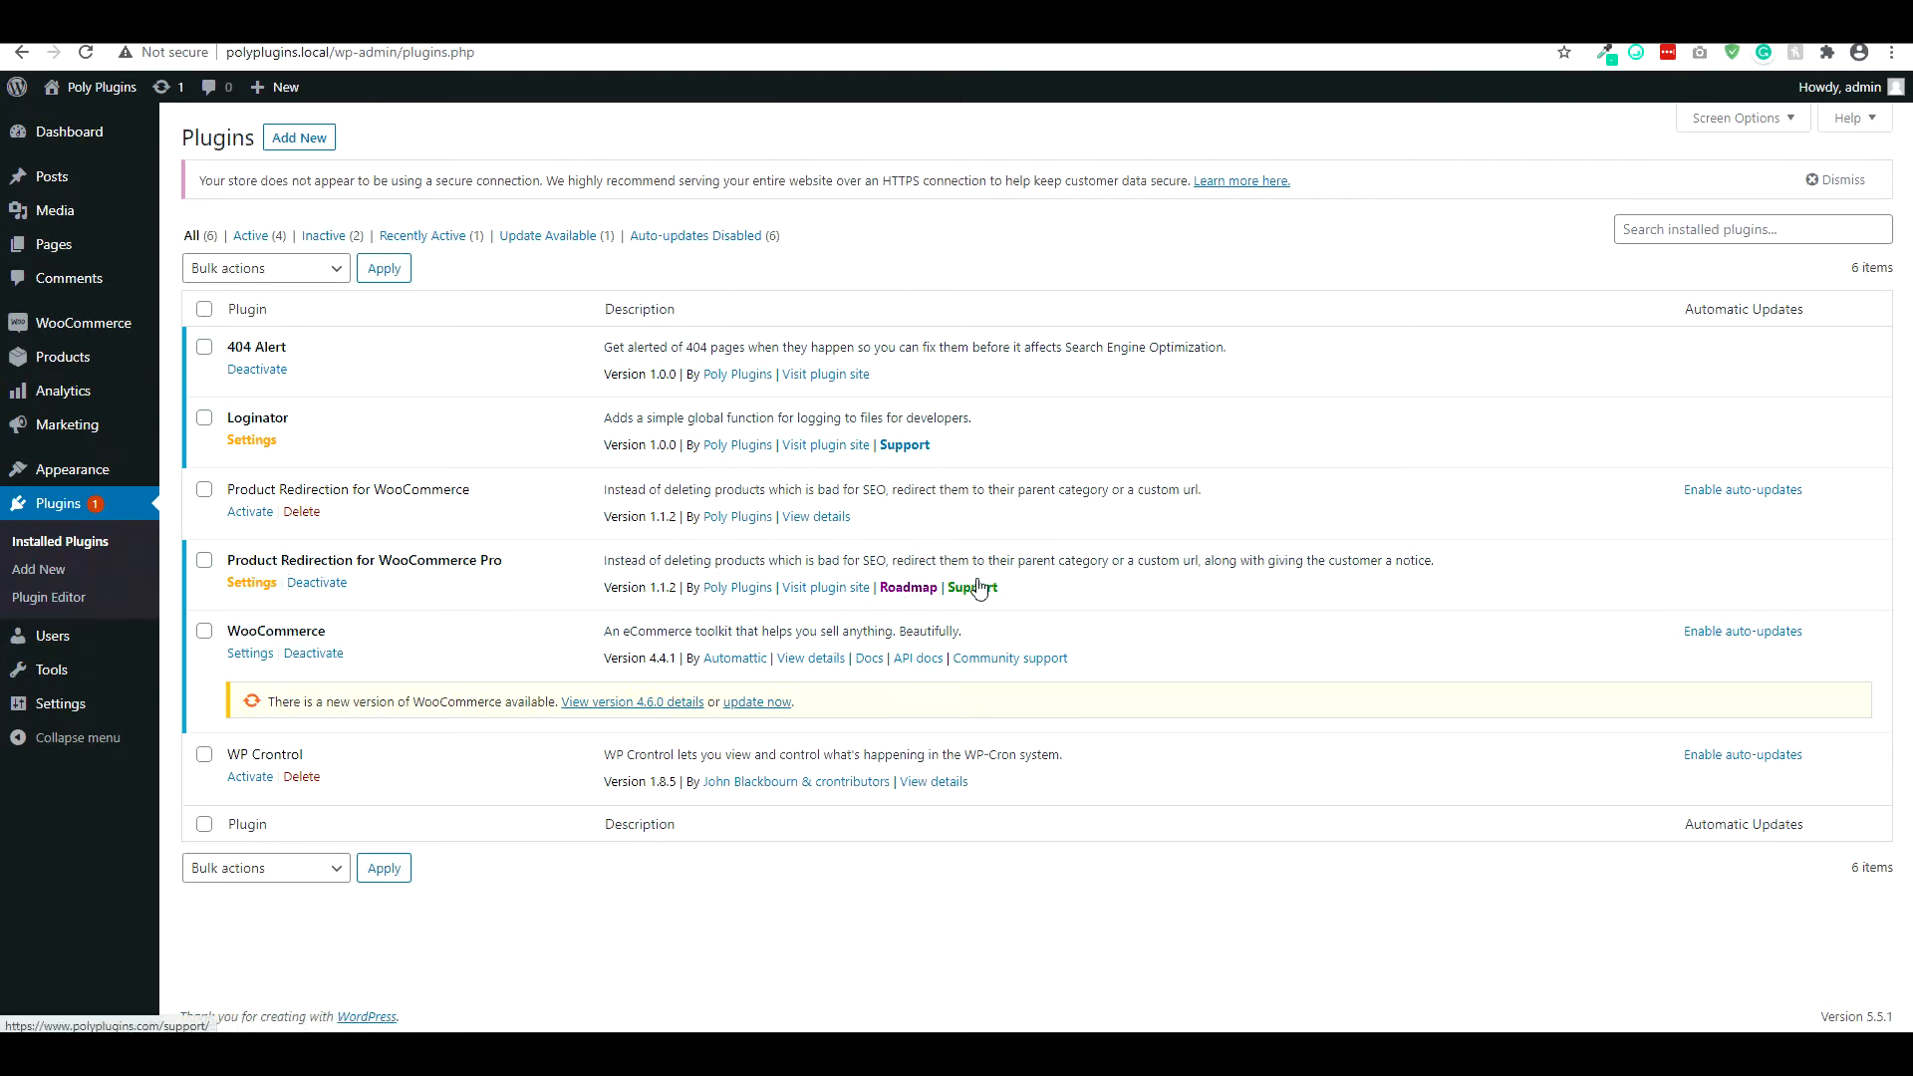
{"action": "mouse_move", "coordinate": [1042, 585]}
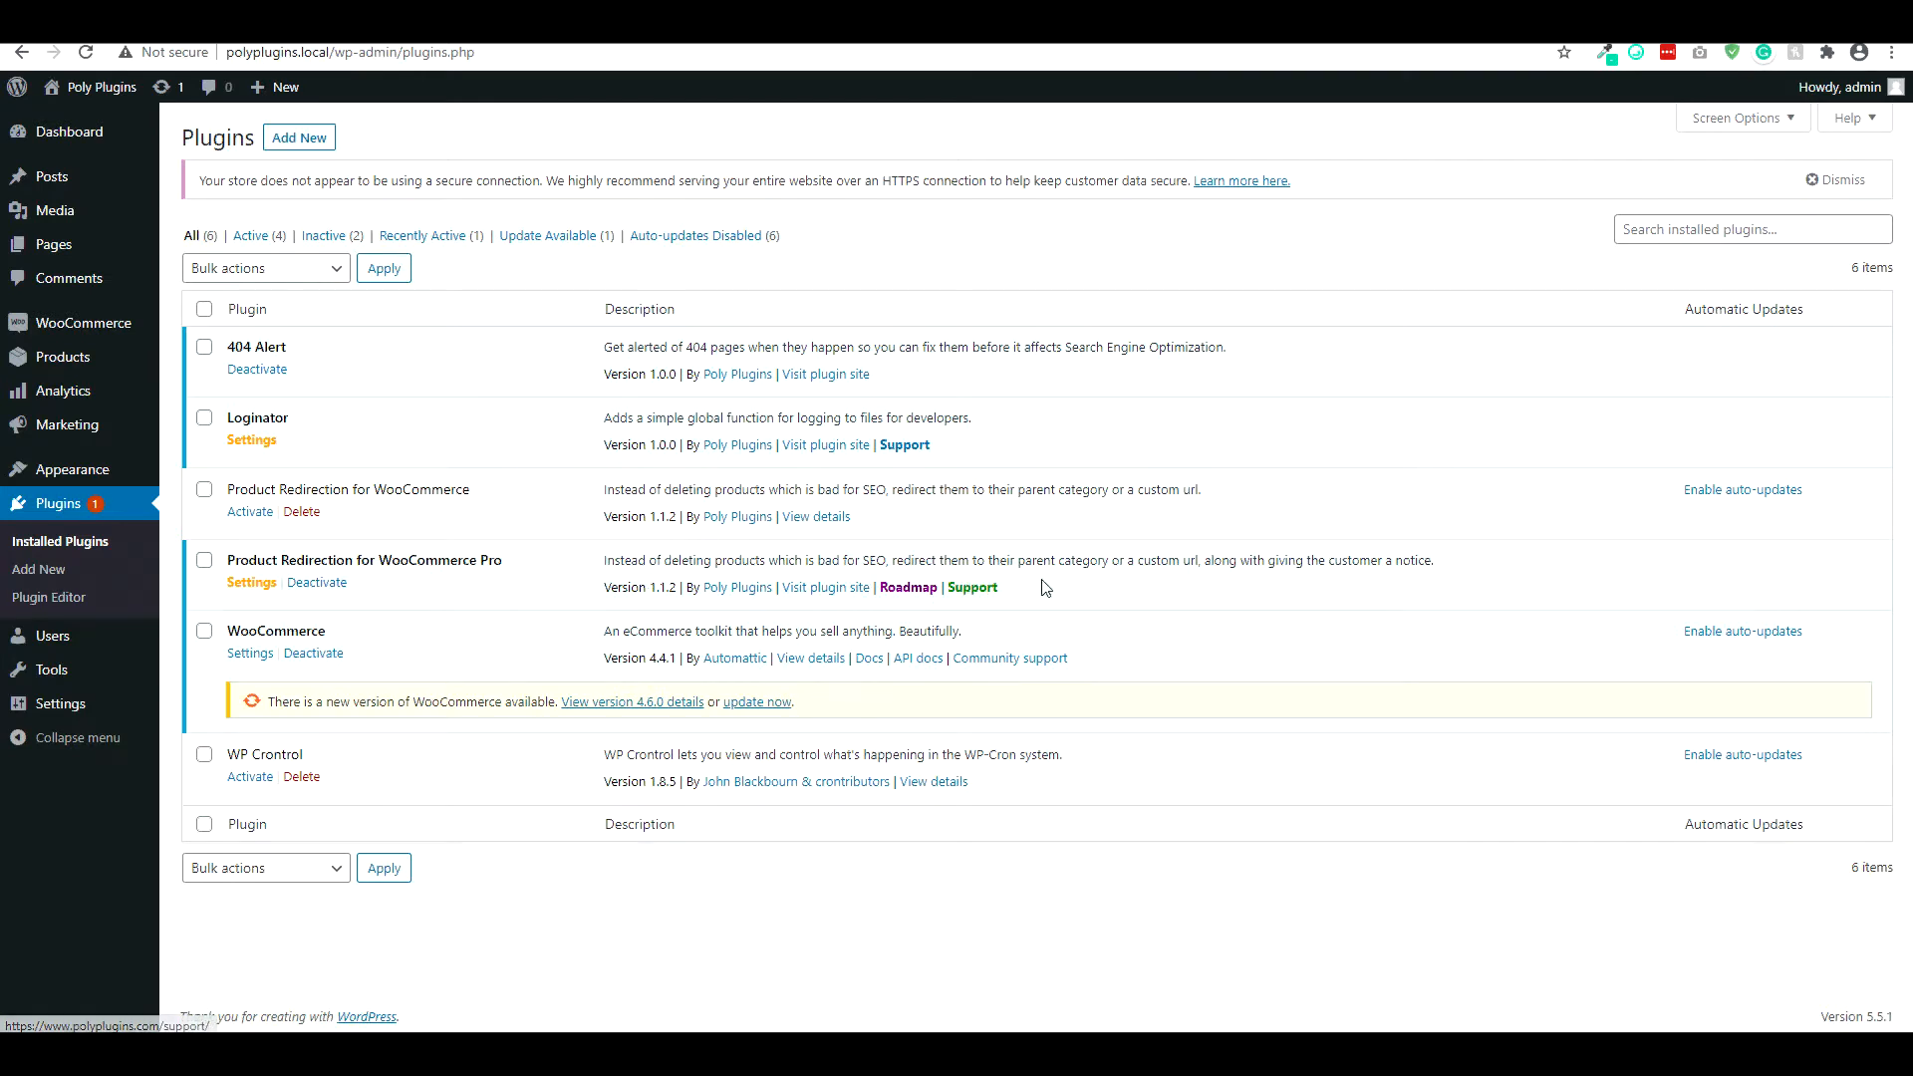
{"action": "mouse_move", "coordinate": [908, 586]}
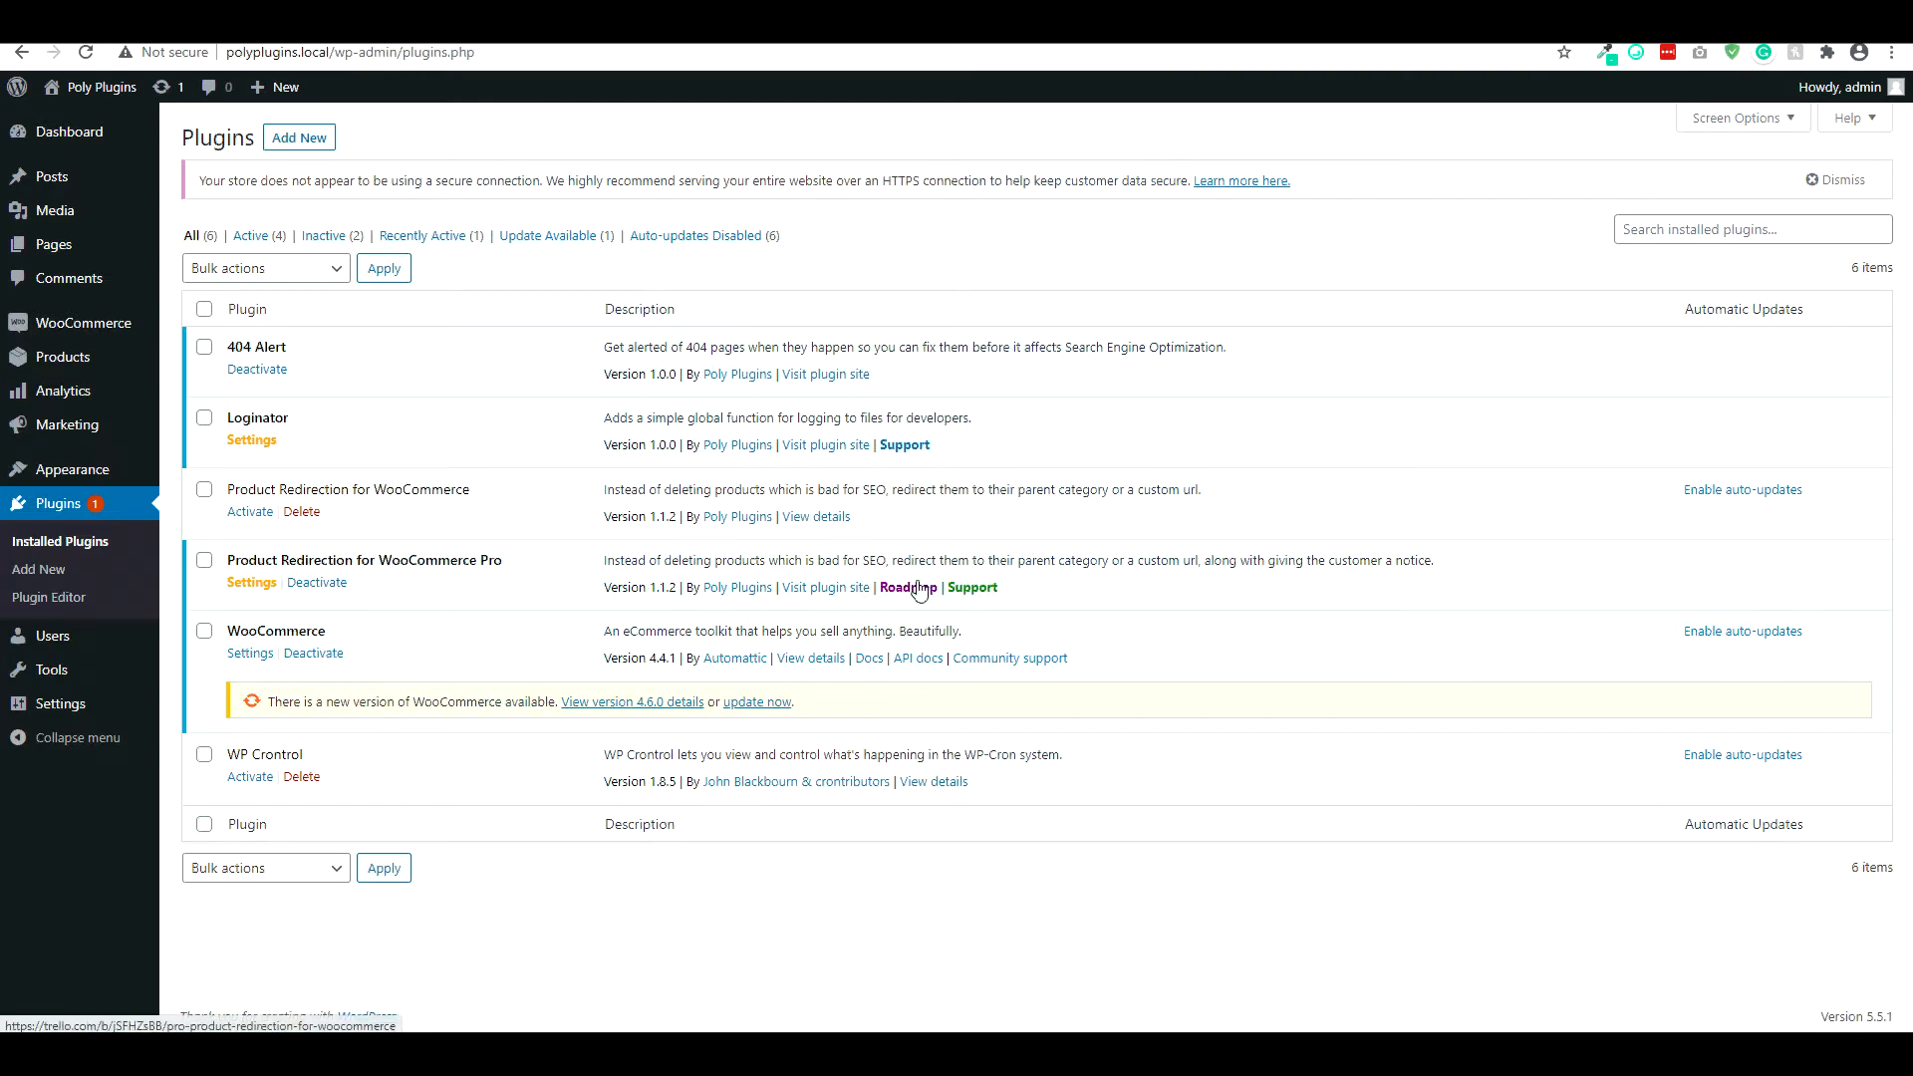
- View the Pro plugin's roadmap board and its About This Board details
{"action": "left_click", "coordinate": [906, 586]}
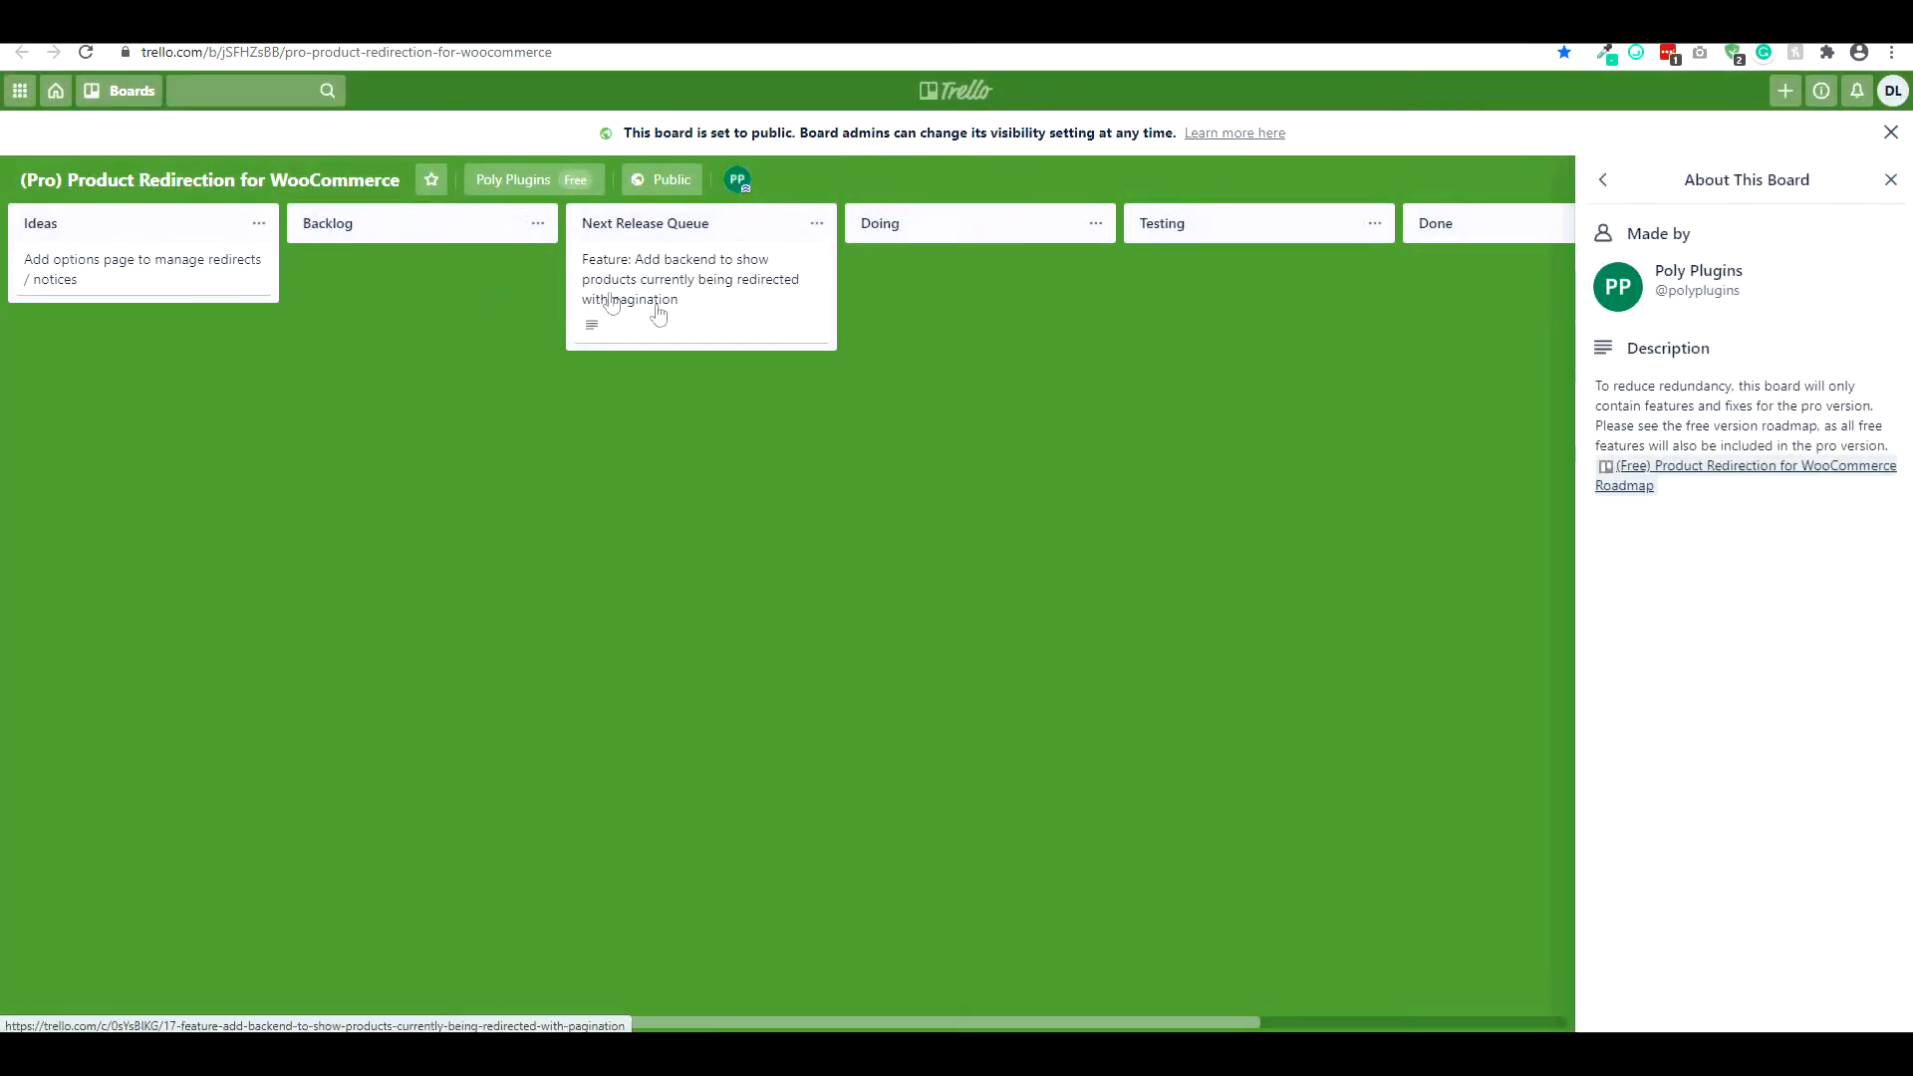
{"action": "mouse_move", "coordinate": [1159, 337]}
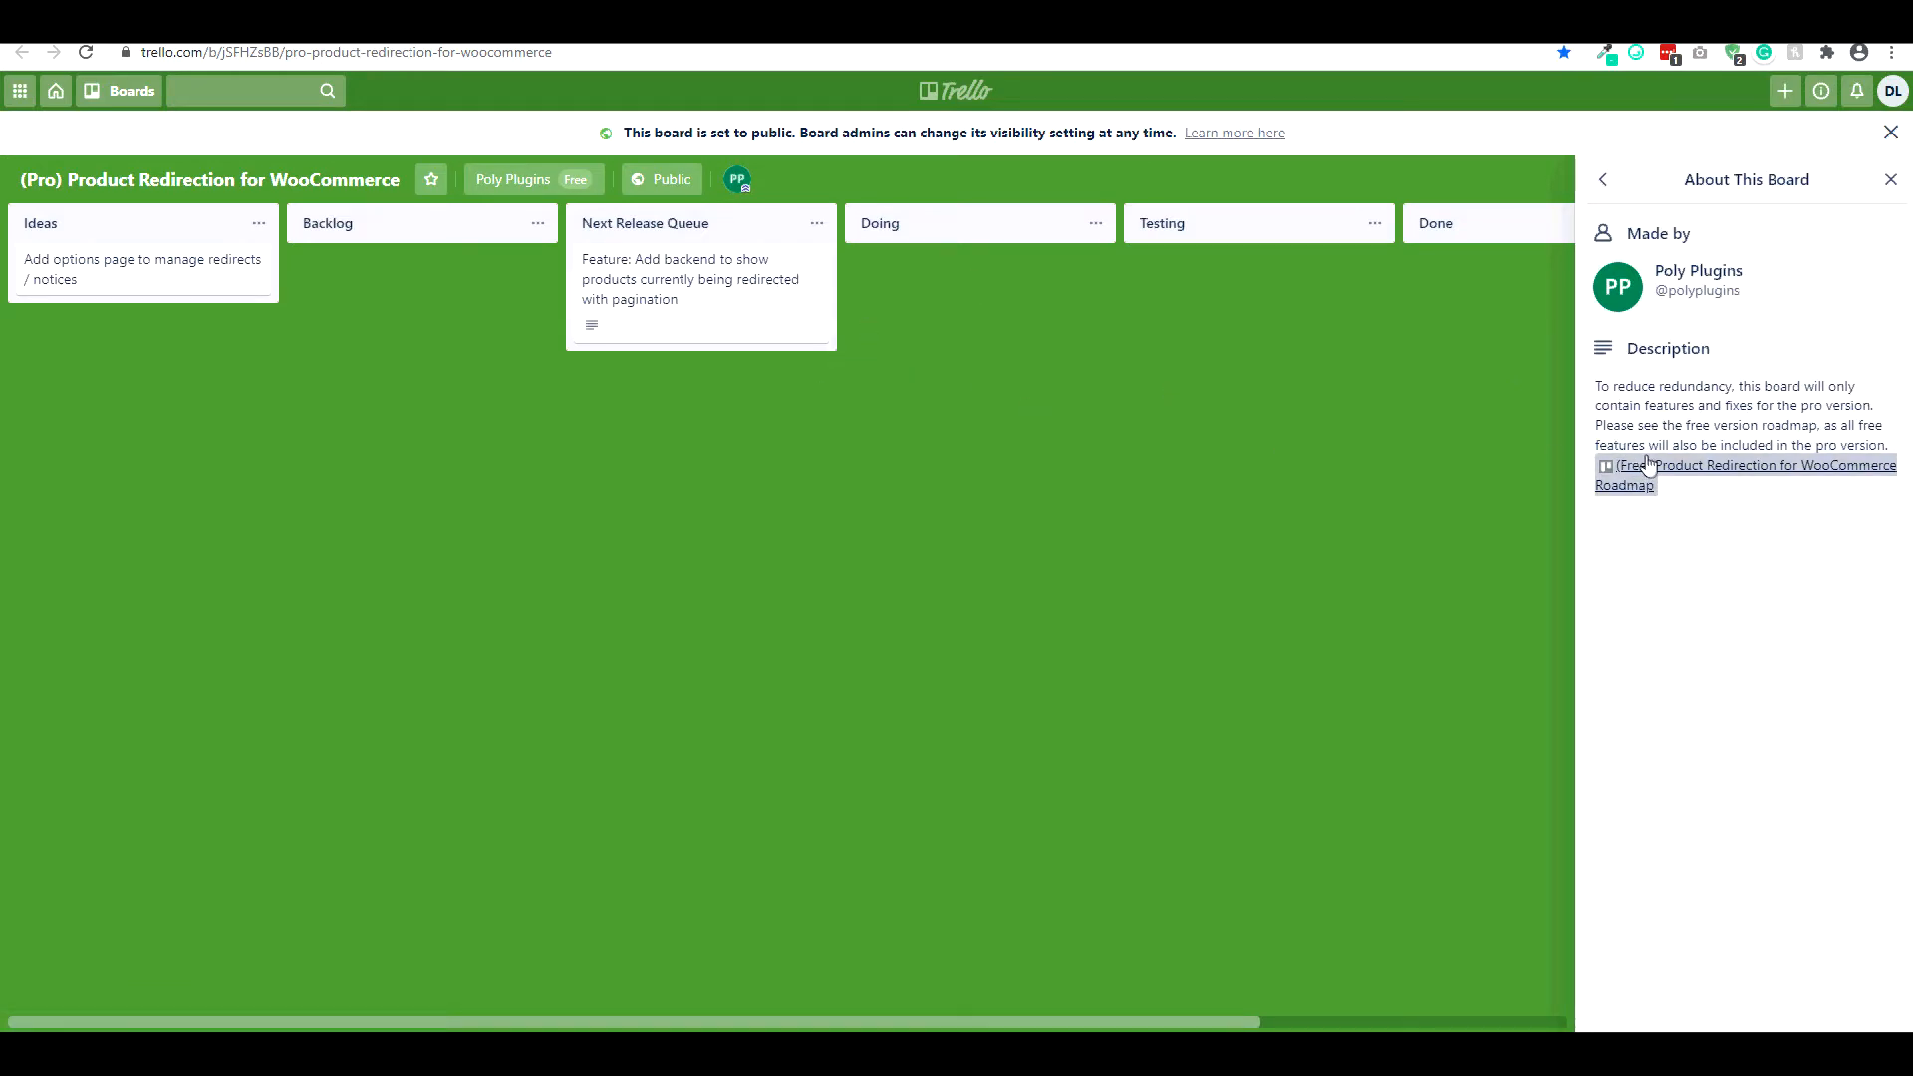
{"action": "left_click", "coordinate": [1765, 465]}
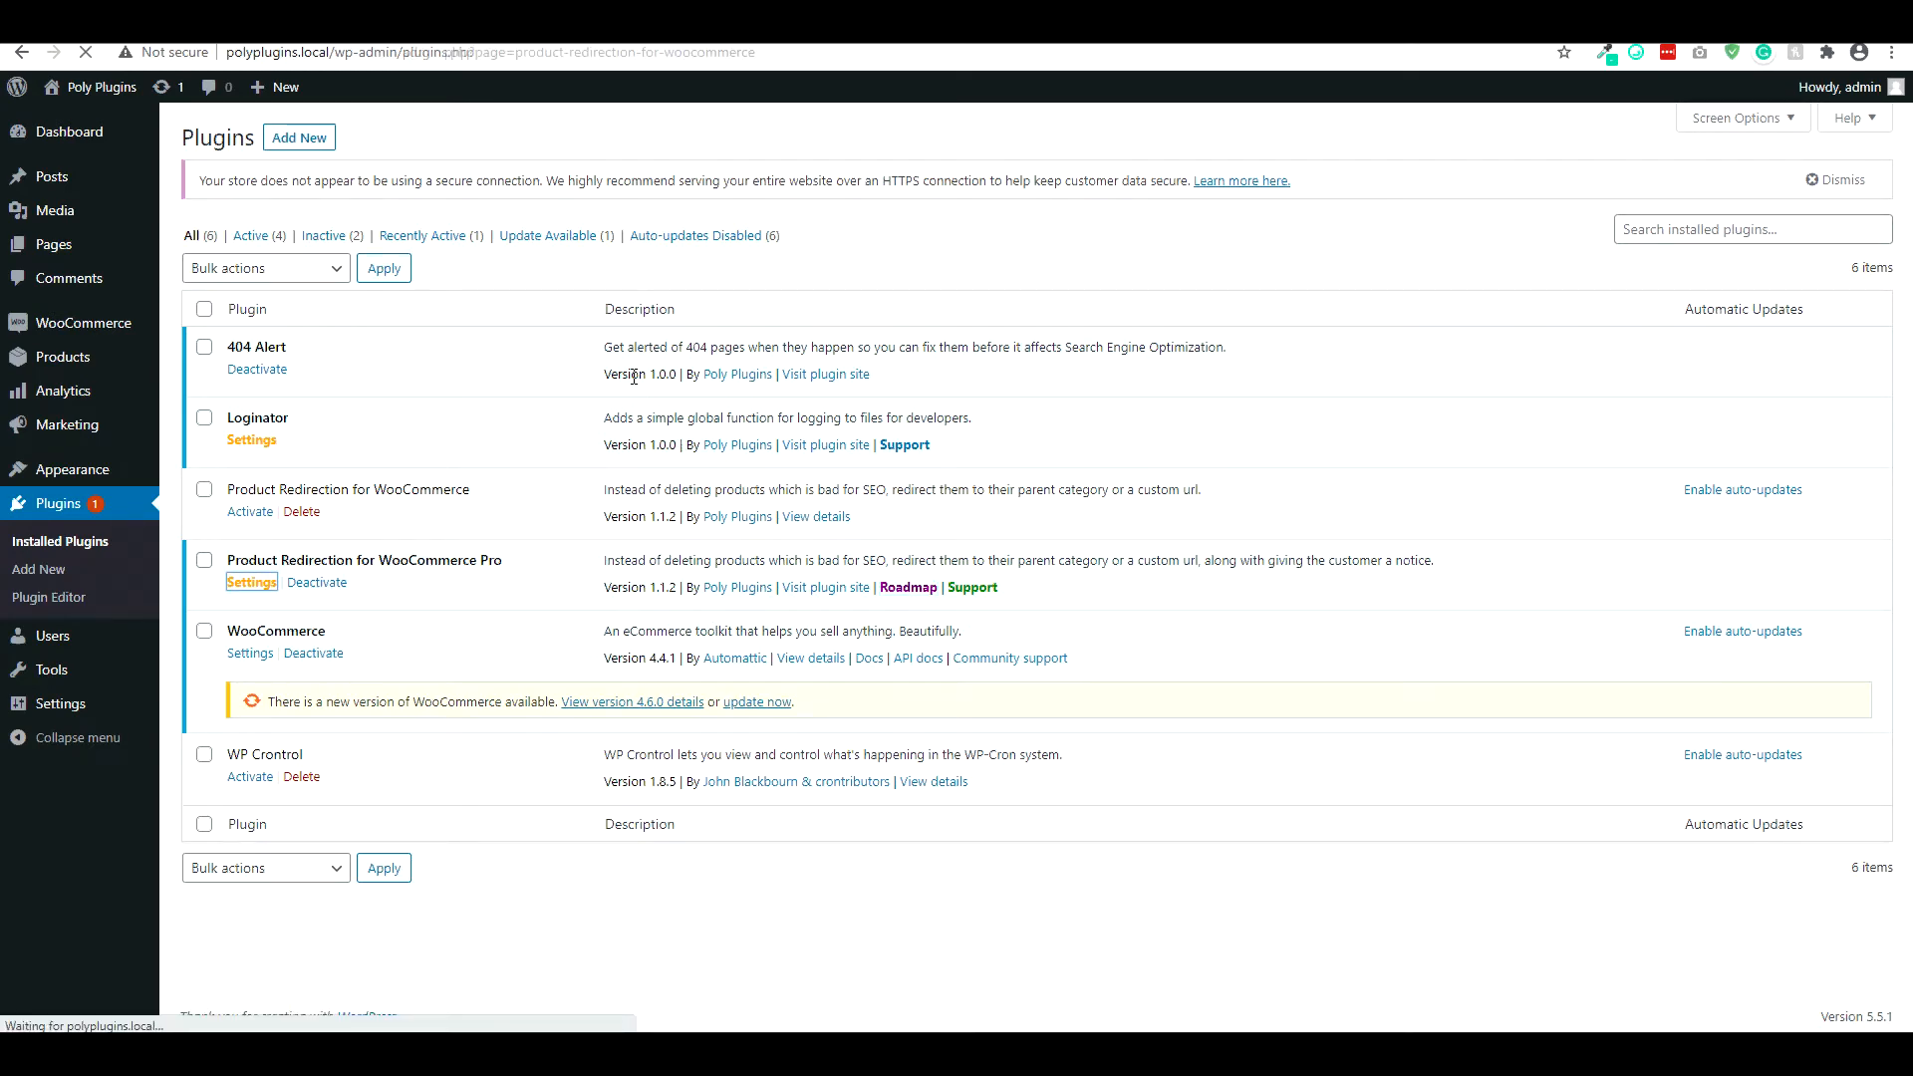
- Open the Pro plugin's Settings, review General, then switch to the Out of Stock tab
{"action": "left_click", "coordinate": [251, 582]}
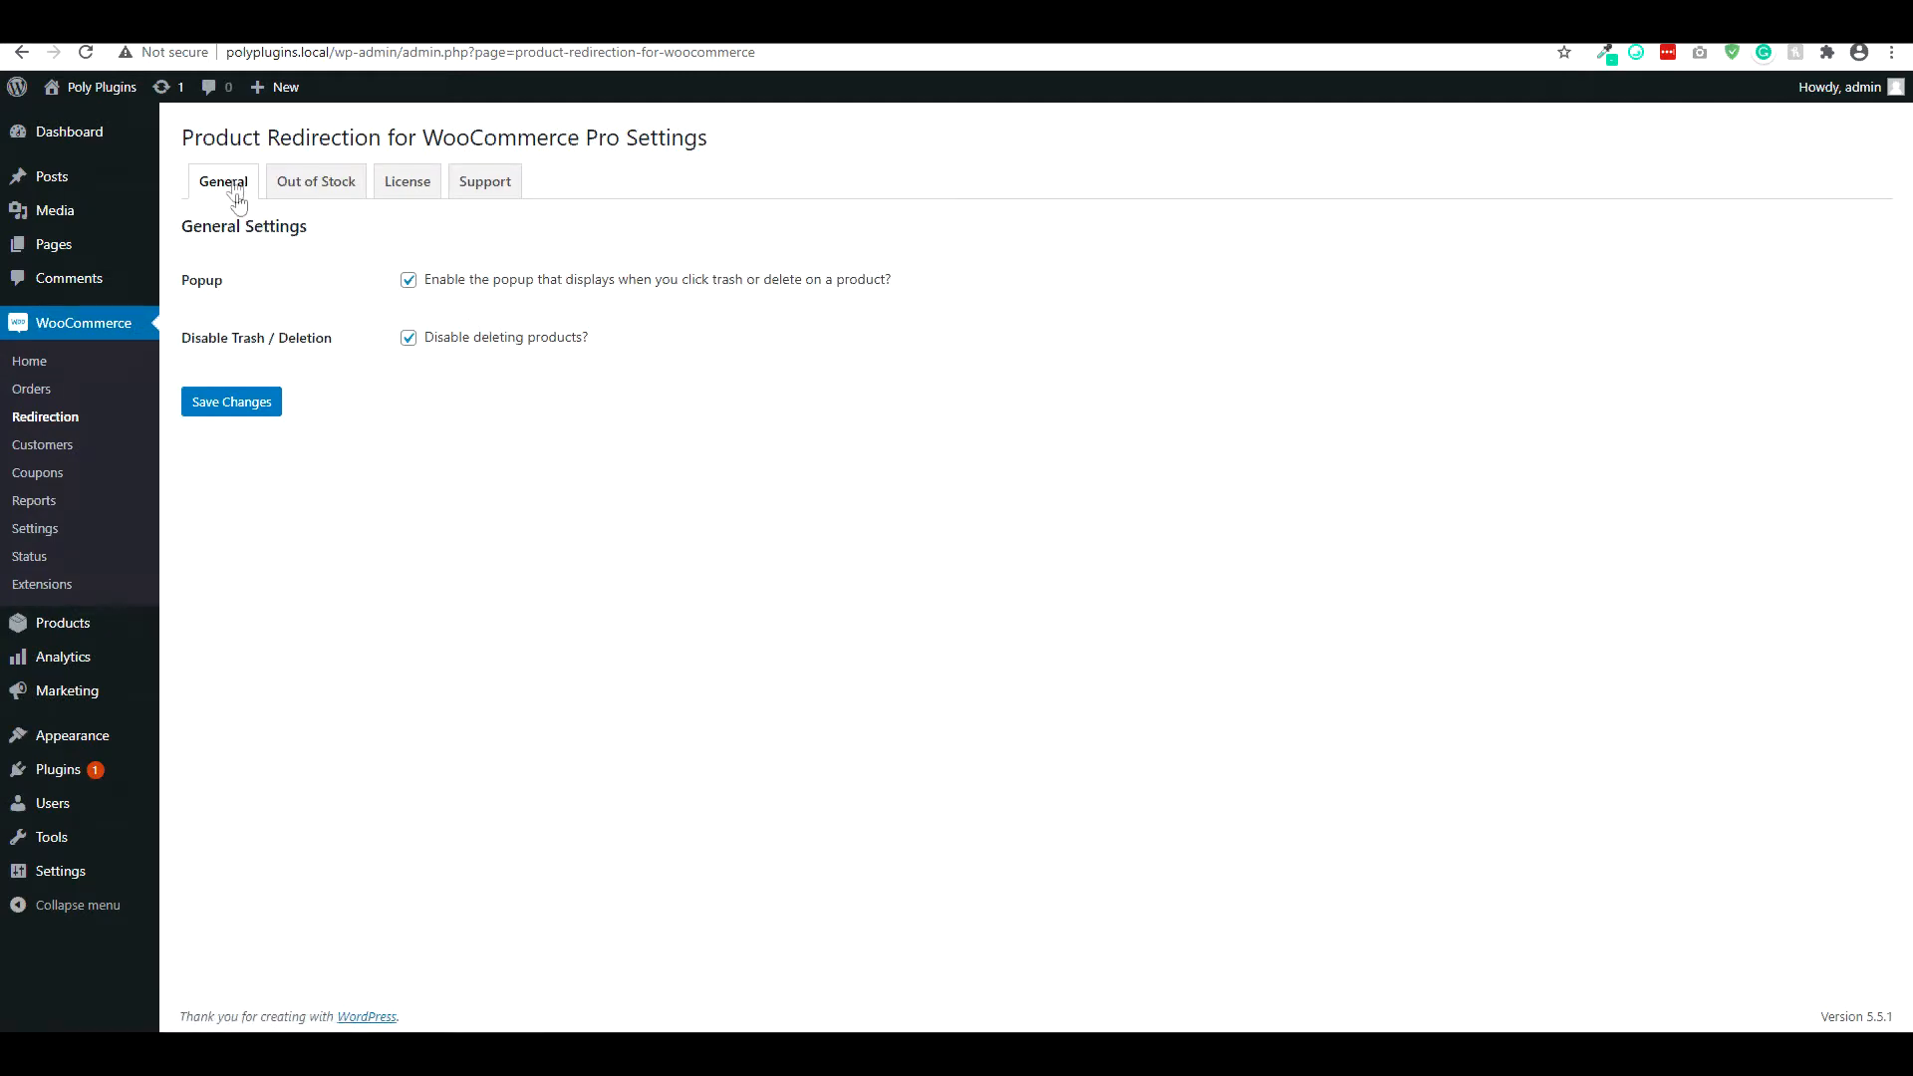
{"action": "mouse_move", "coordinate": [665, 350]}
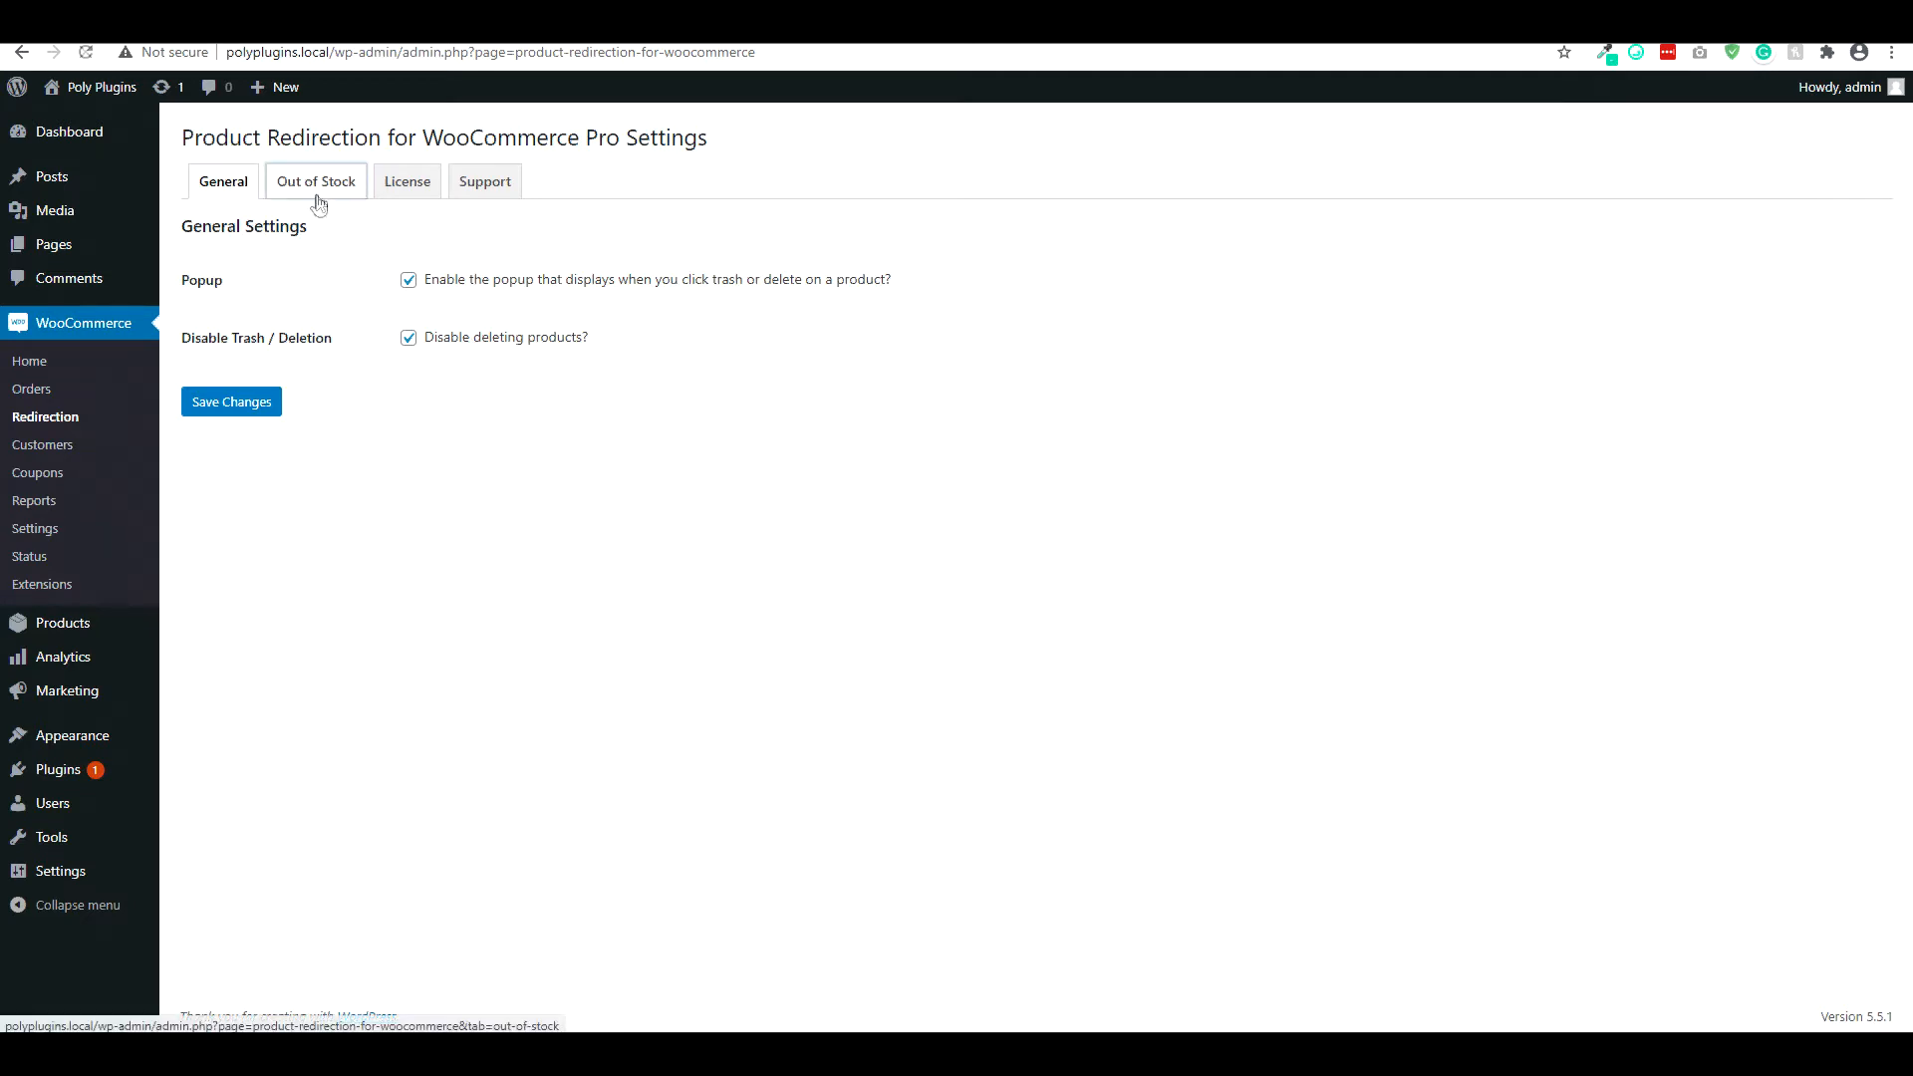
{"action": "left_click", "coordinate": [314, 181]}
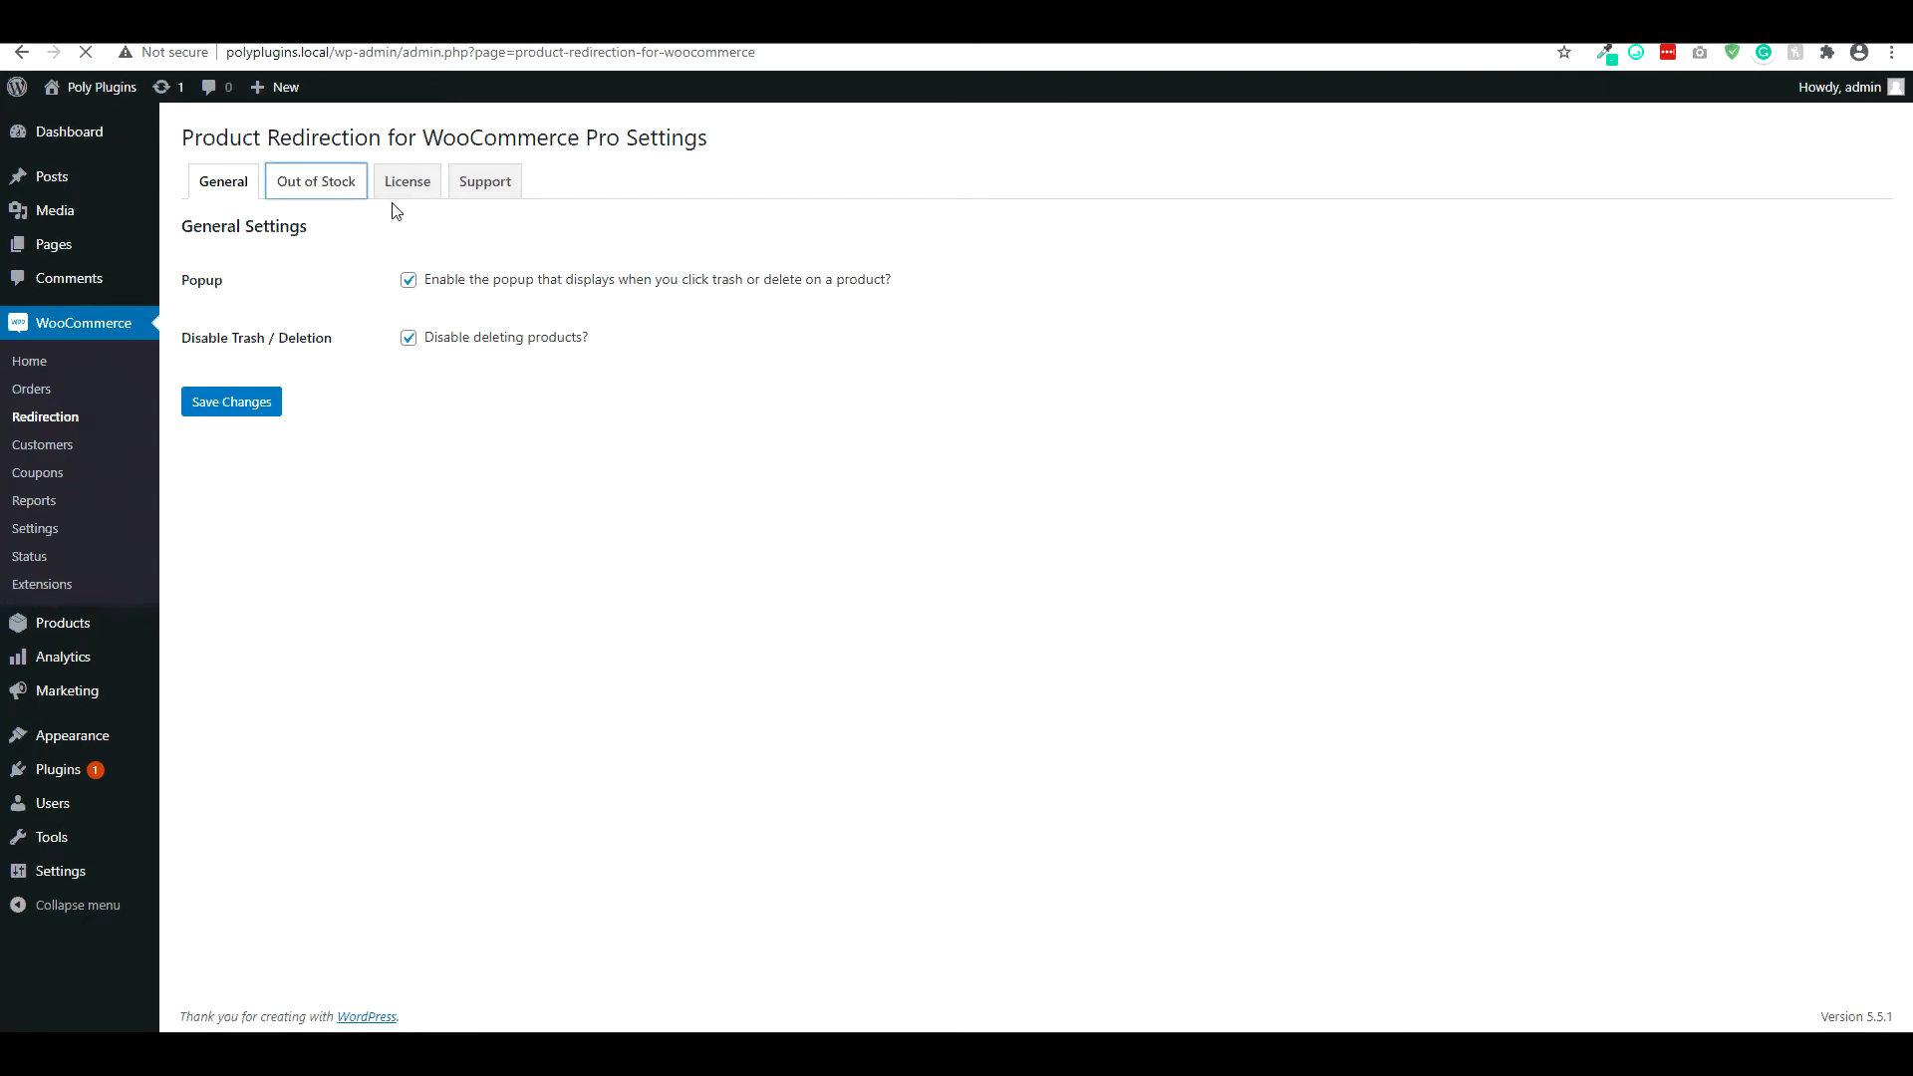
- Load the Out of Stock tab and highlight the Glasses category example in the notice text
{"action": "left_click", "coordinate": [315, 181]}
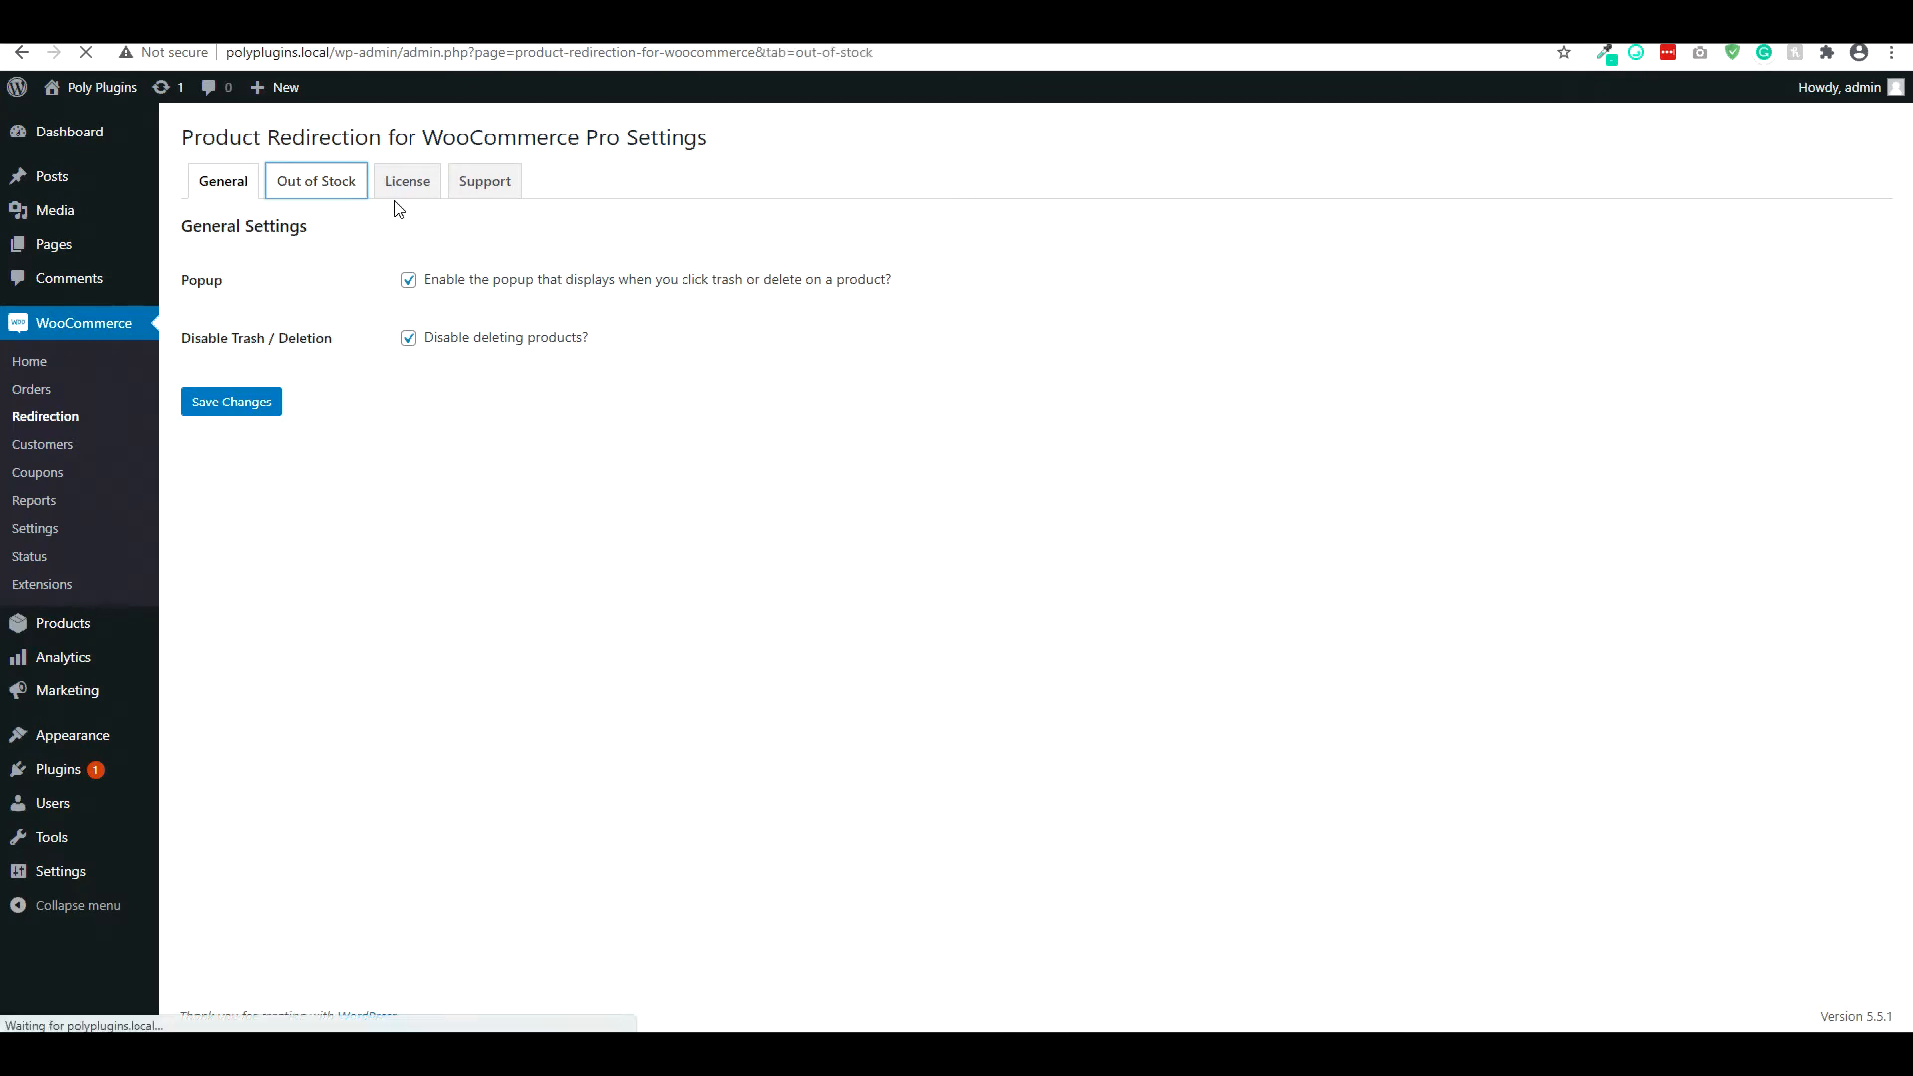
{"action": "left_click", "coordinate": [315, 181]}
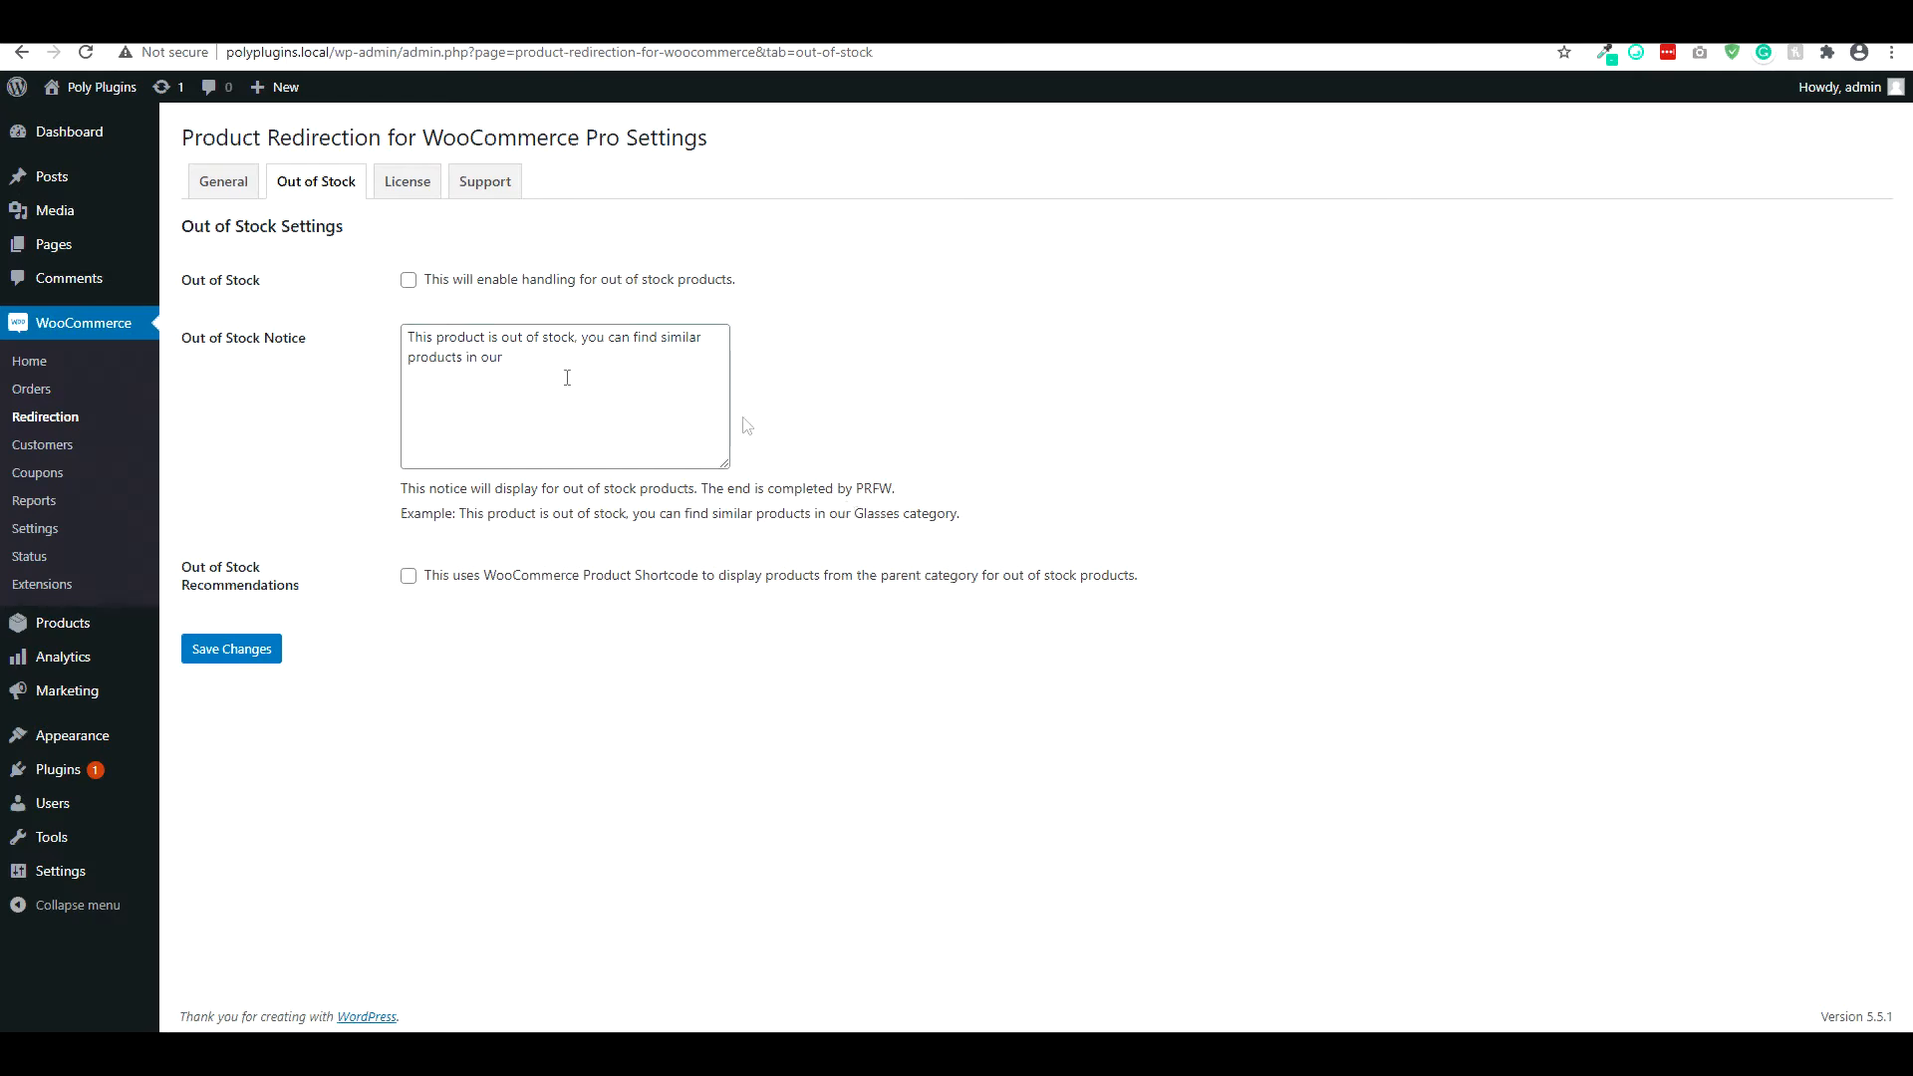
{"action": "triple_click", "coordinate": [562, 347]}
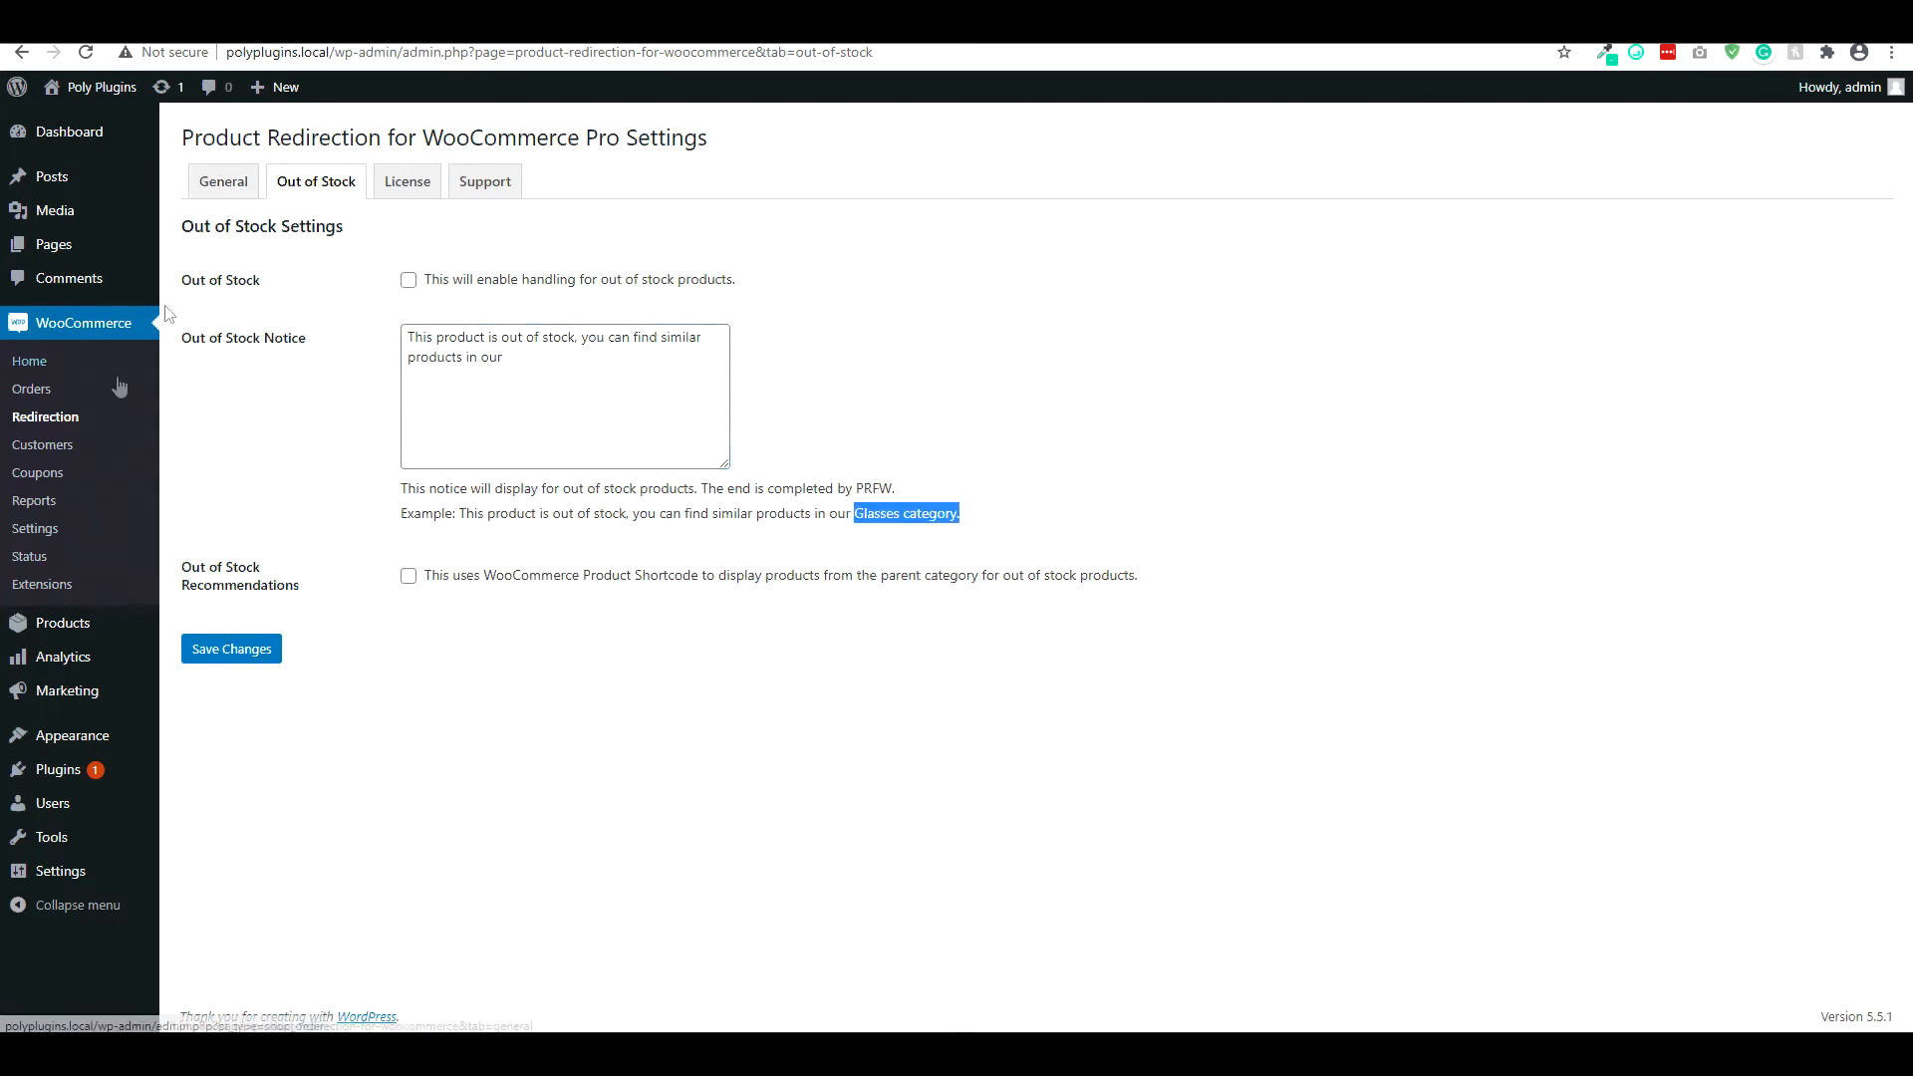
{"action": "mouse_move", "coordinate": [61, 623]}
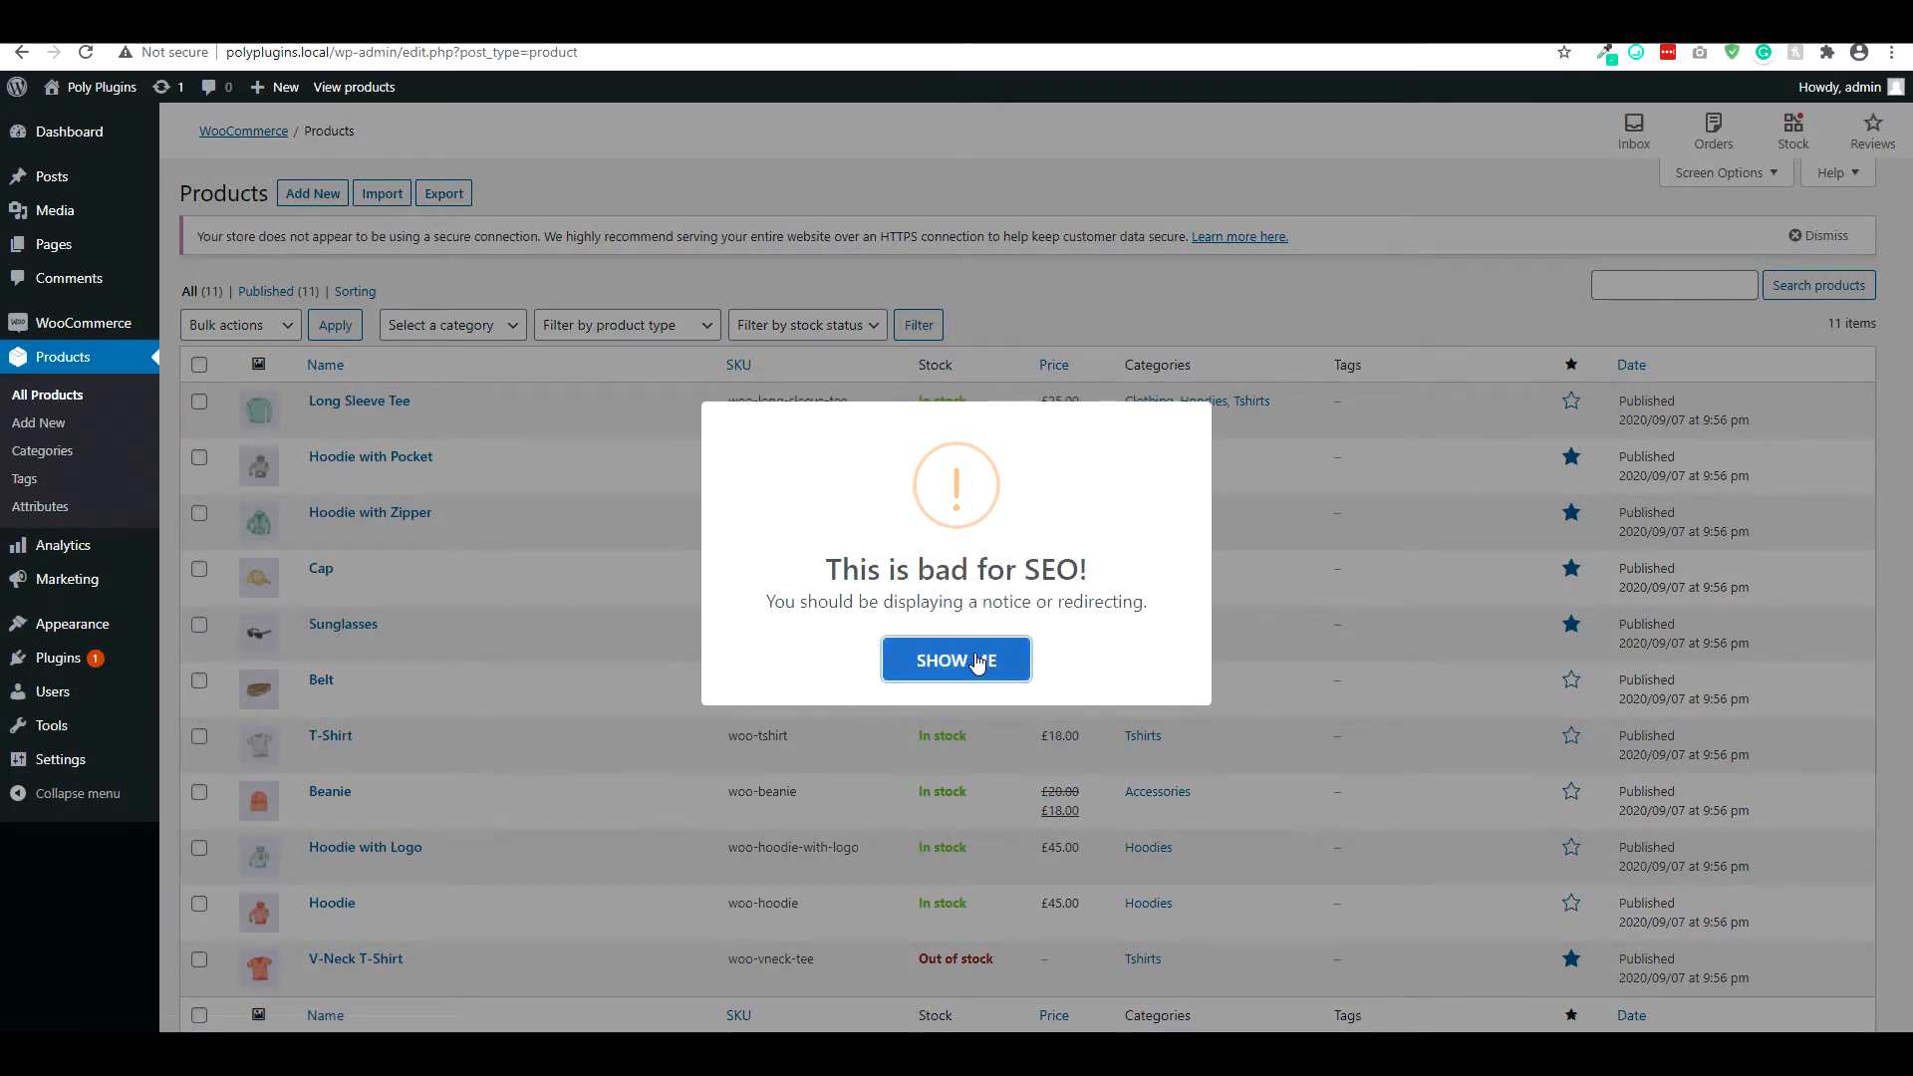
- Follow SHOW ME to the Long Sleeve Tee editor and scroll to Redirection and Notices
{"action": "left_click", "coordinate": [954, 660]}
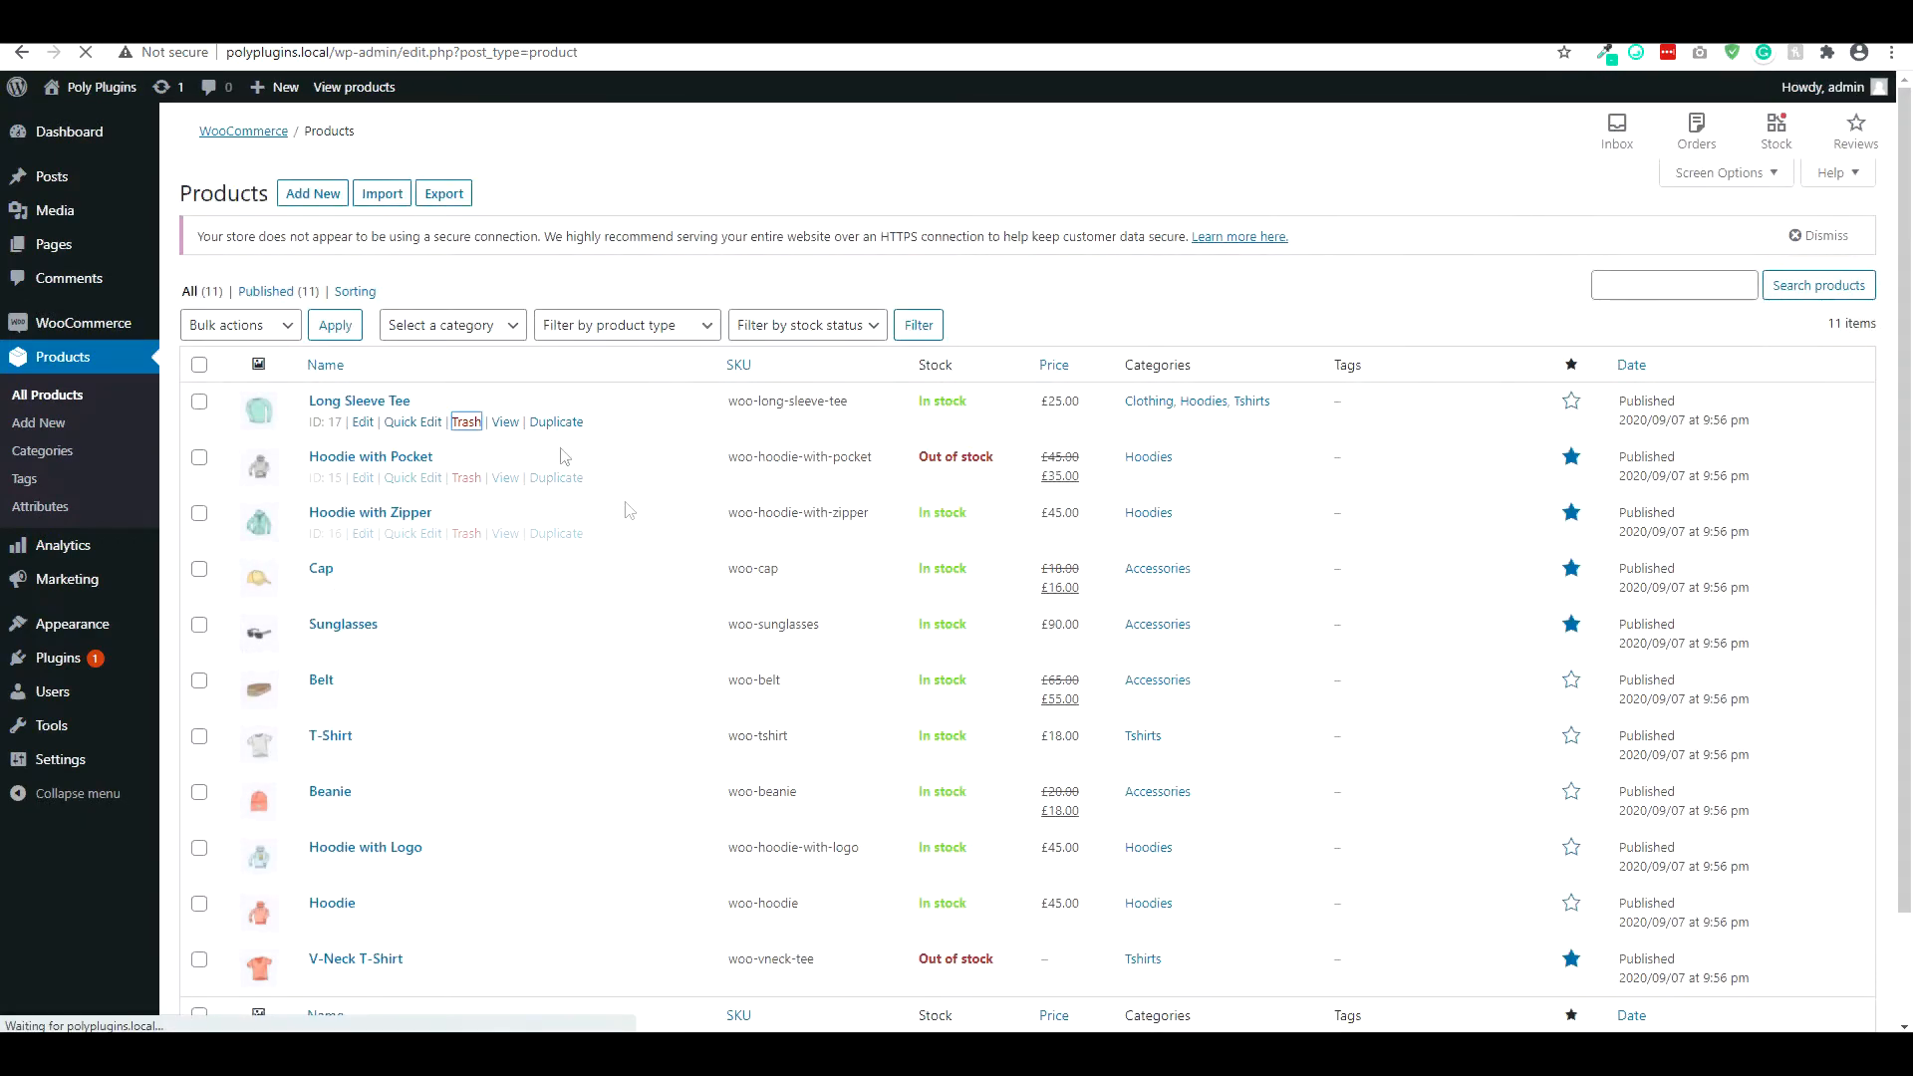
{"action": "left_click", "coordinate": [363, 420]}
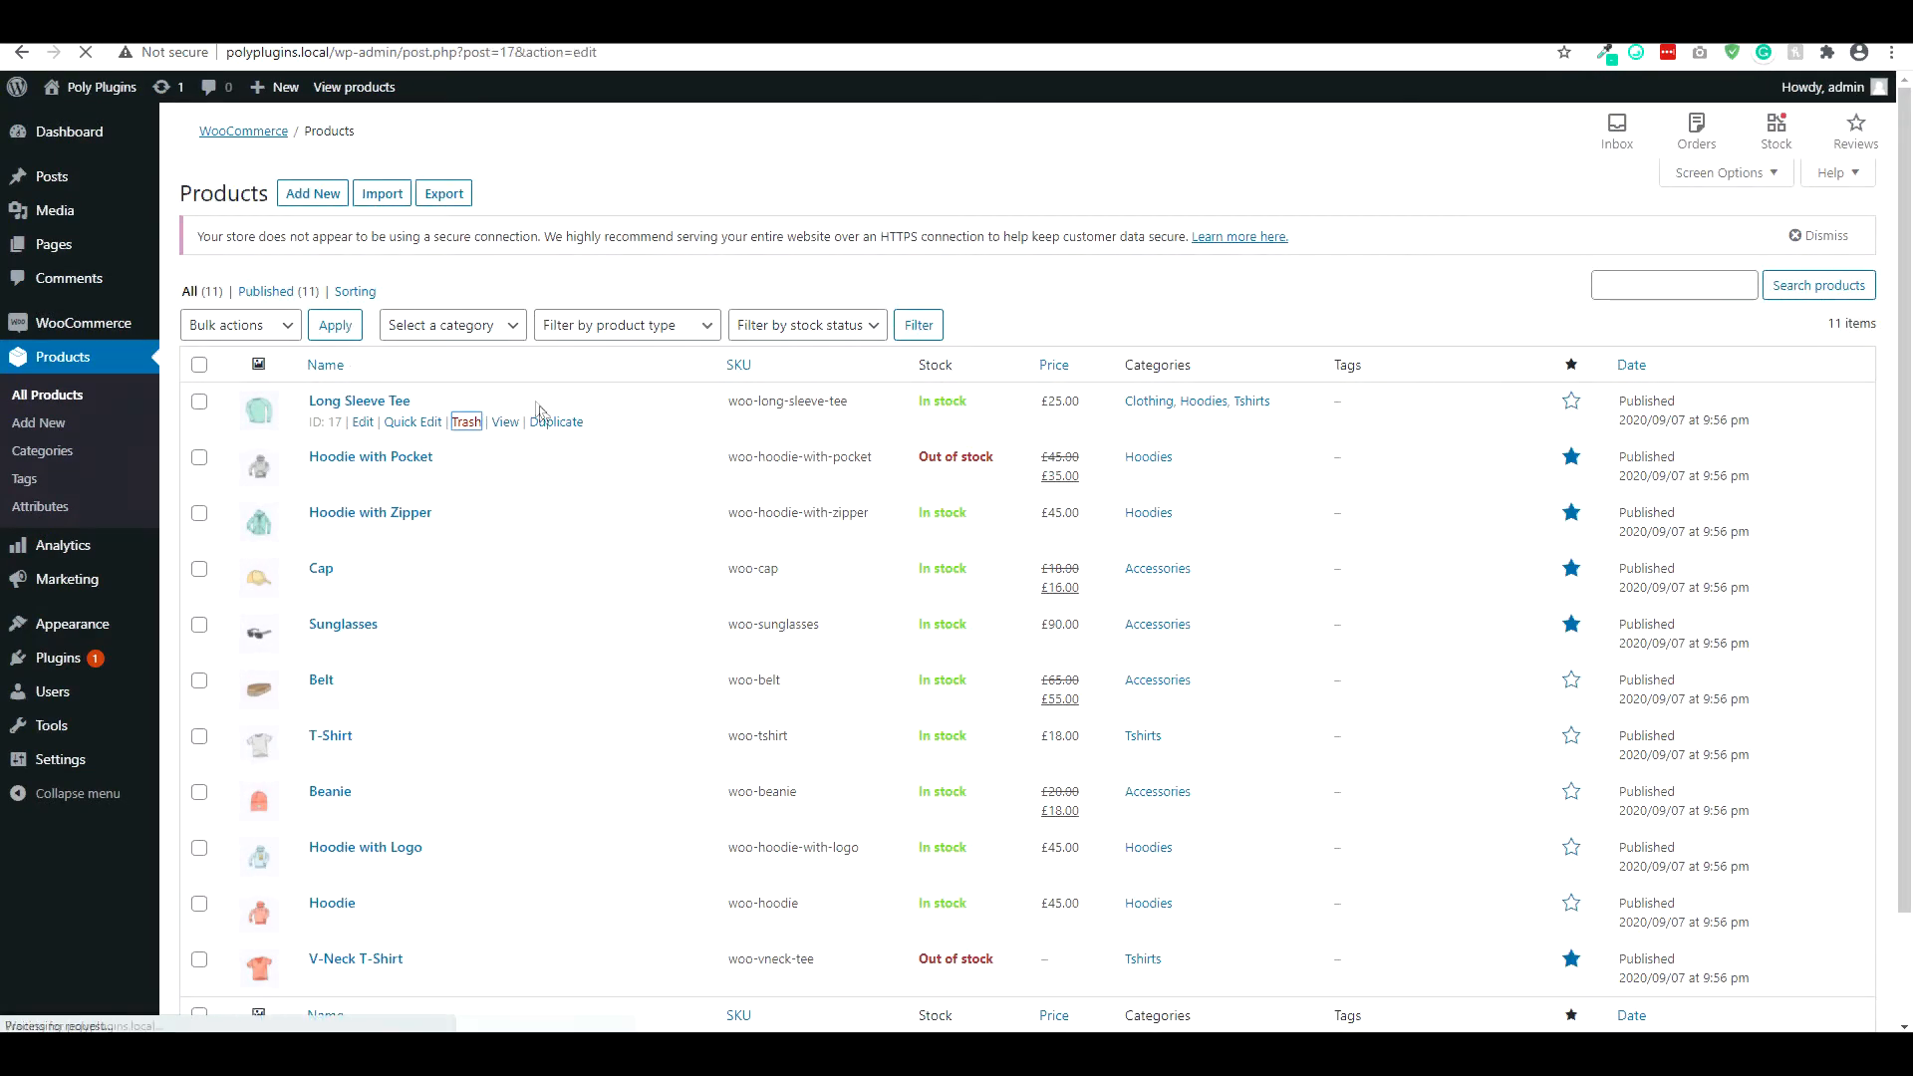
{"action": "left_click", "coordinate": [363, 420]}
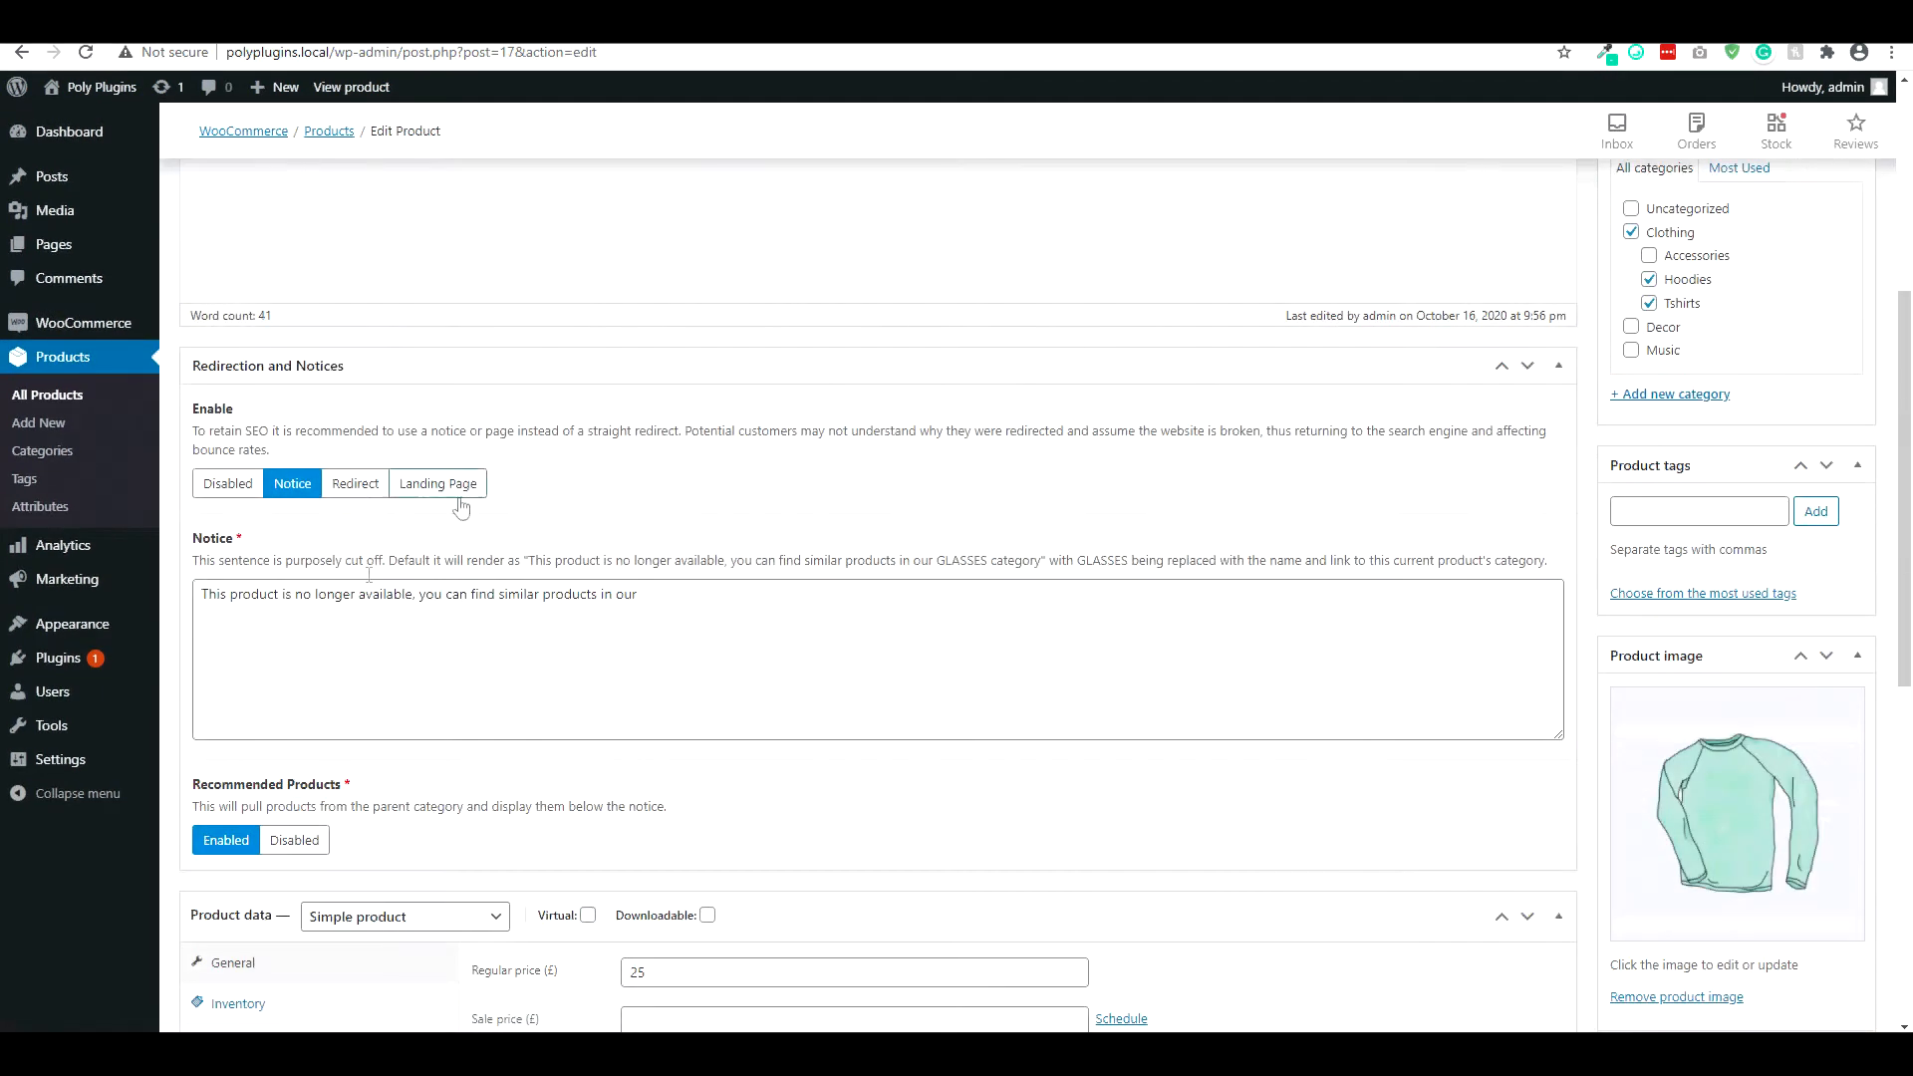
{"action": "mouse_move", "coordinate": [329, 382]}
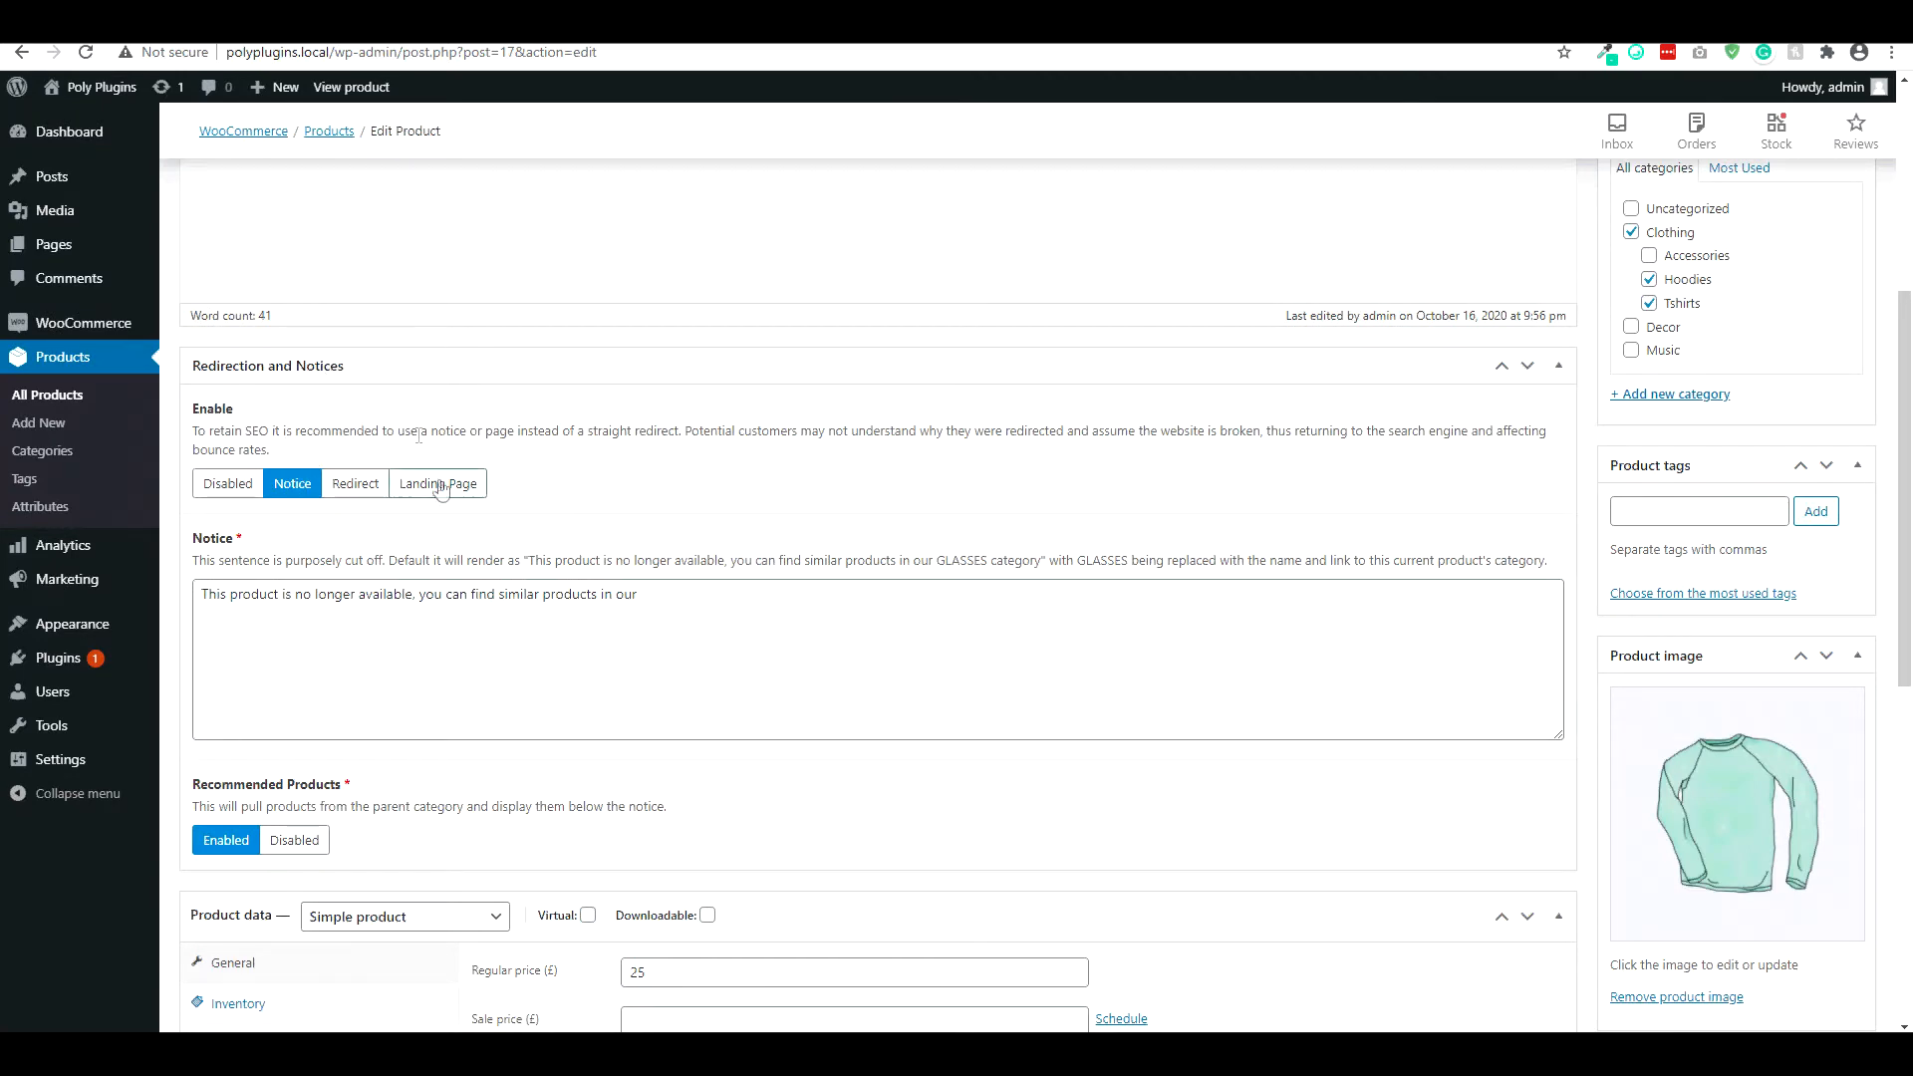
{"action": "scroll", "scroll_direction": "down", "scroll_amount": 3}
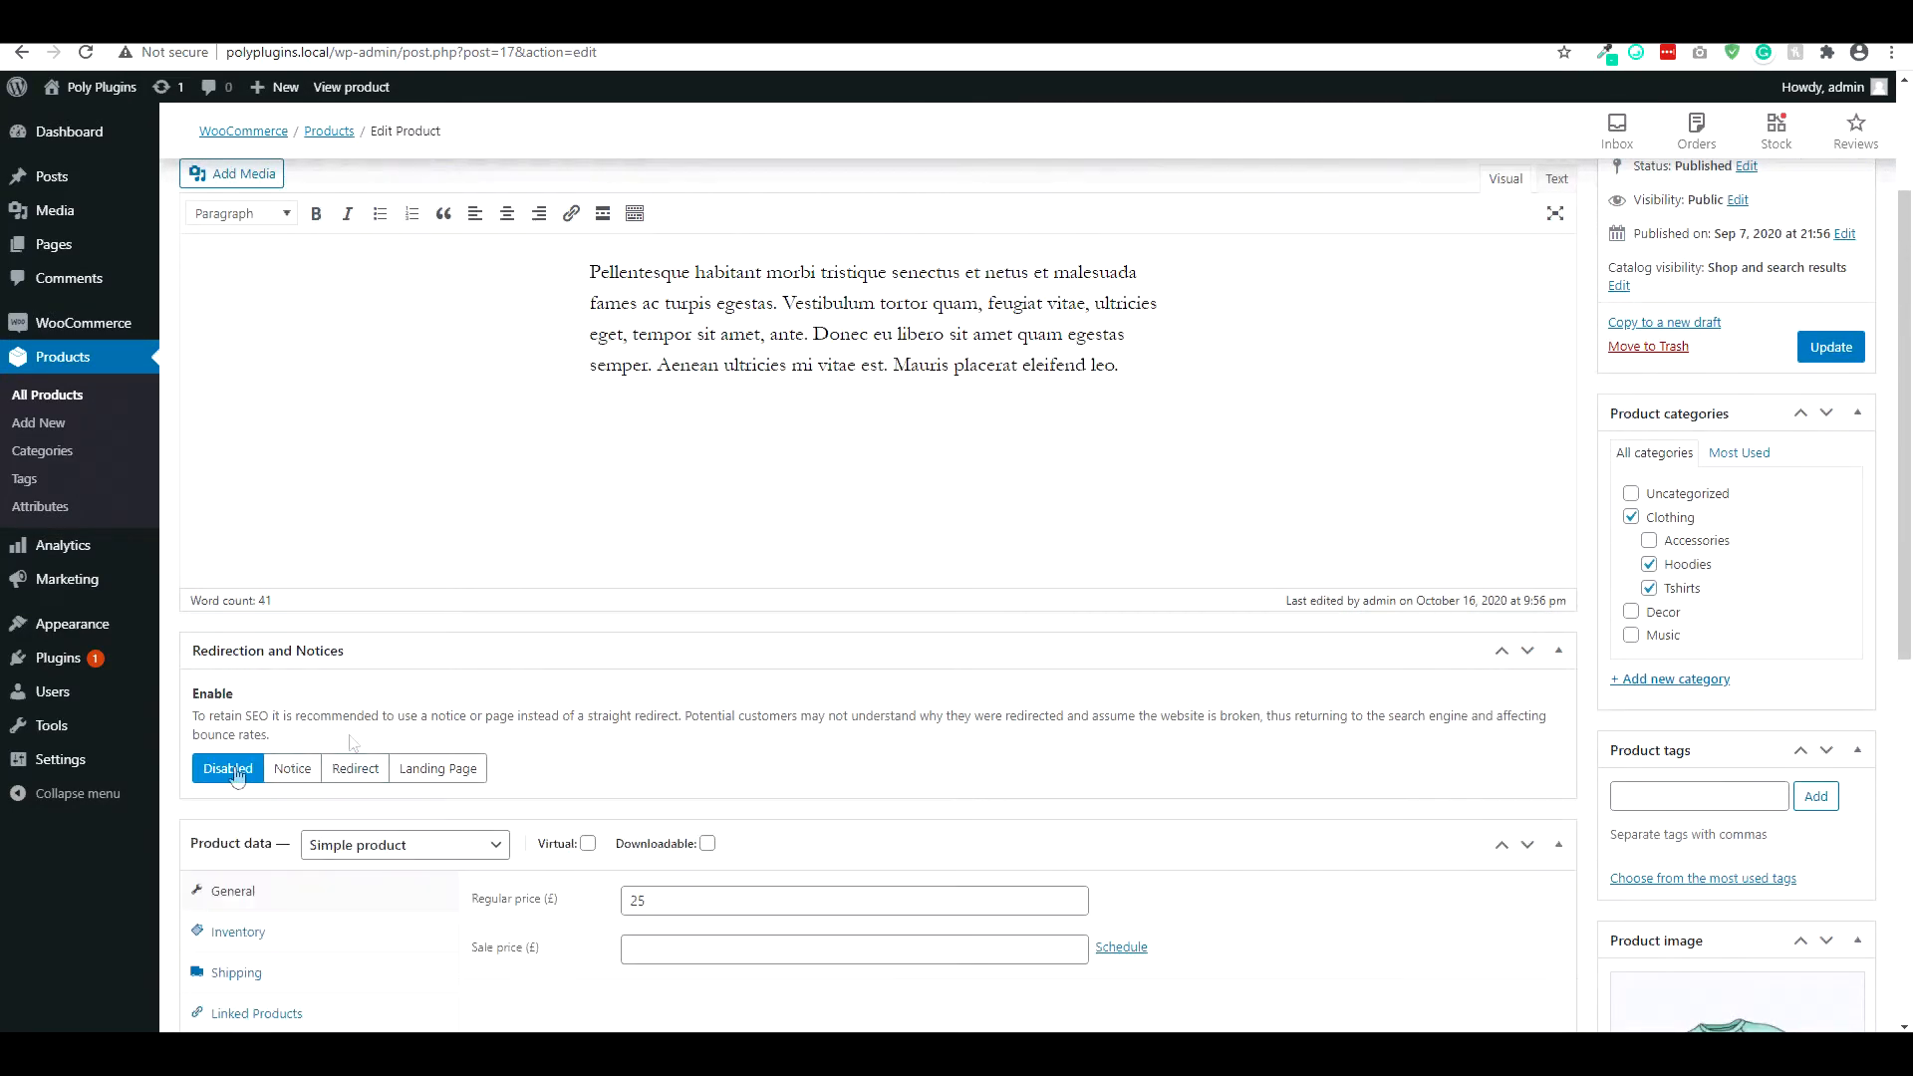
- Set Redirection and Notices to Redirect, targeting This Product's Category, and update the product
{"action": "left_click", "coordinate": [291, 767]}
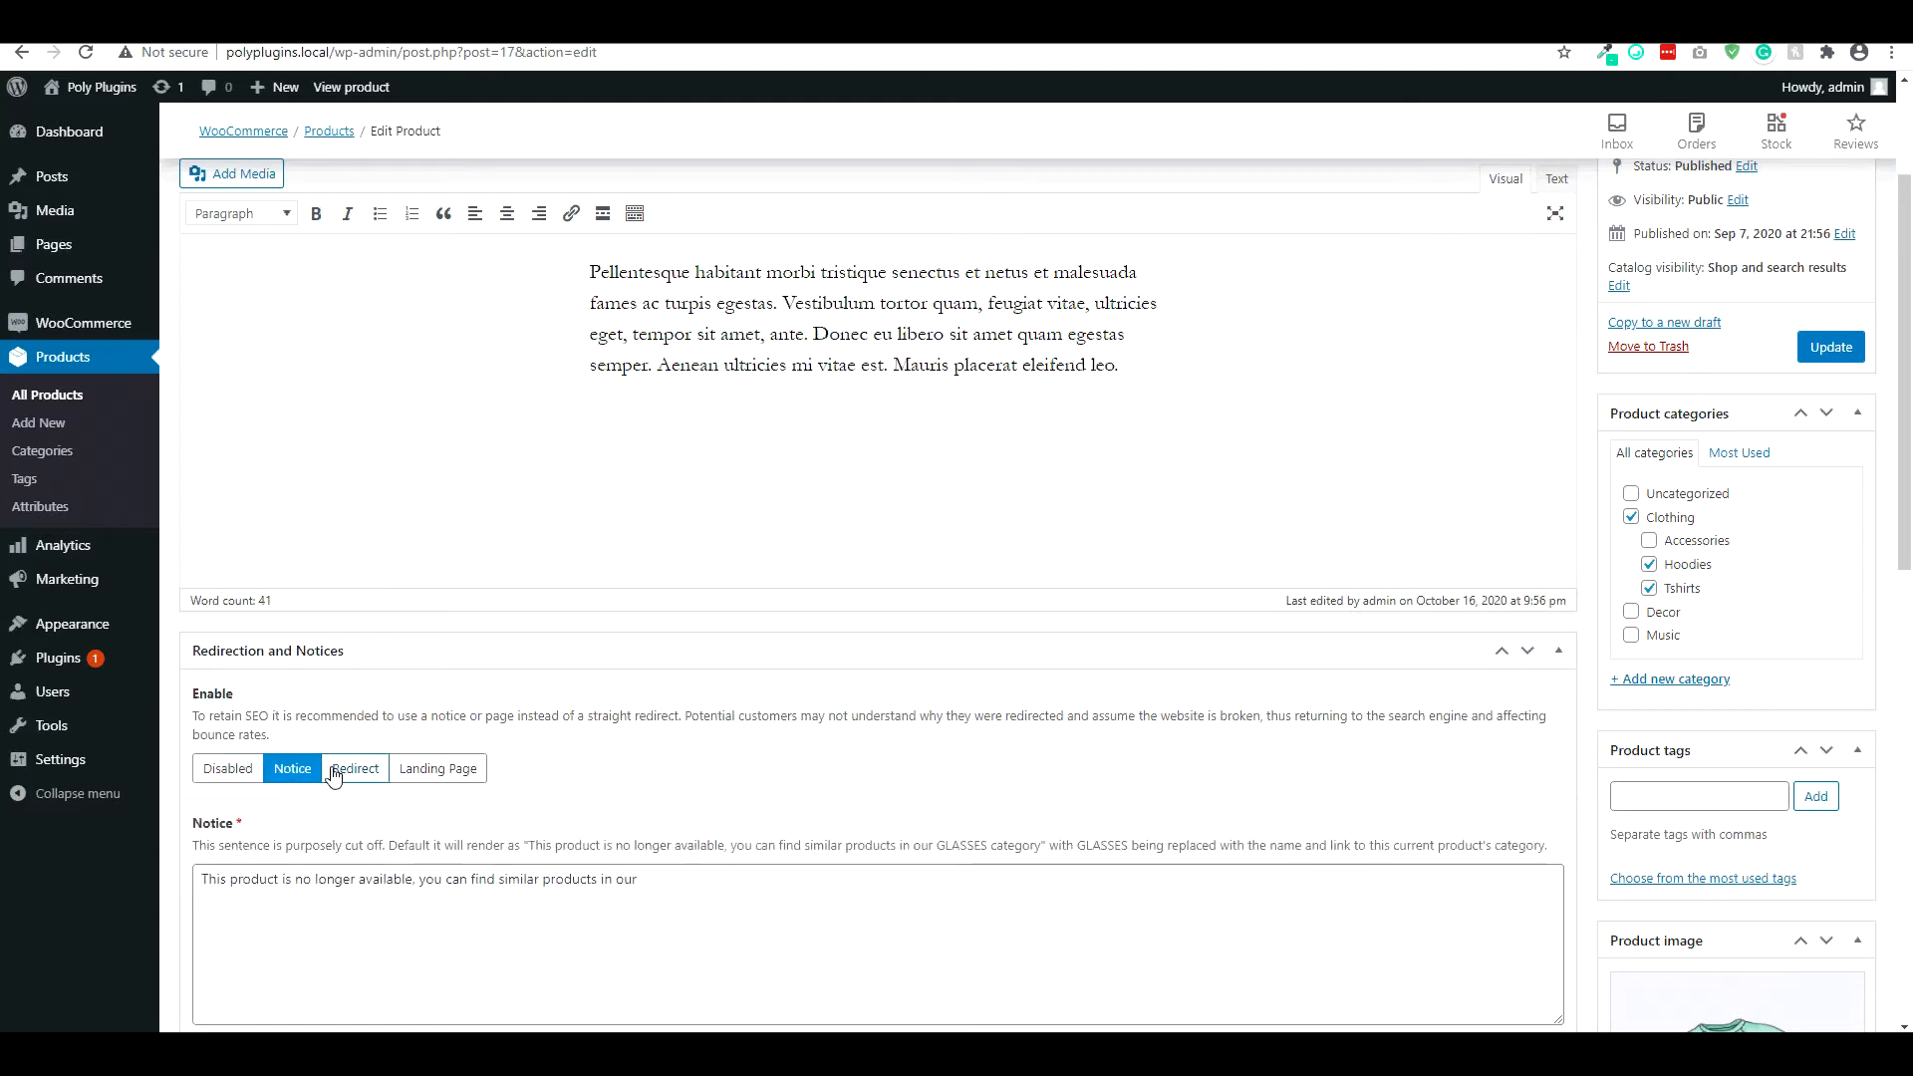
{"action": "left_click", "coordinate": [355, 770]}
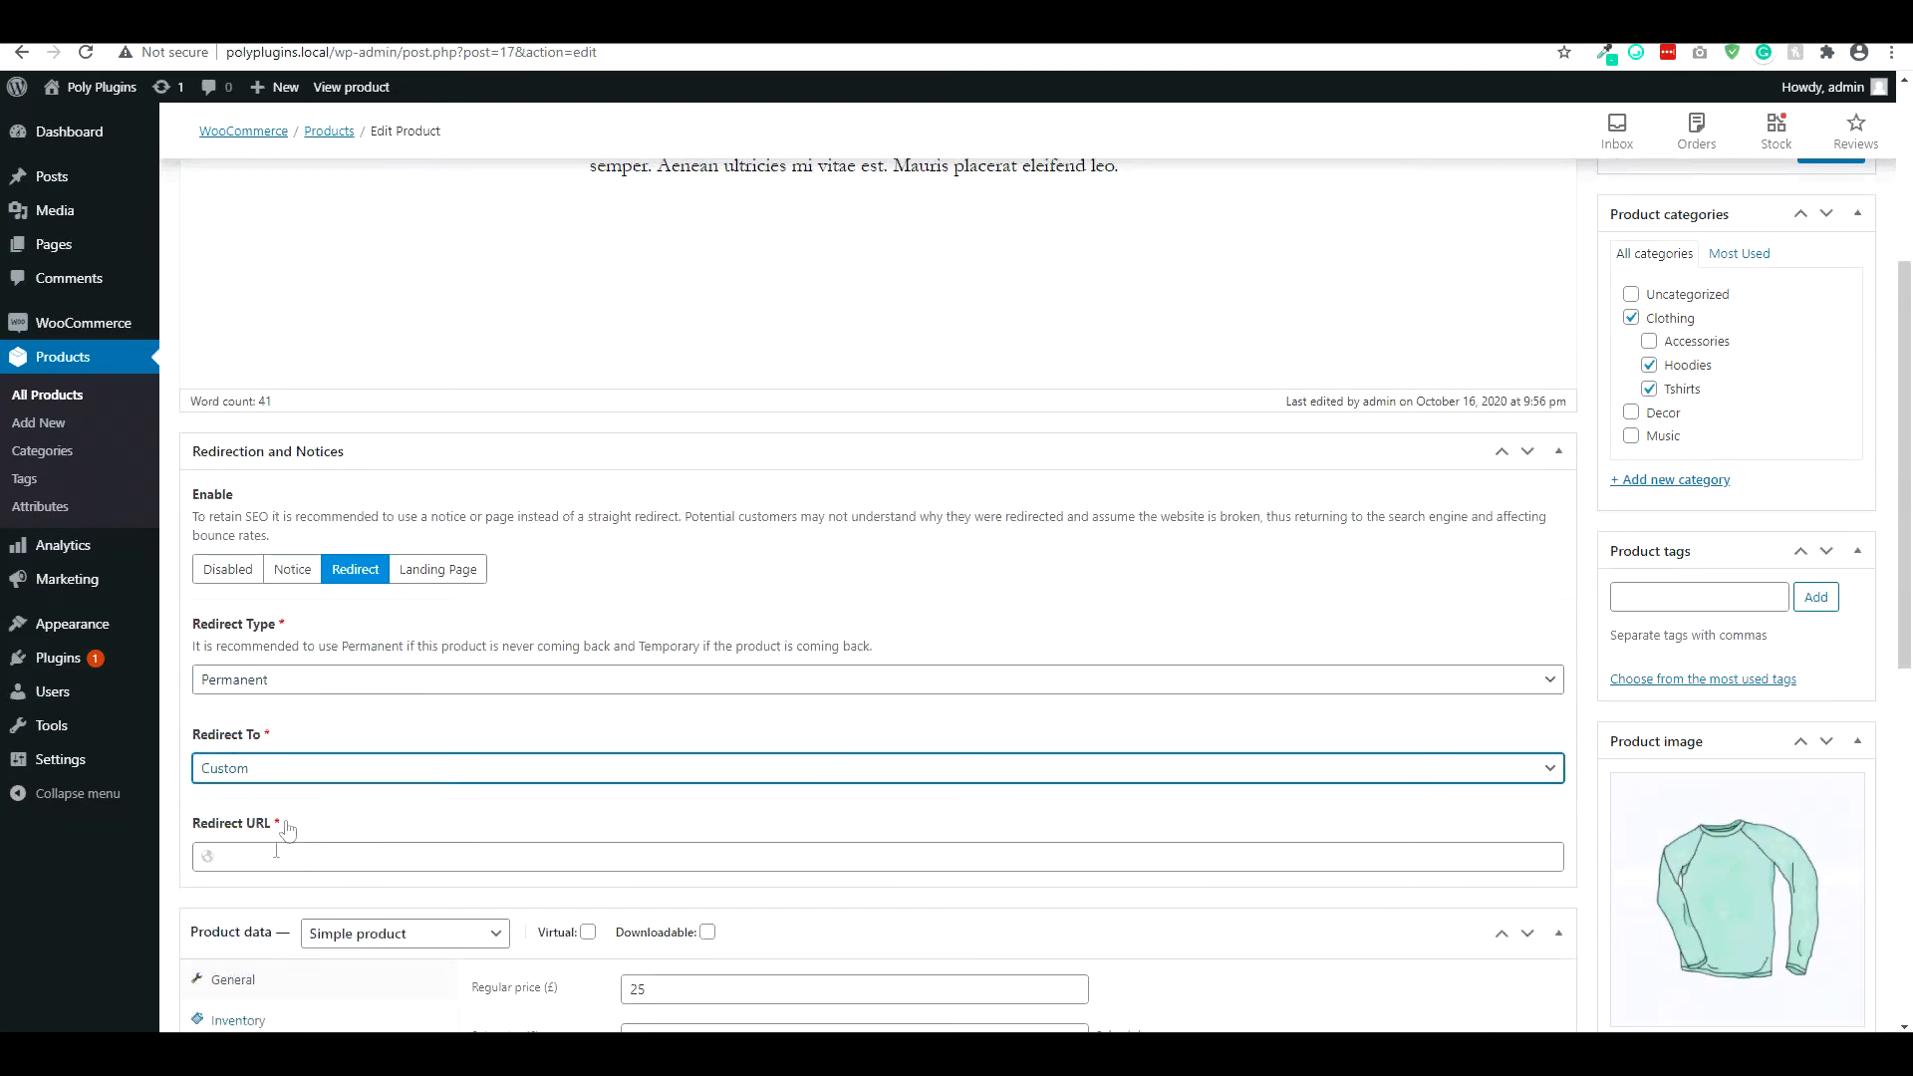
{"action": "left_click", "coordinate": [877, 768]}
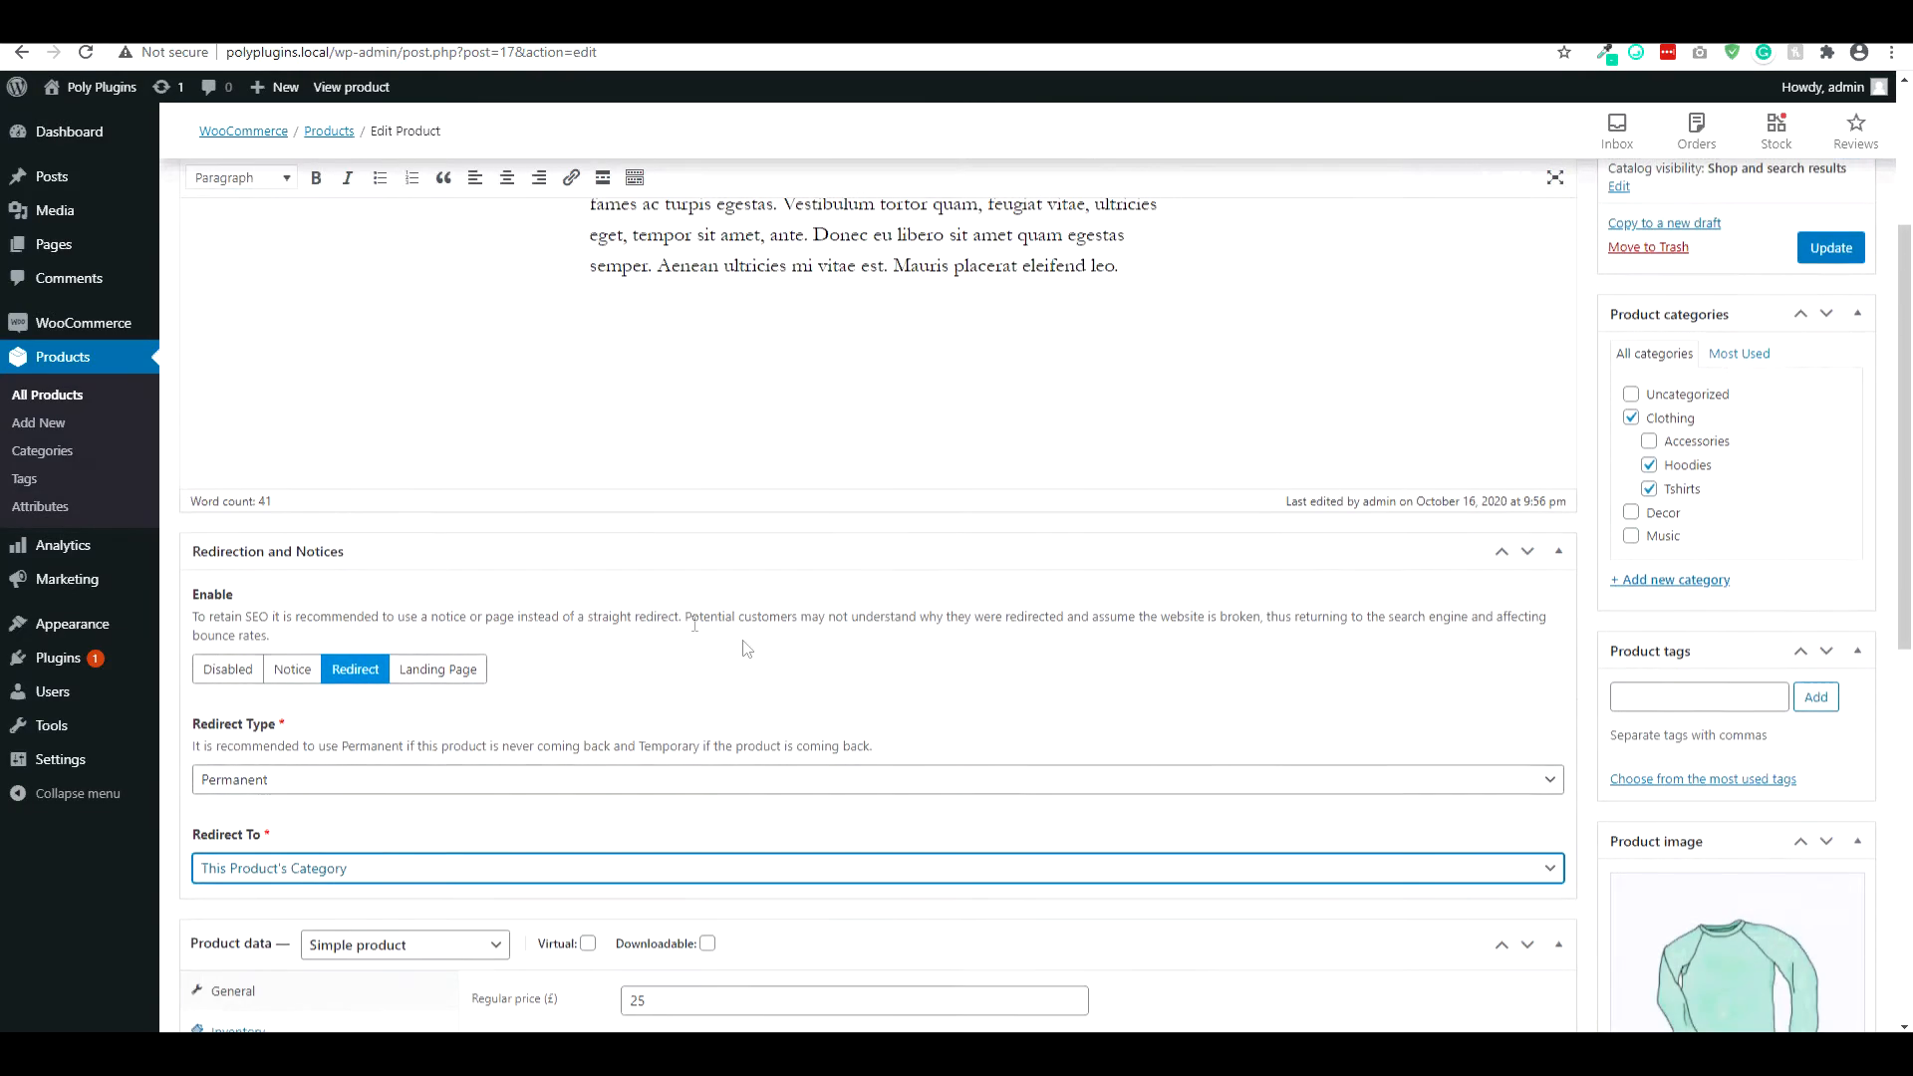
{"action": "scroll", "scroll_direction": "up", "scroll_amount": 3}
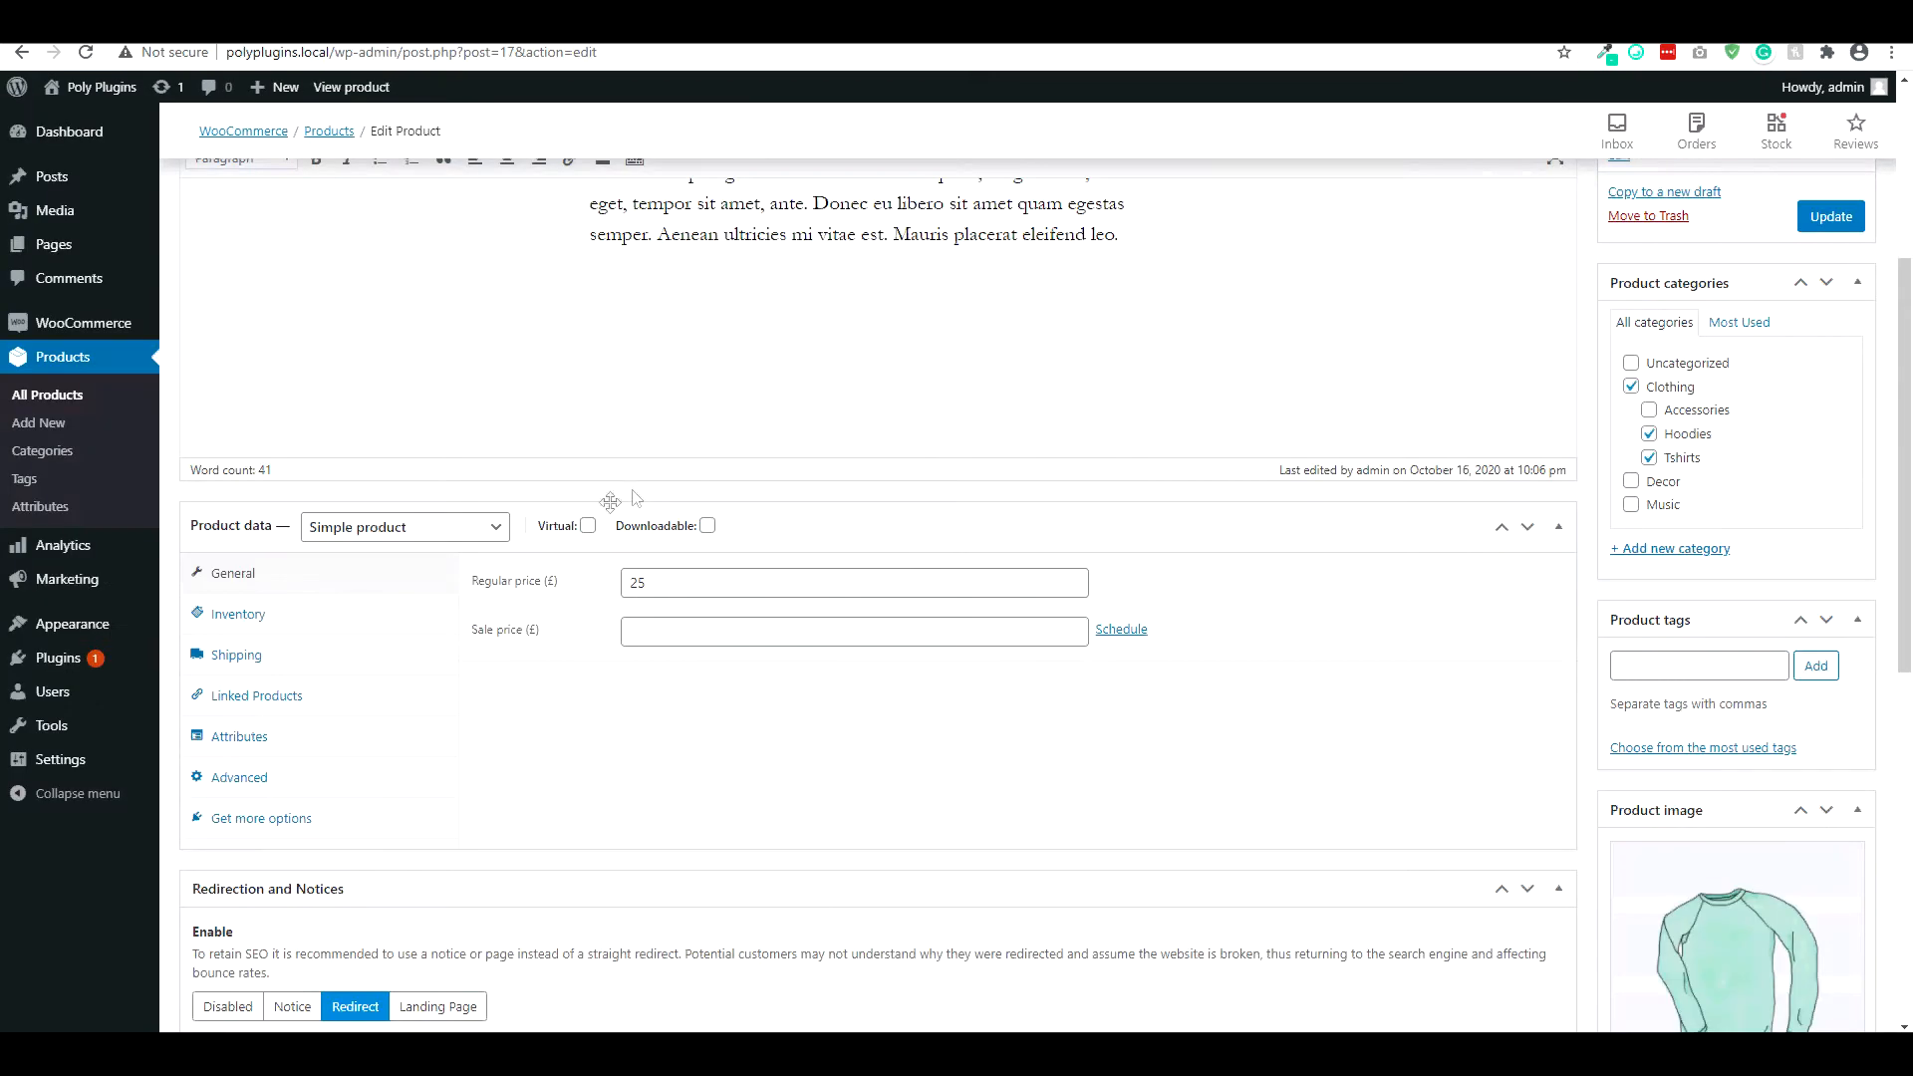
- View the Long Sleeve Tee storefront page with its no-longer-available notice and similar products
{"action": "scroll", "scroll_direction": "down", "scroll_amount": 3}
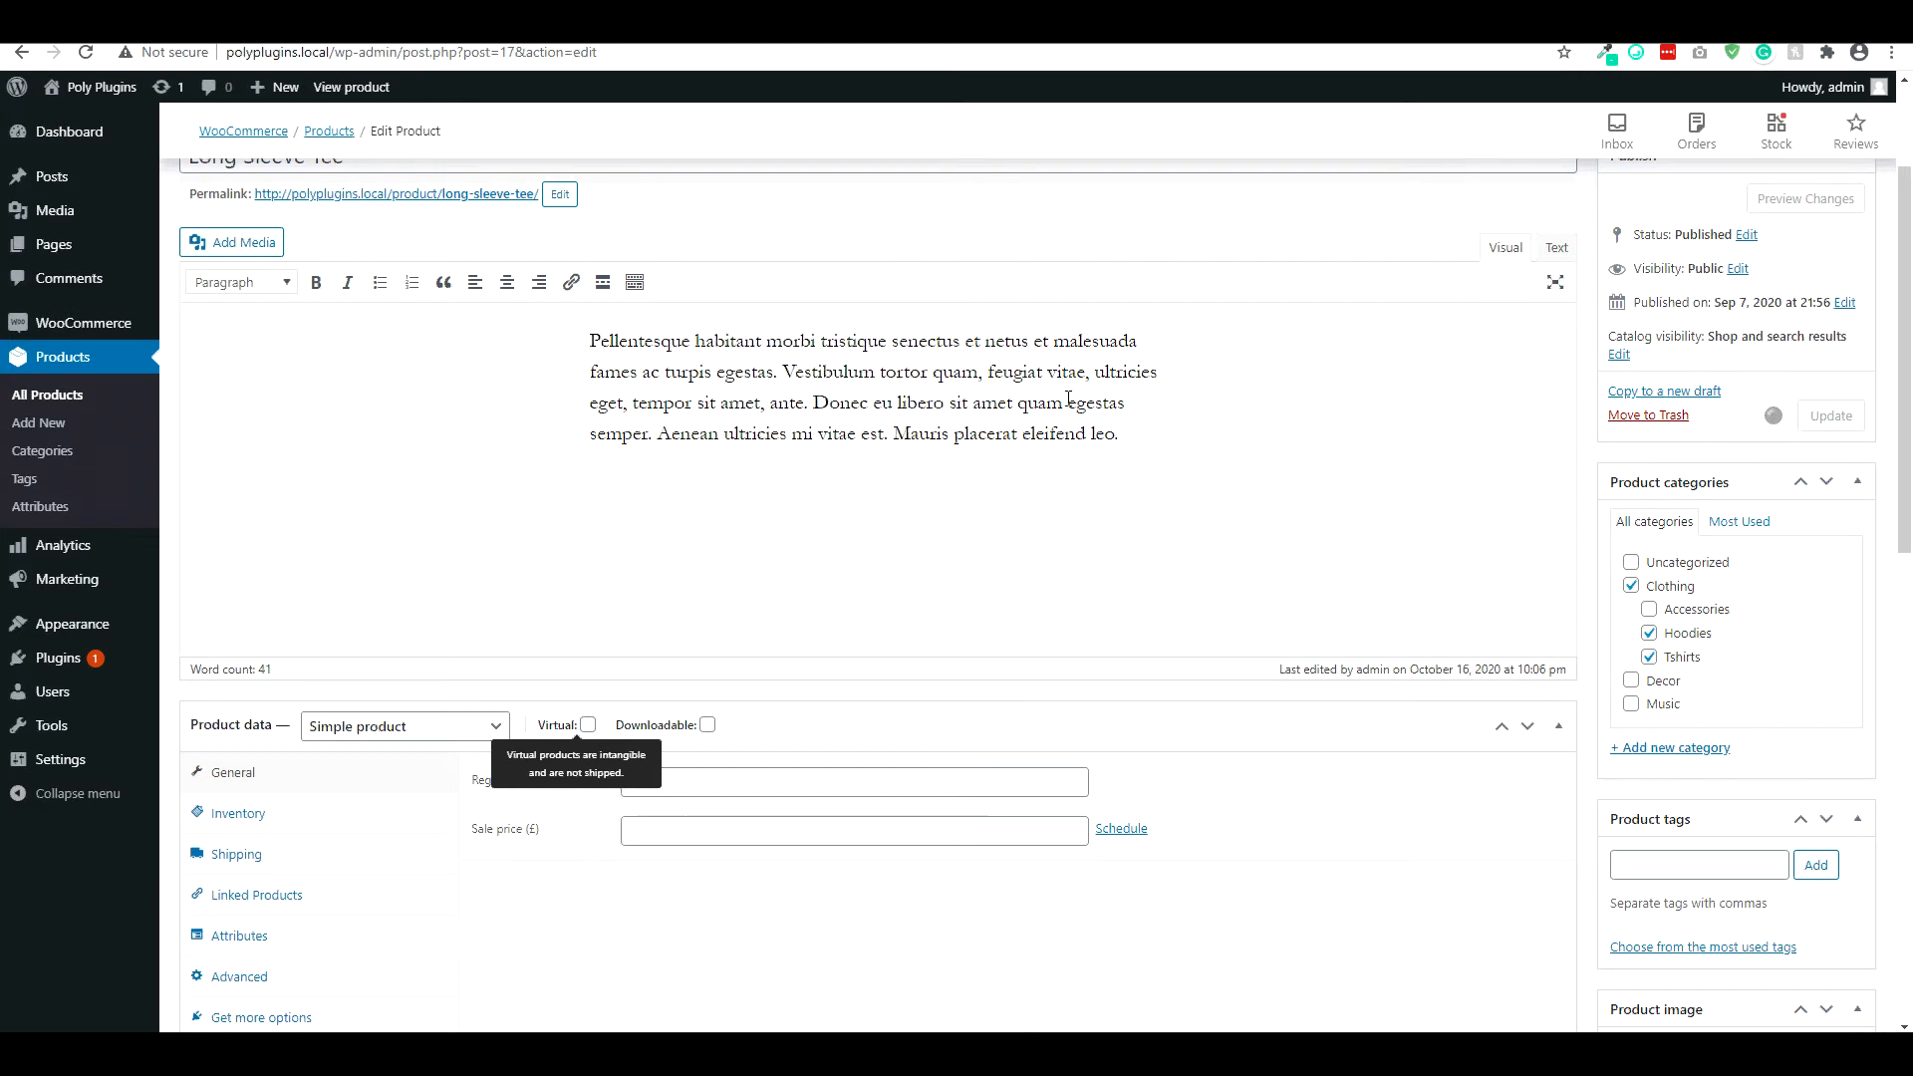
{"action": "left_click", "coordinate": [351, 86]}
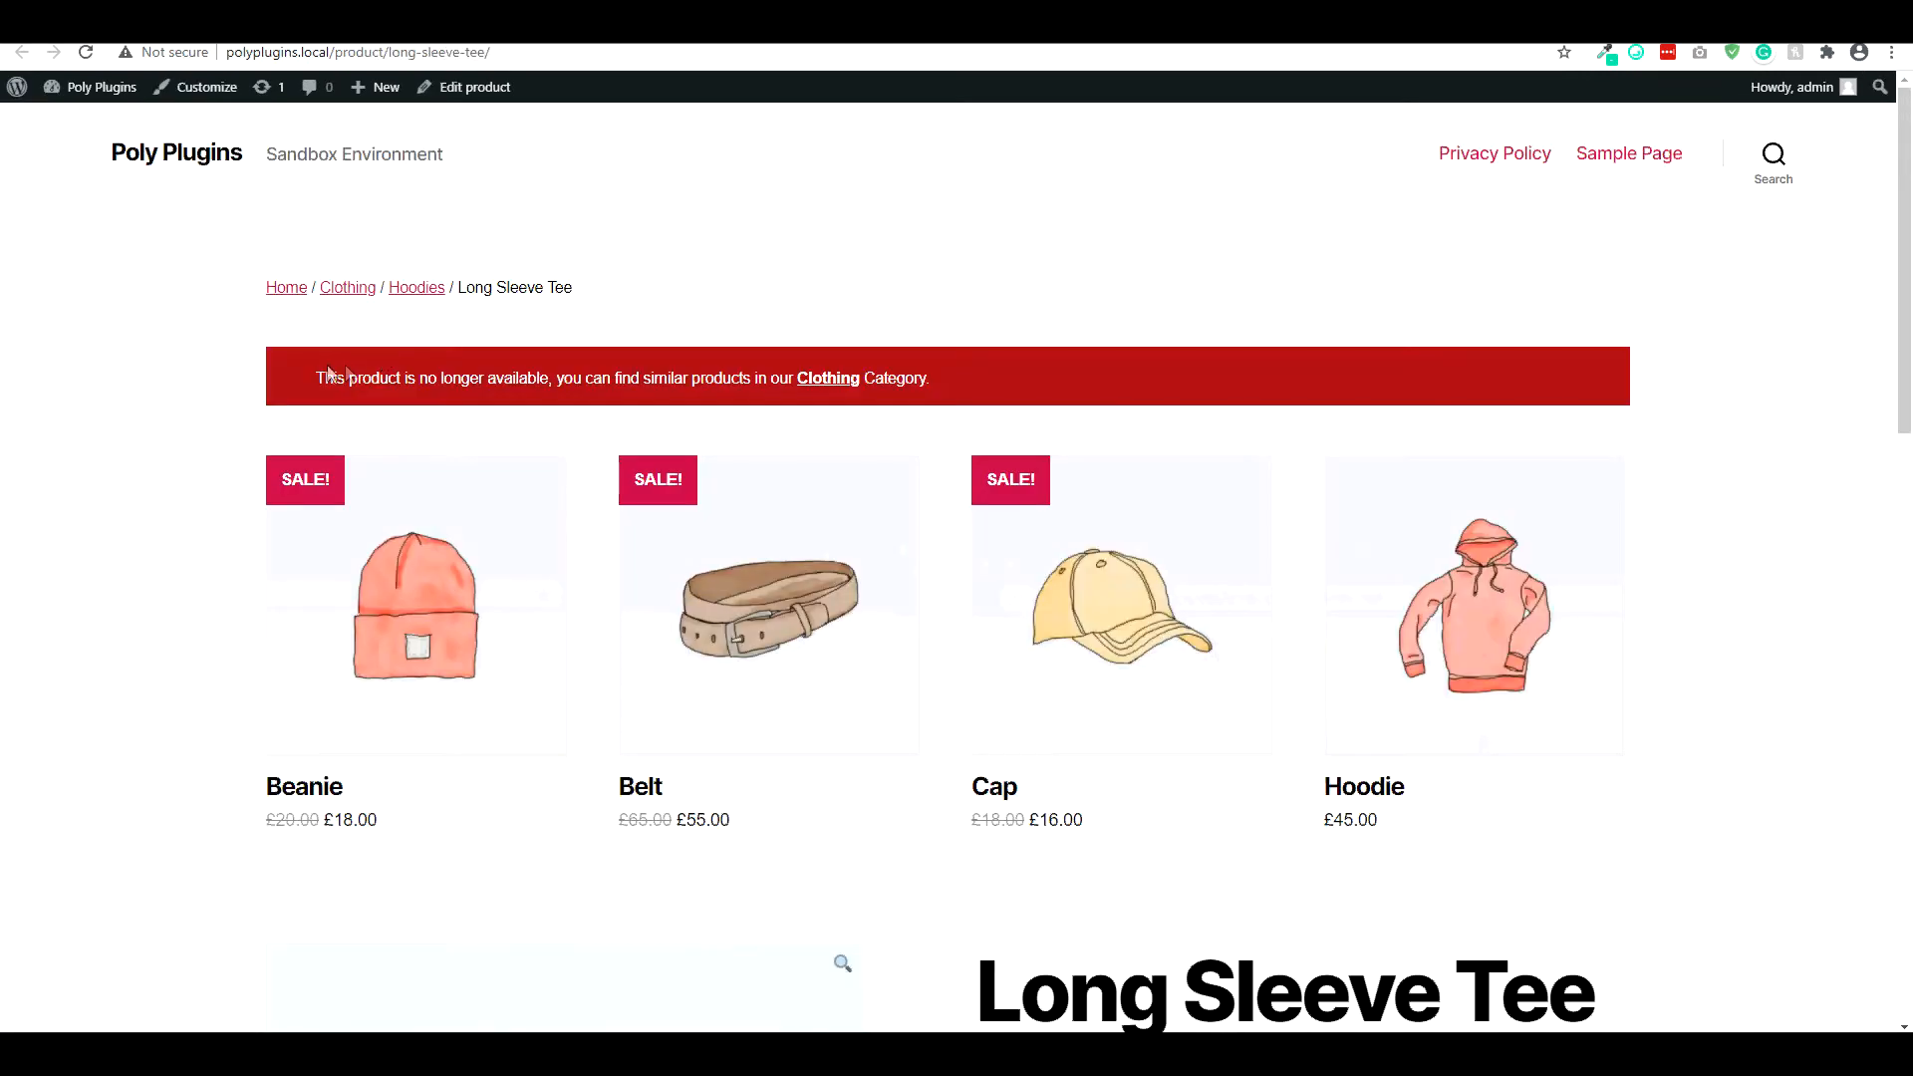
{"action": "left_click_drag", "start_coordinate": [315, 377], "coordinate": [665, 377]}
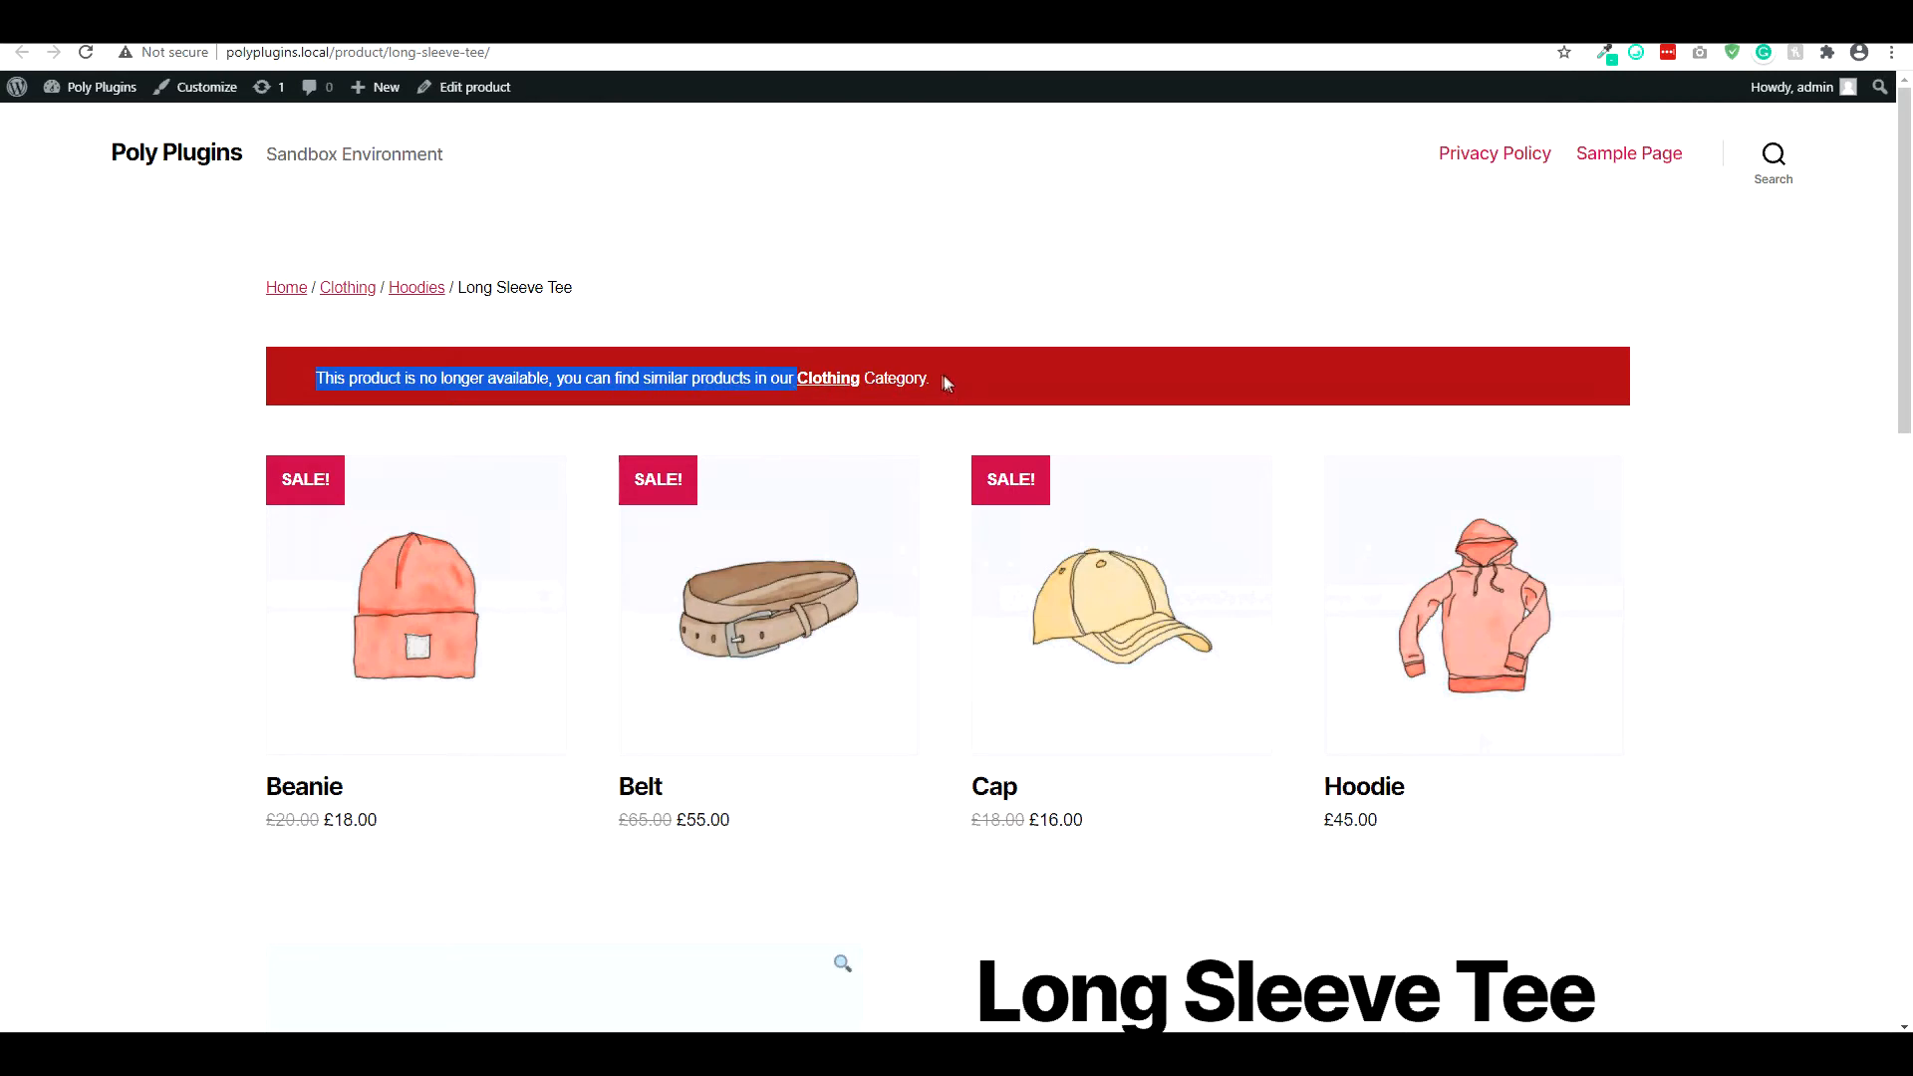
{"action": "scroll", "scroll_direction": "down", "scroll_amount": 3}
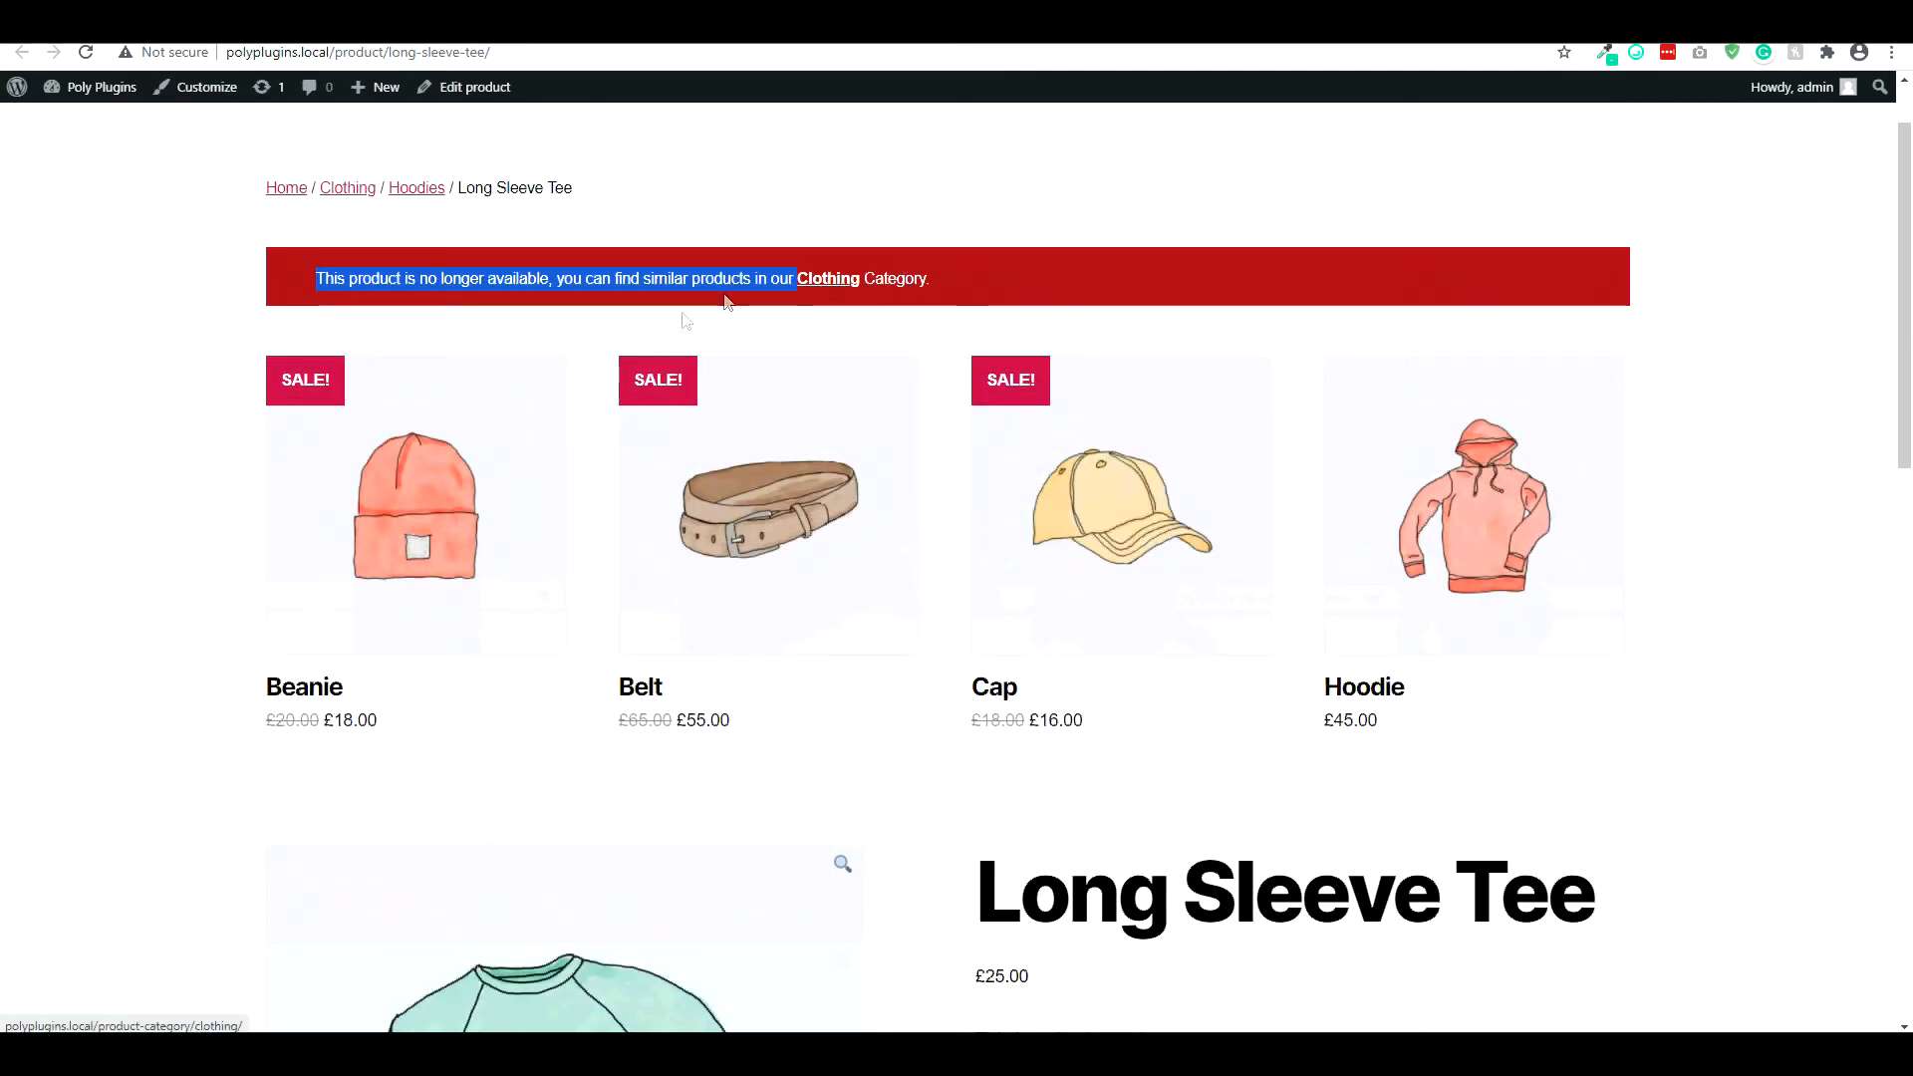
{"action": "mouse_move", "coordinate": [689, 522]}
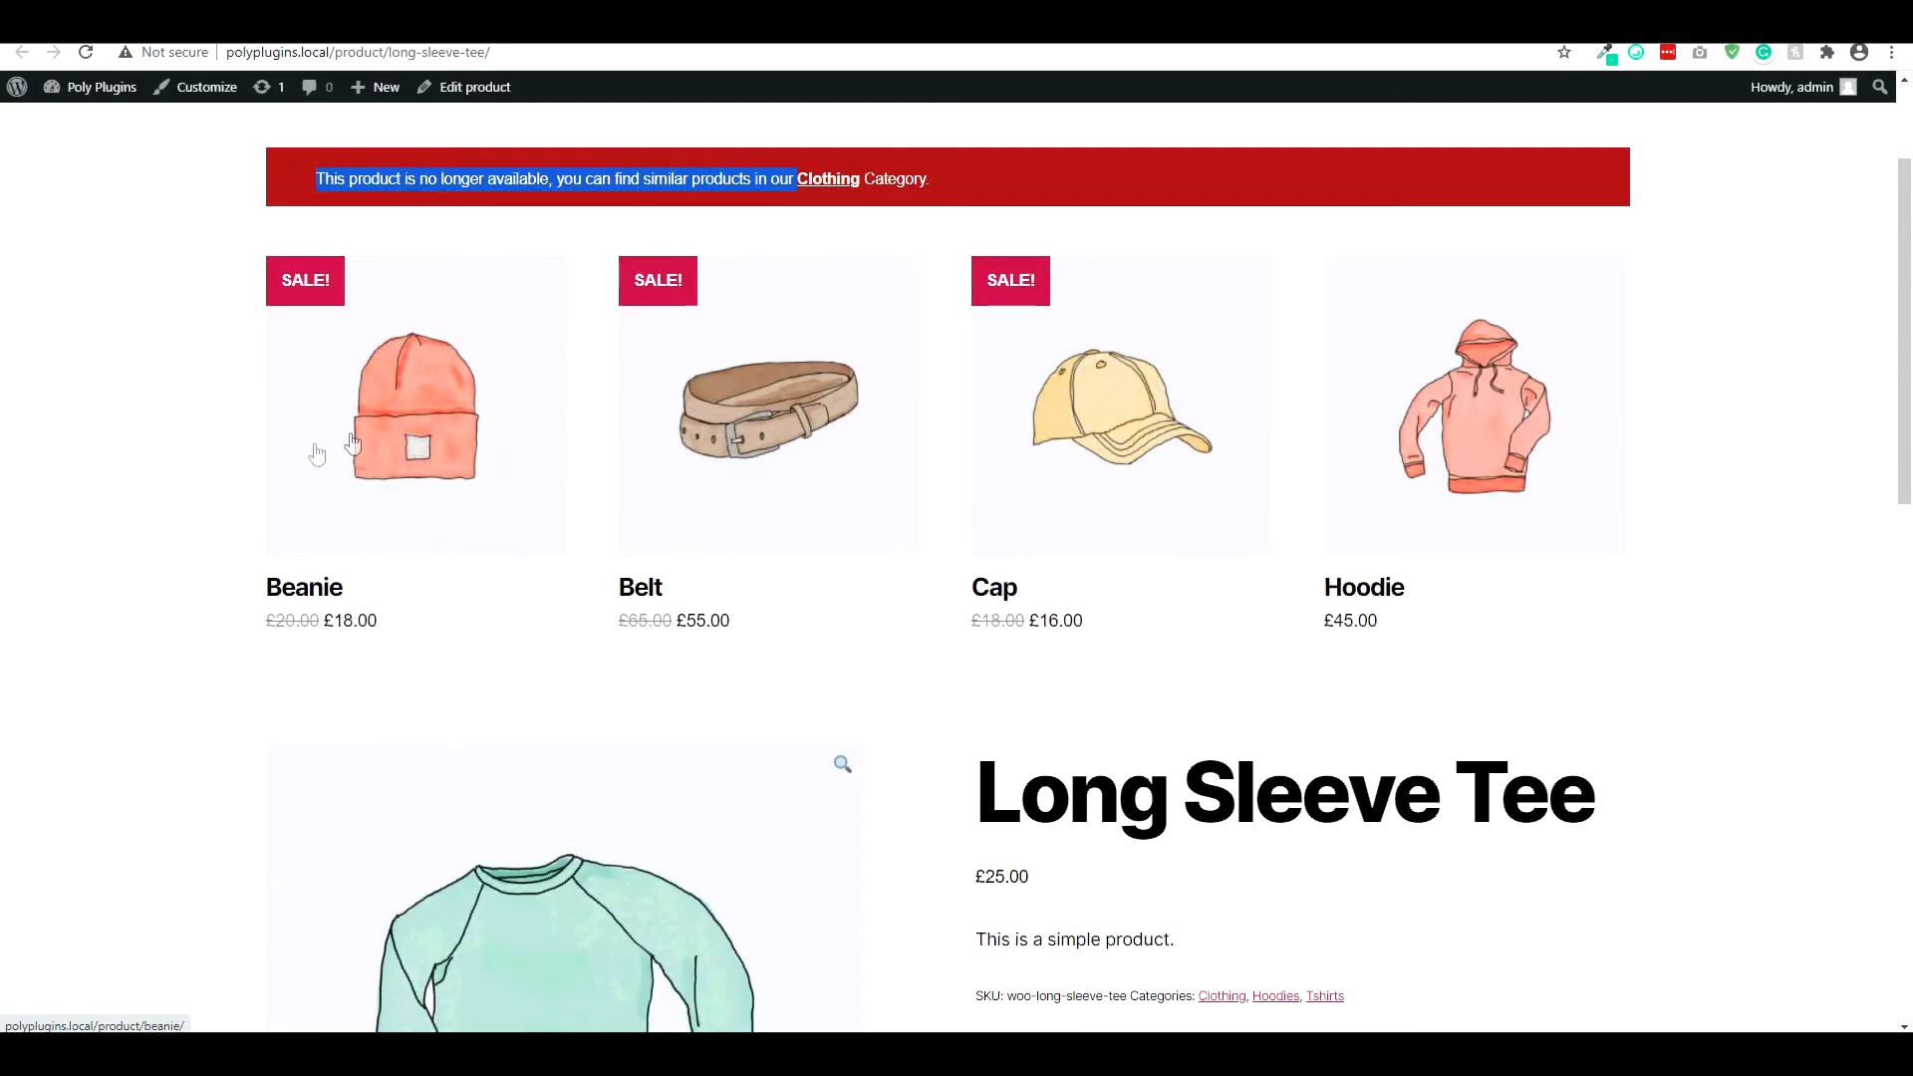
{"action": "scroll", "scroll_direction": "down", "scroll_amount": 3}
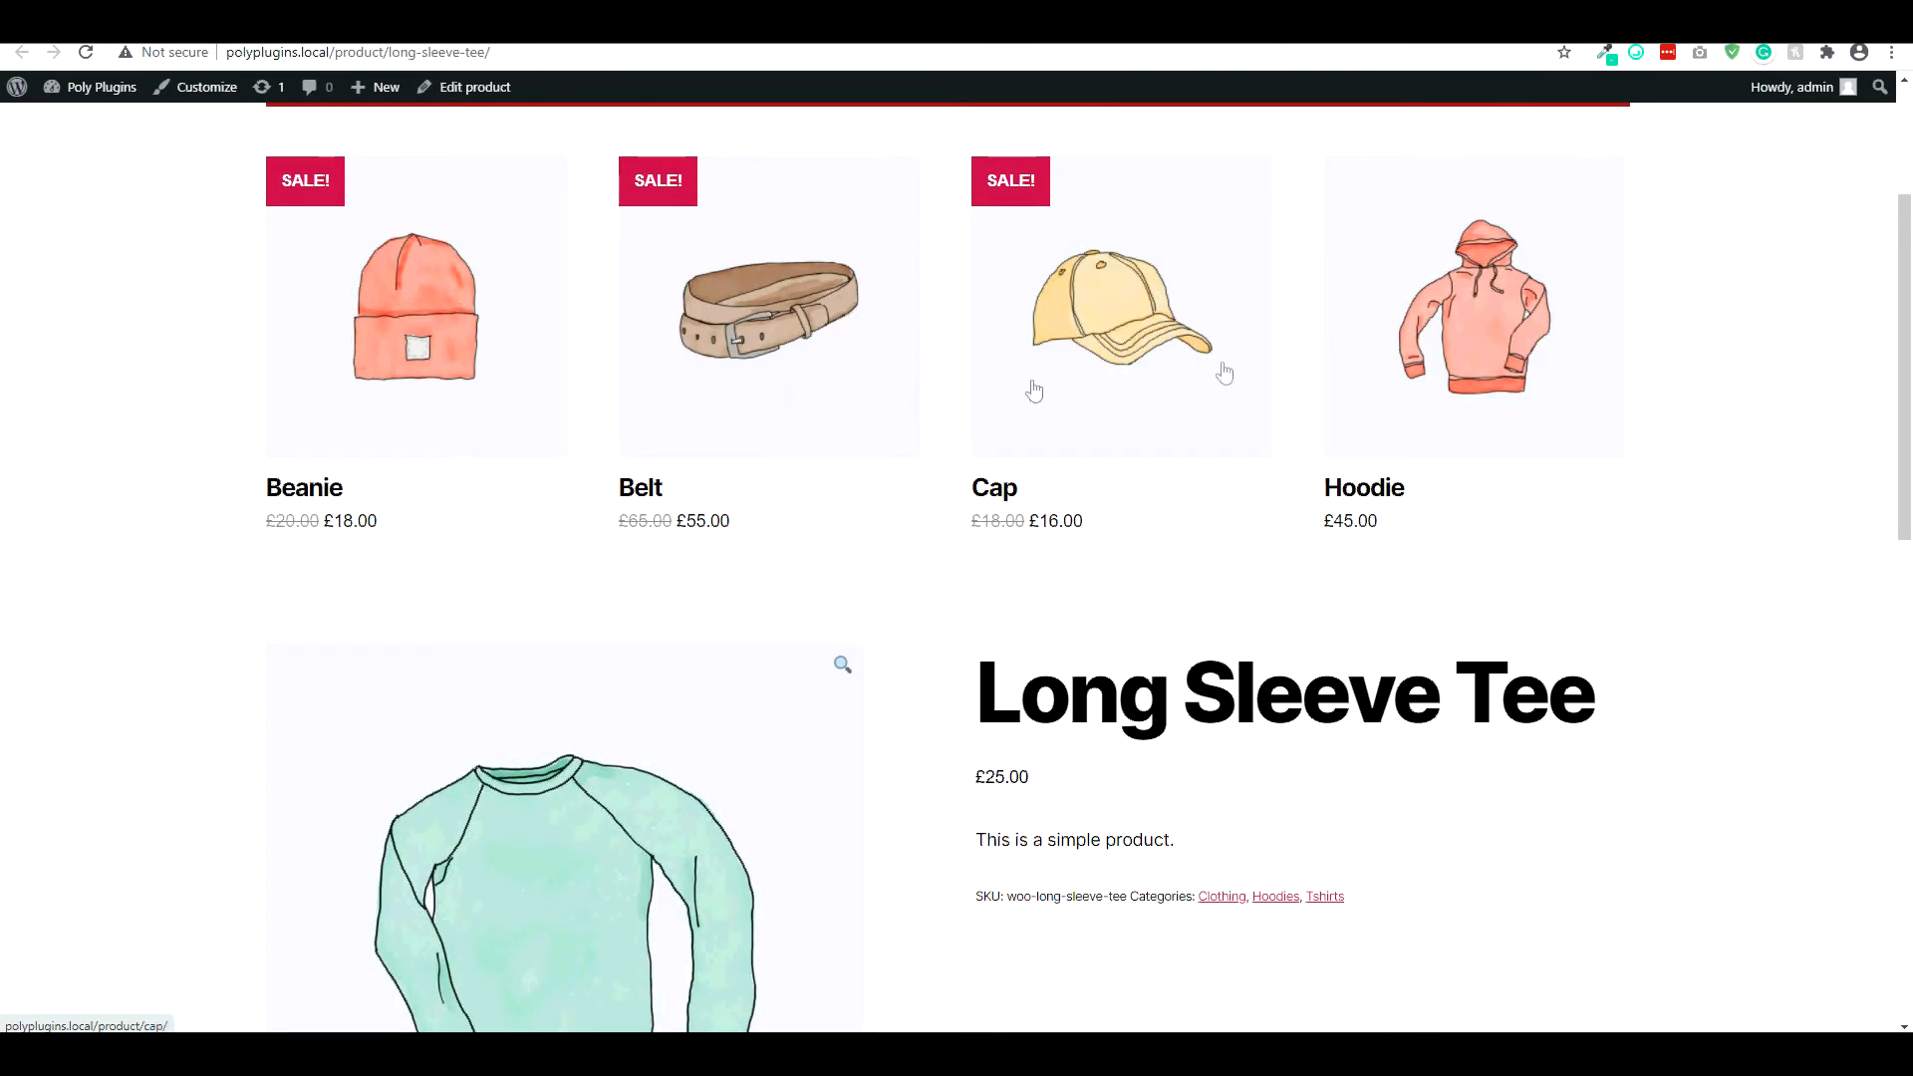
{"action": "scroll", "scroll_direction": "down", "scroll_amount": 3}
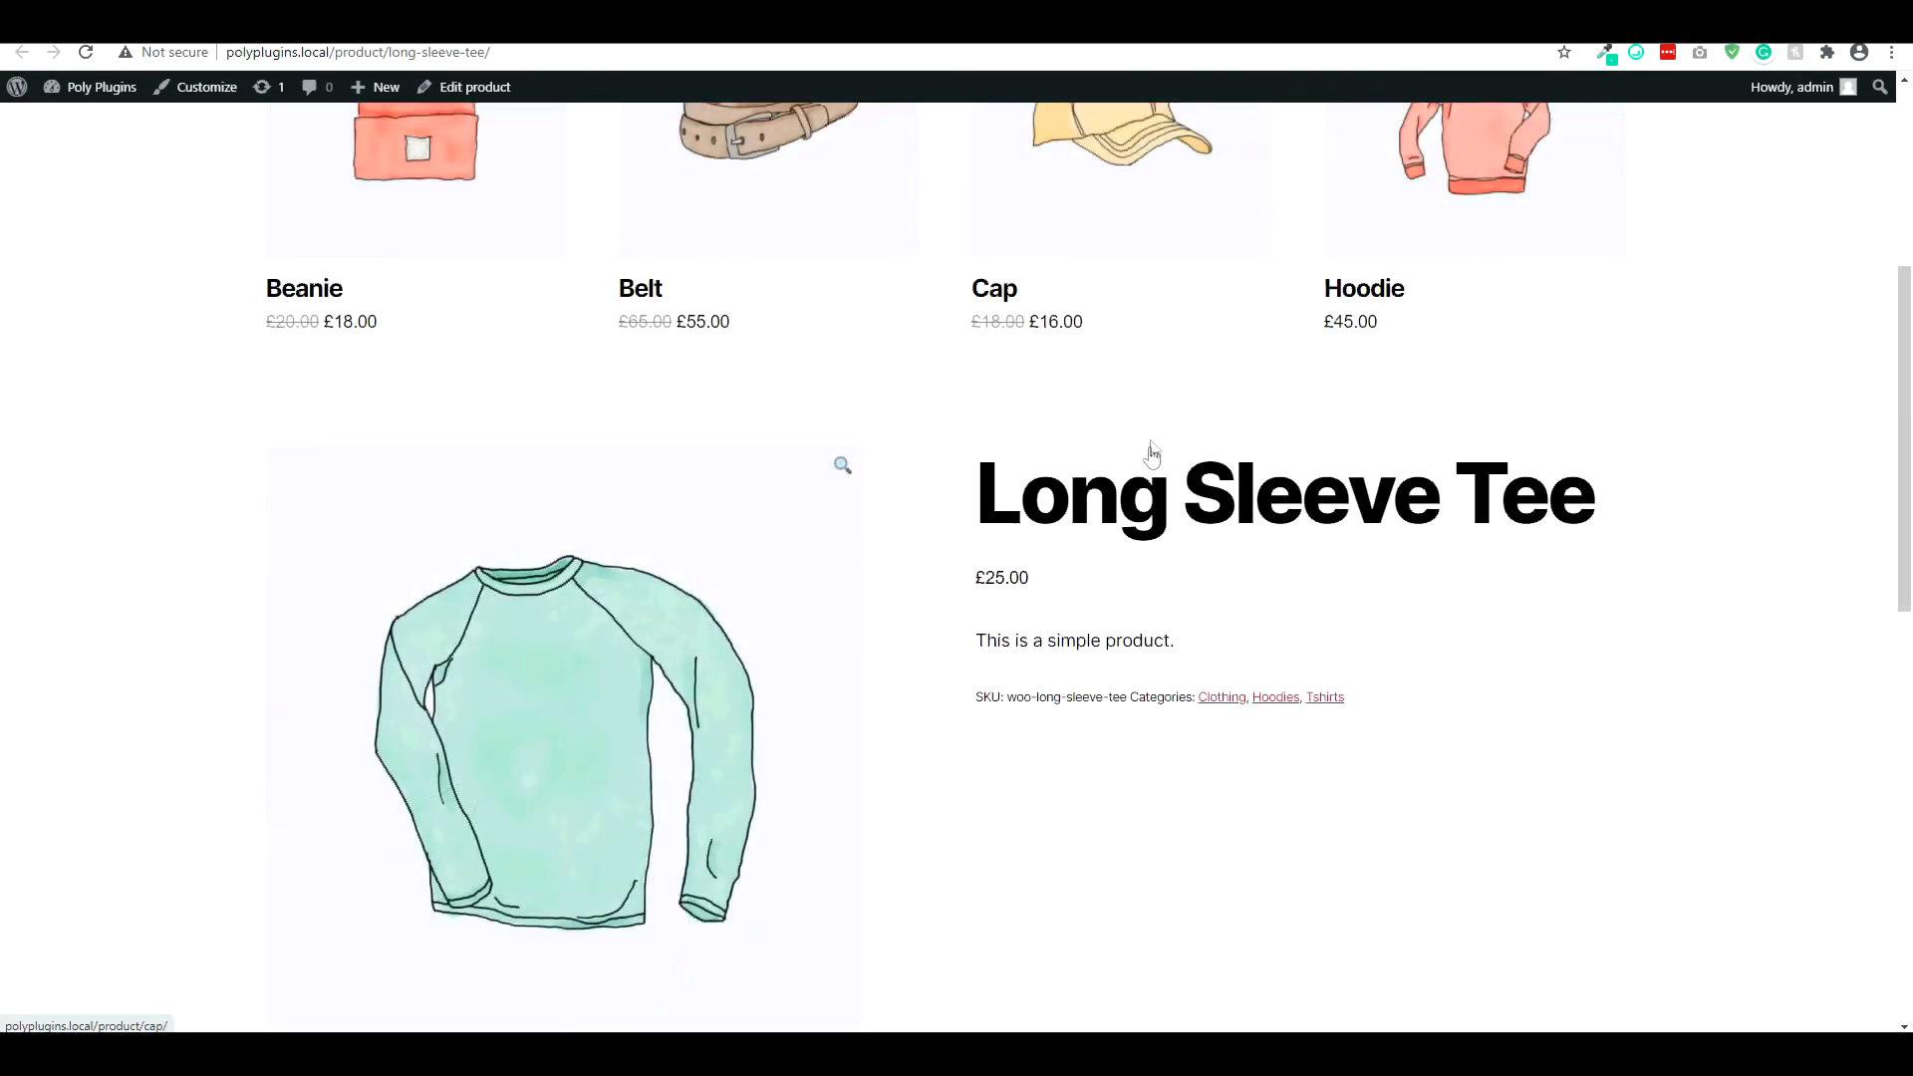
{"action": "scroll", "scroll_direction": "down", "scroll_amount": 3}
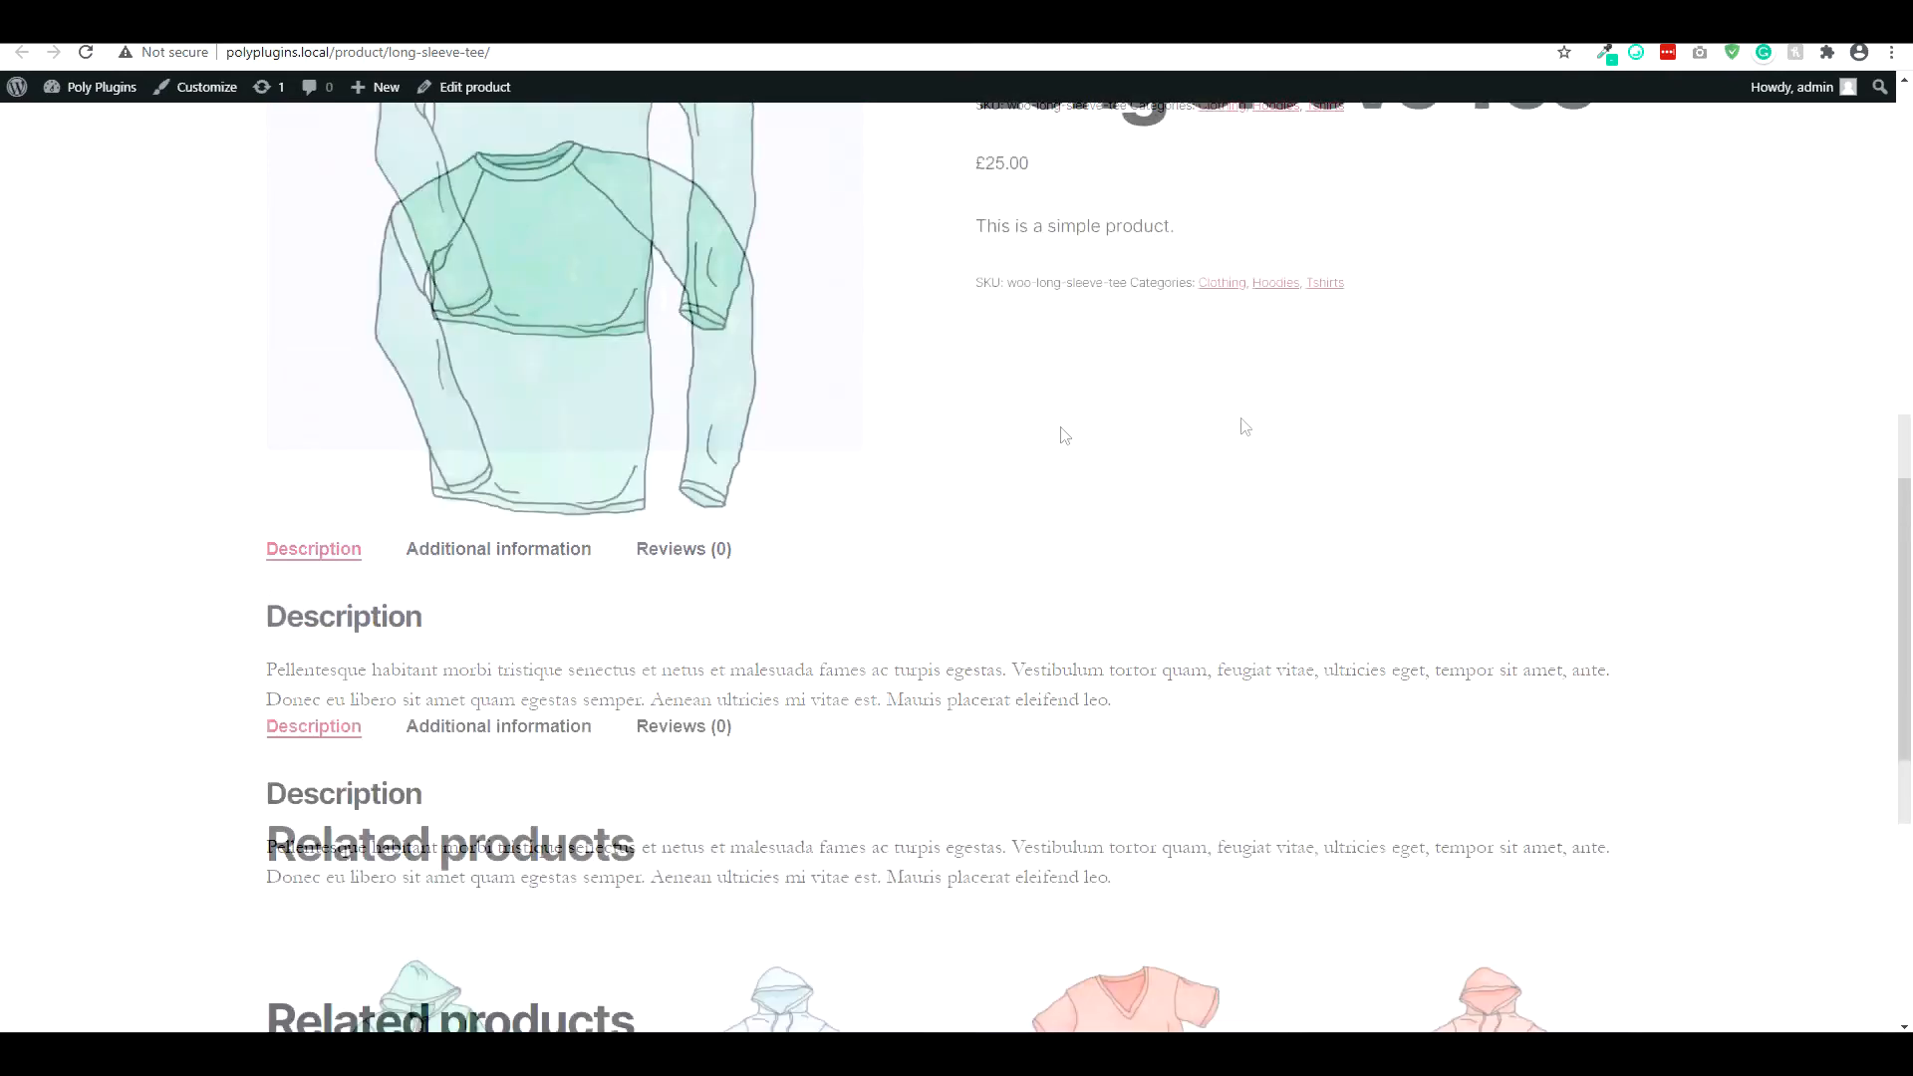
{"action": "scroll", "scroll_direction": "up", "scroll_amount": 3}
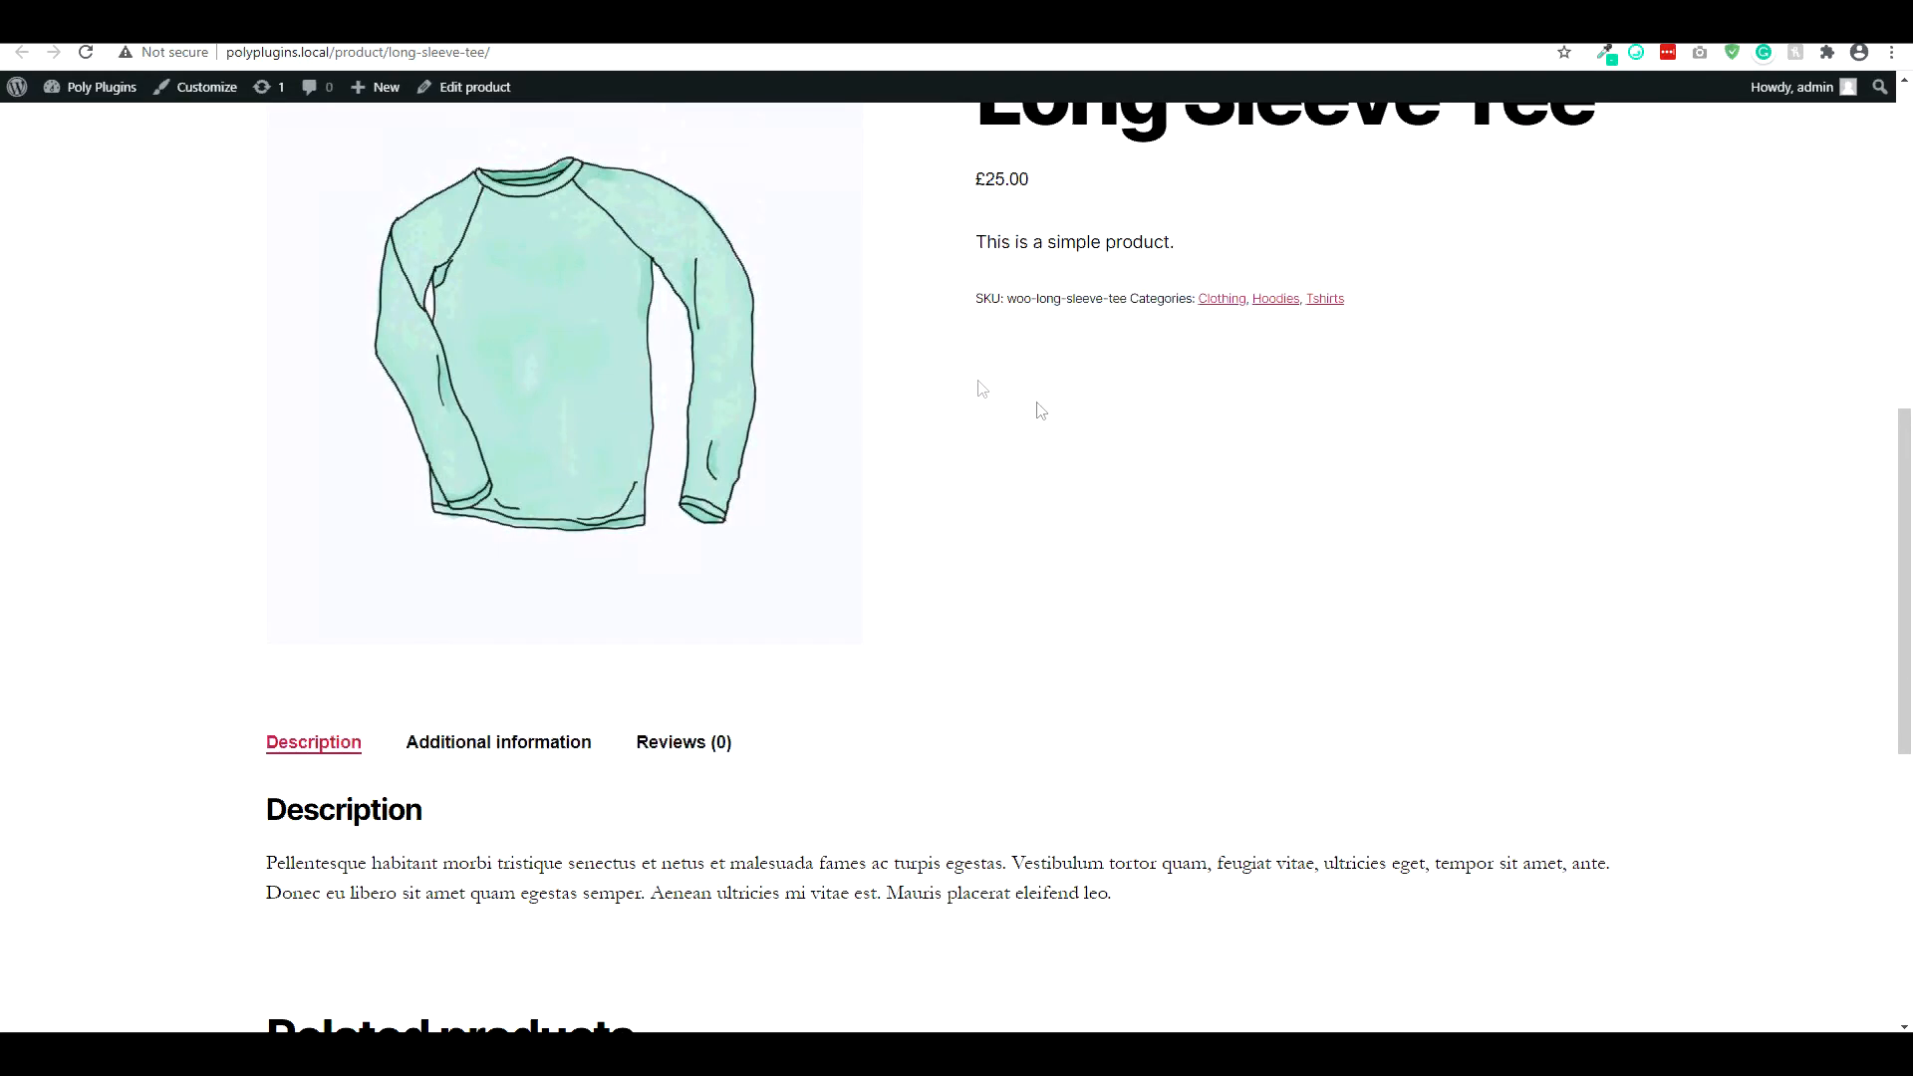
{"action": "mouse_move", "coordinate": [1068, 349]}
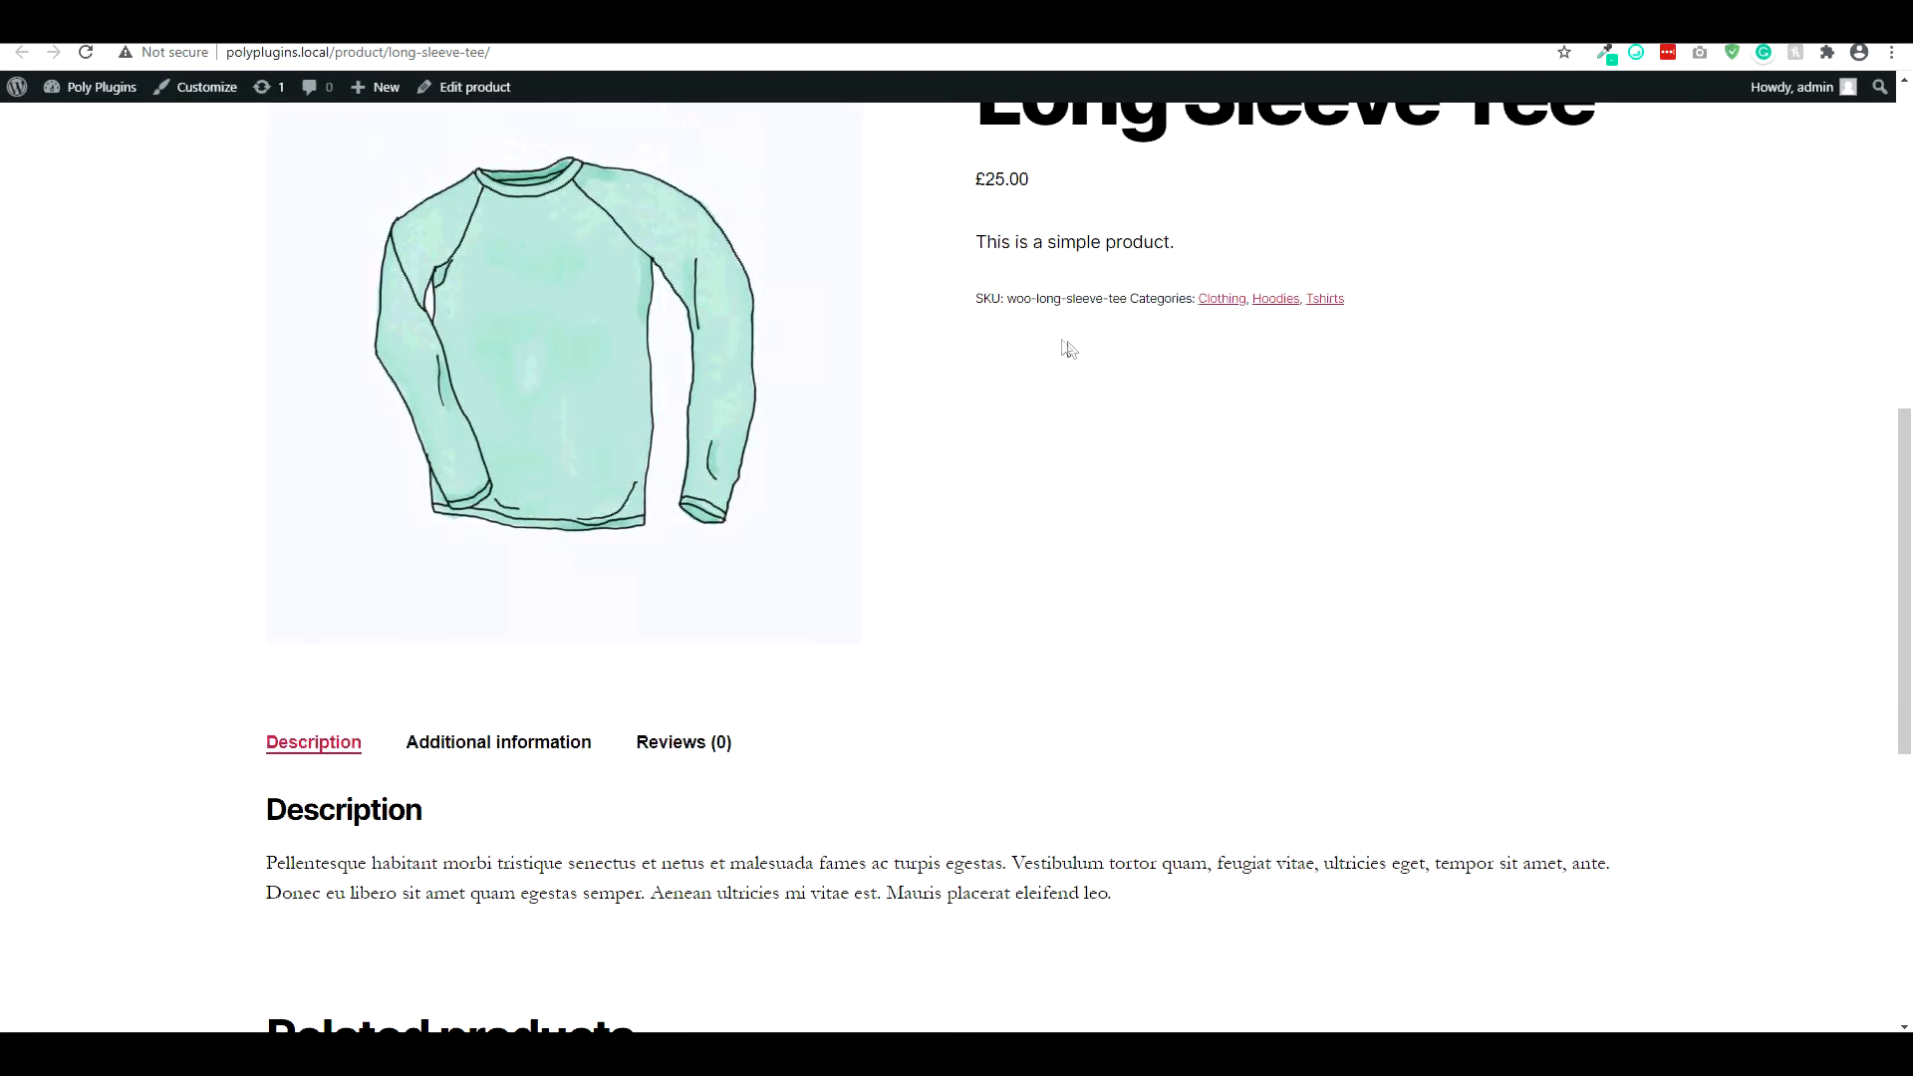
- Reload the Long Sleeve Tee page to confirm Add to Cart is back, then return to its editor
{"action": "left_click", "coordinate": [474, 85]}
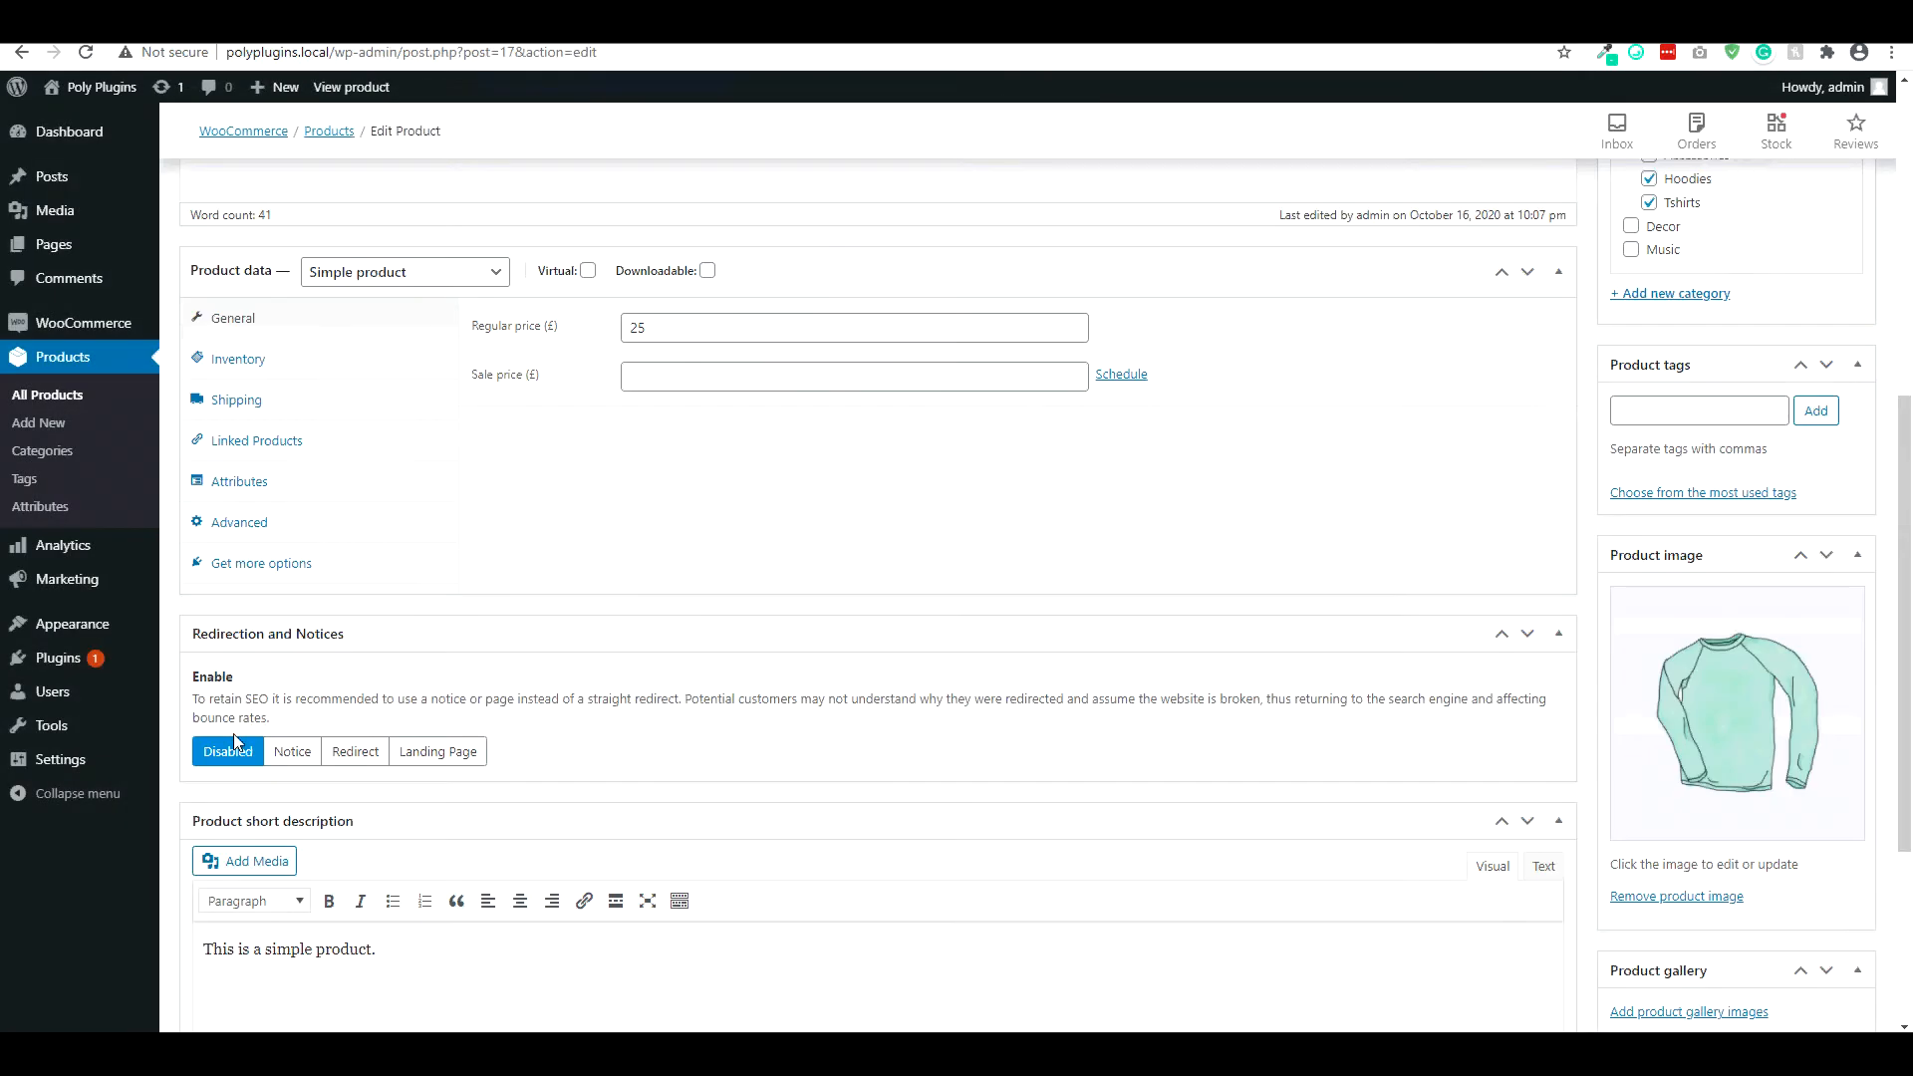
{"action": "left_click", "coordinate": [351, 86]}
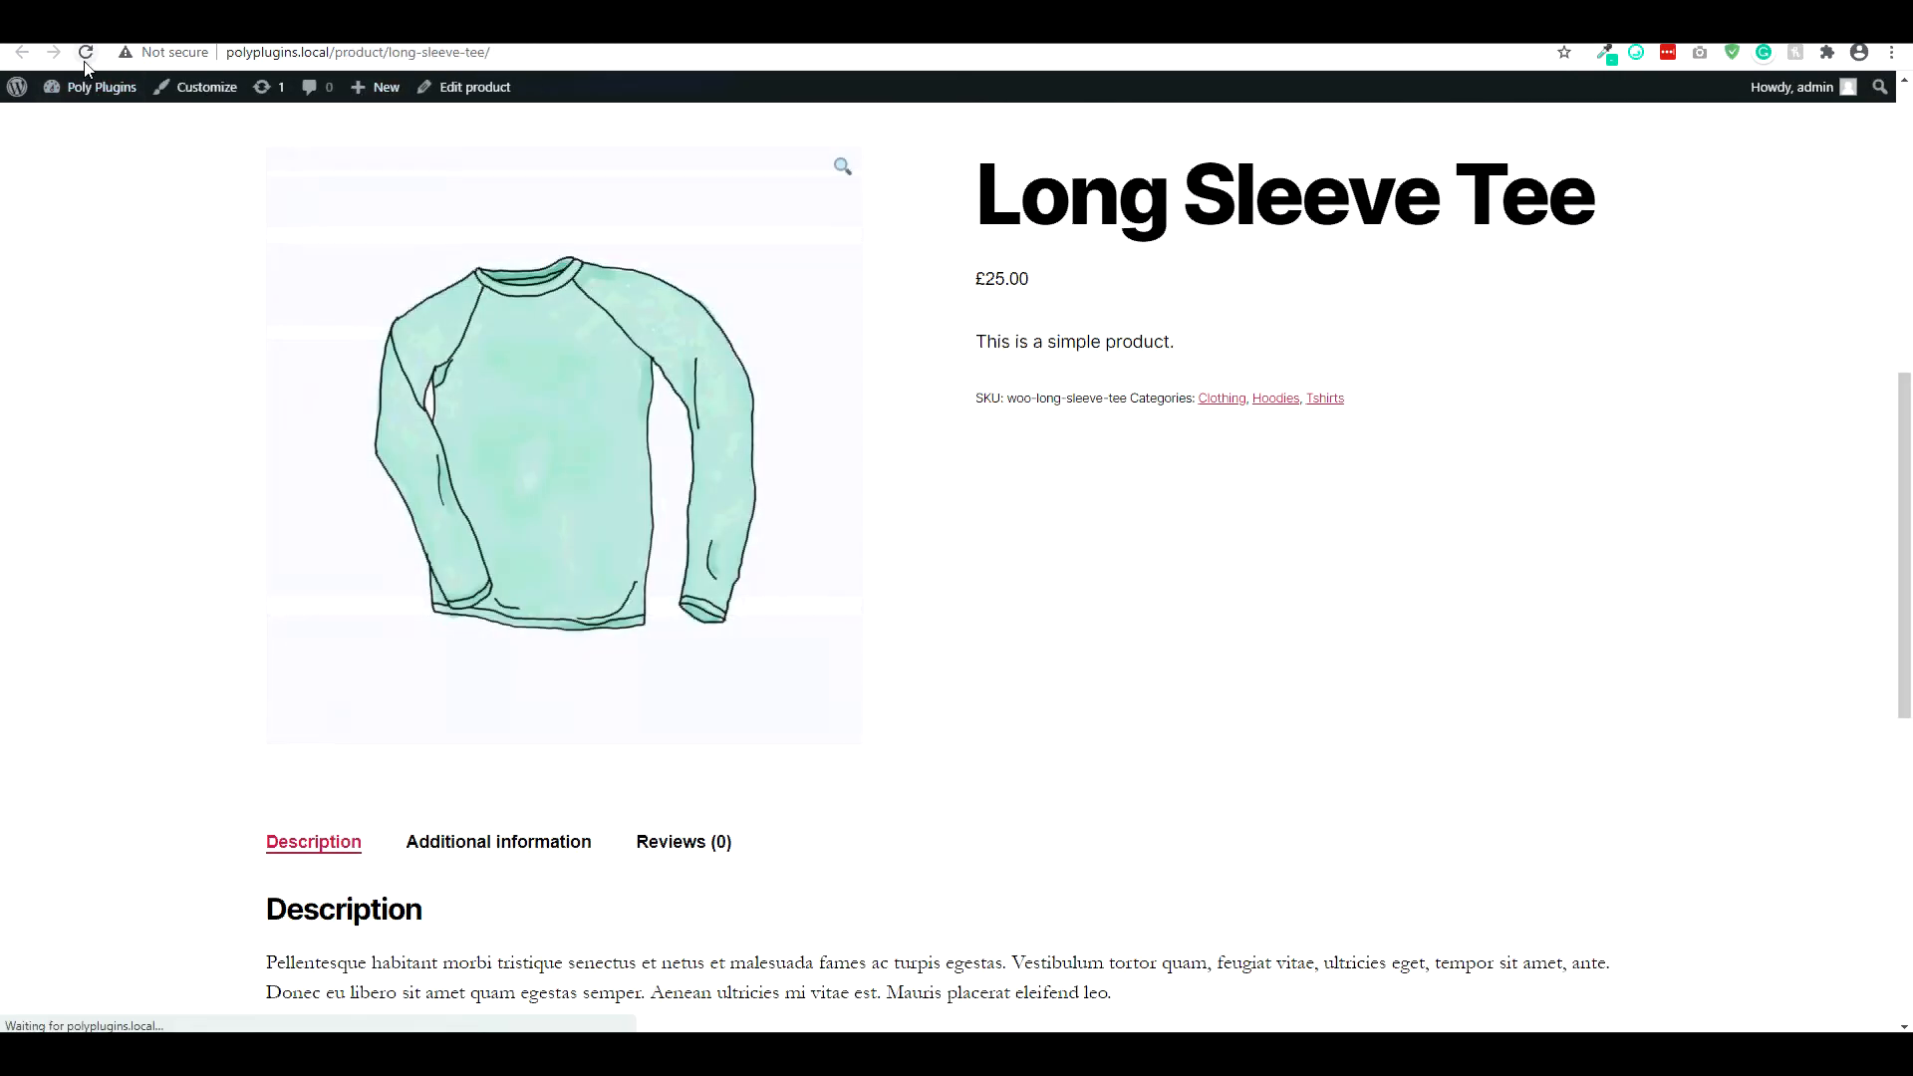
{"action": "left_click", "coordinate": [85, 52]}
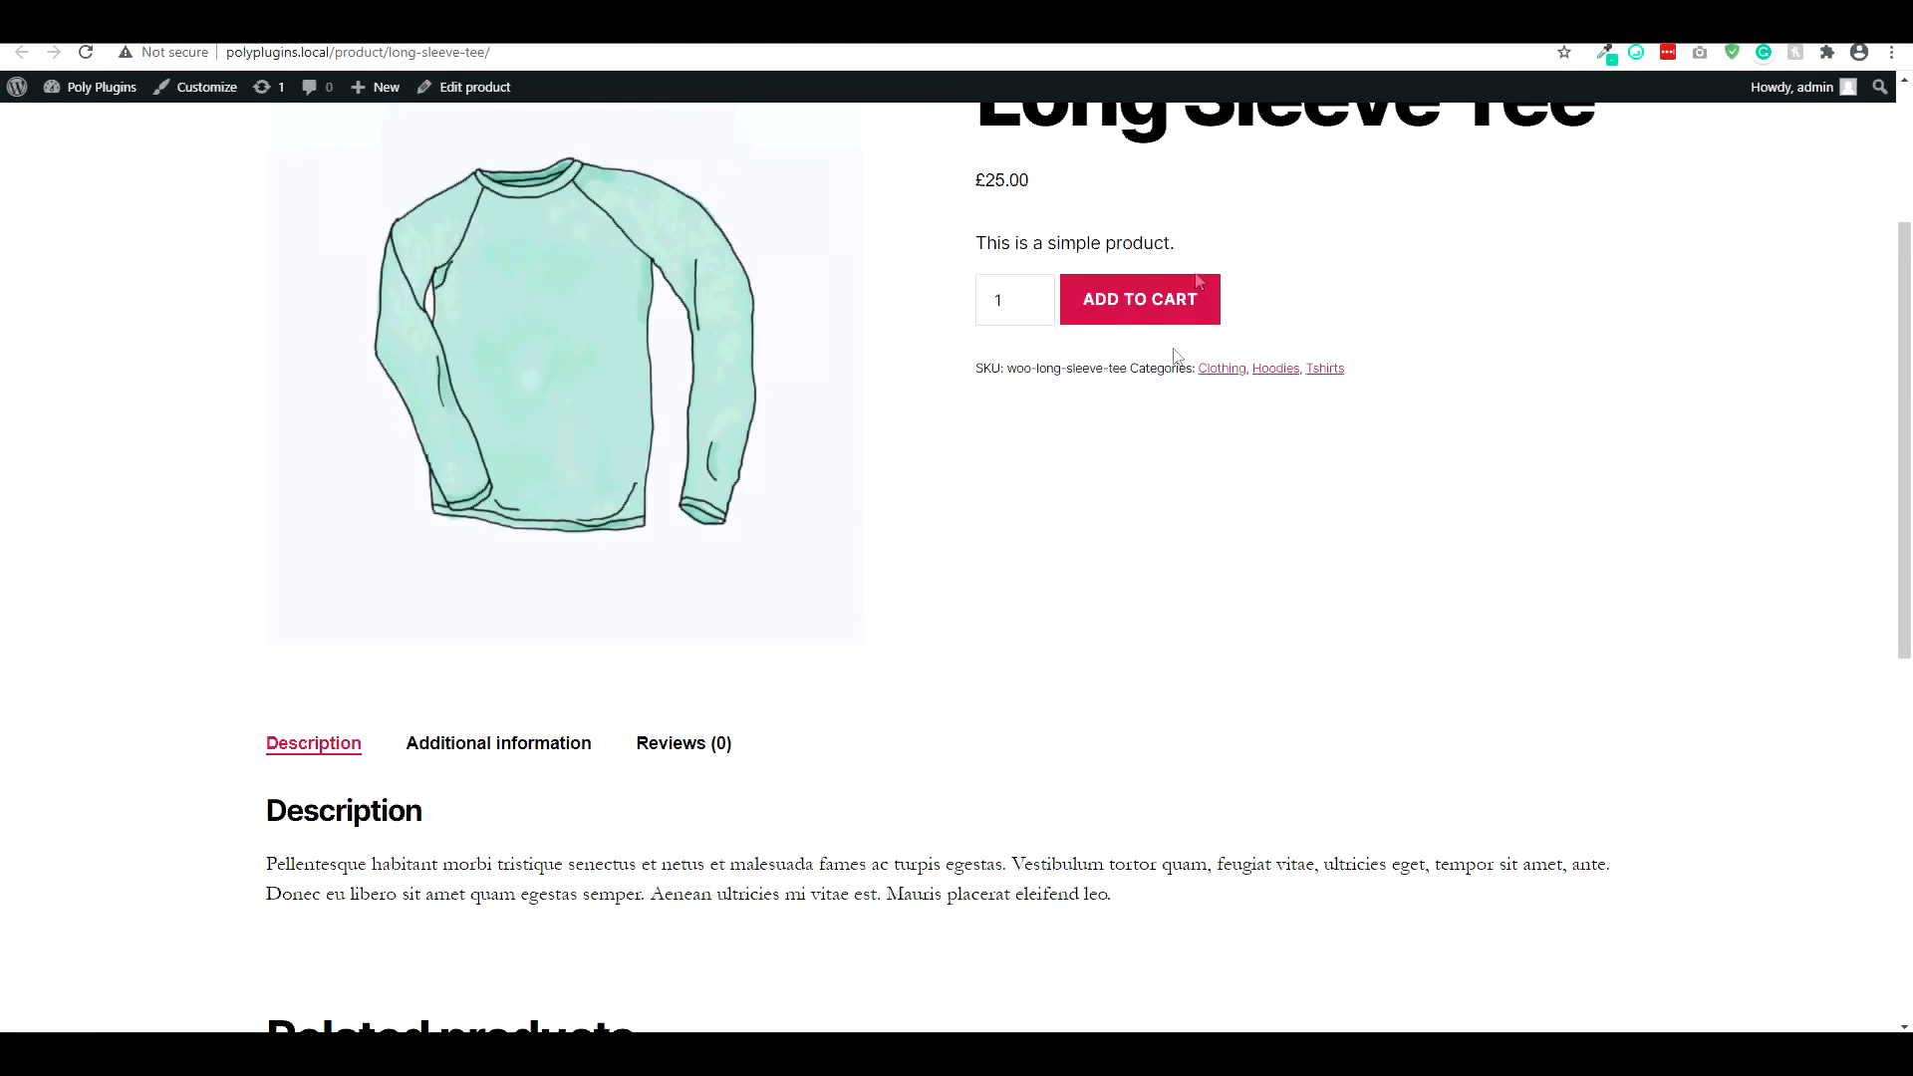
{"action": "left_click", "coordinate": [474, 86]}
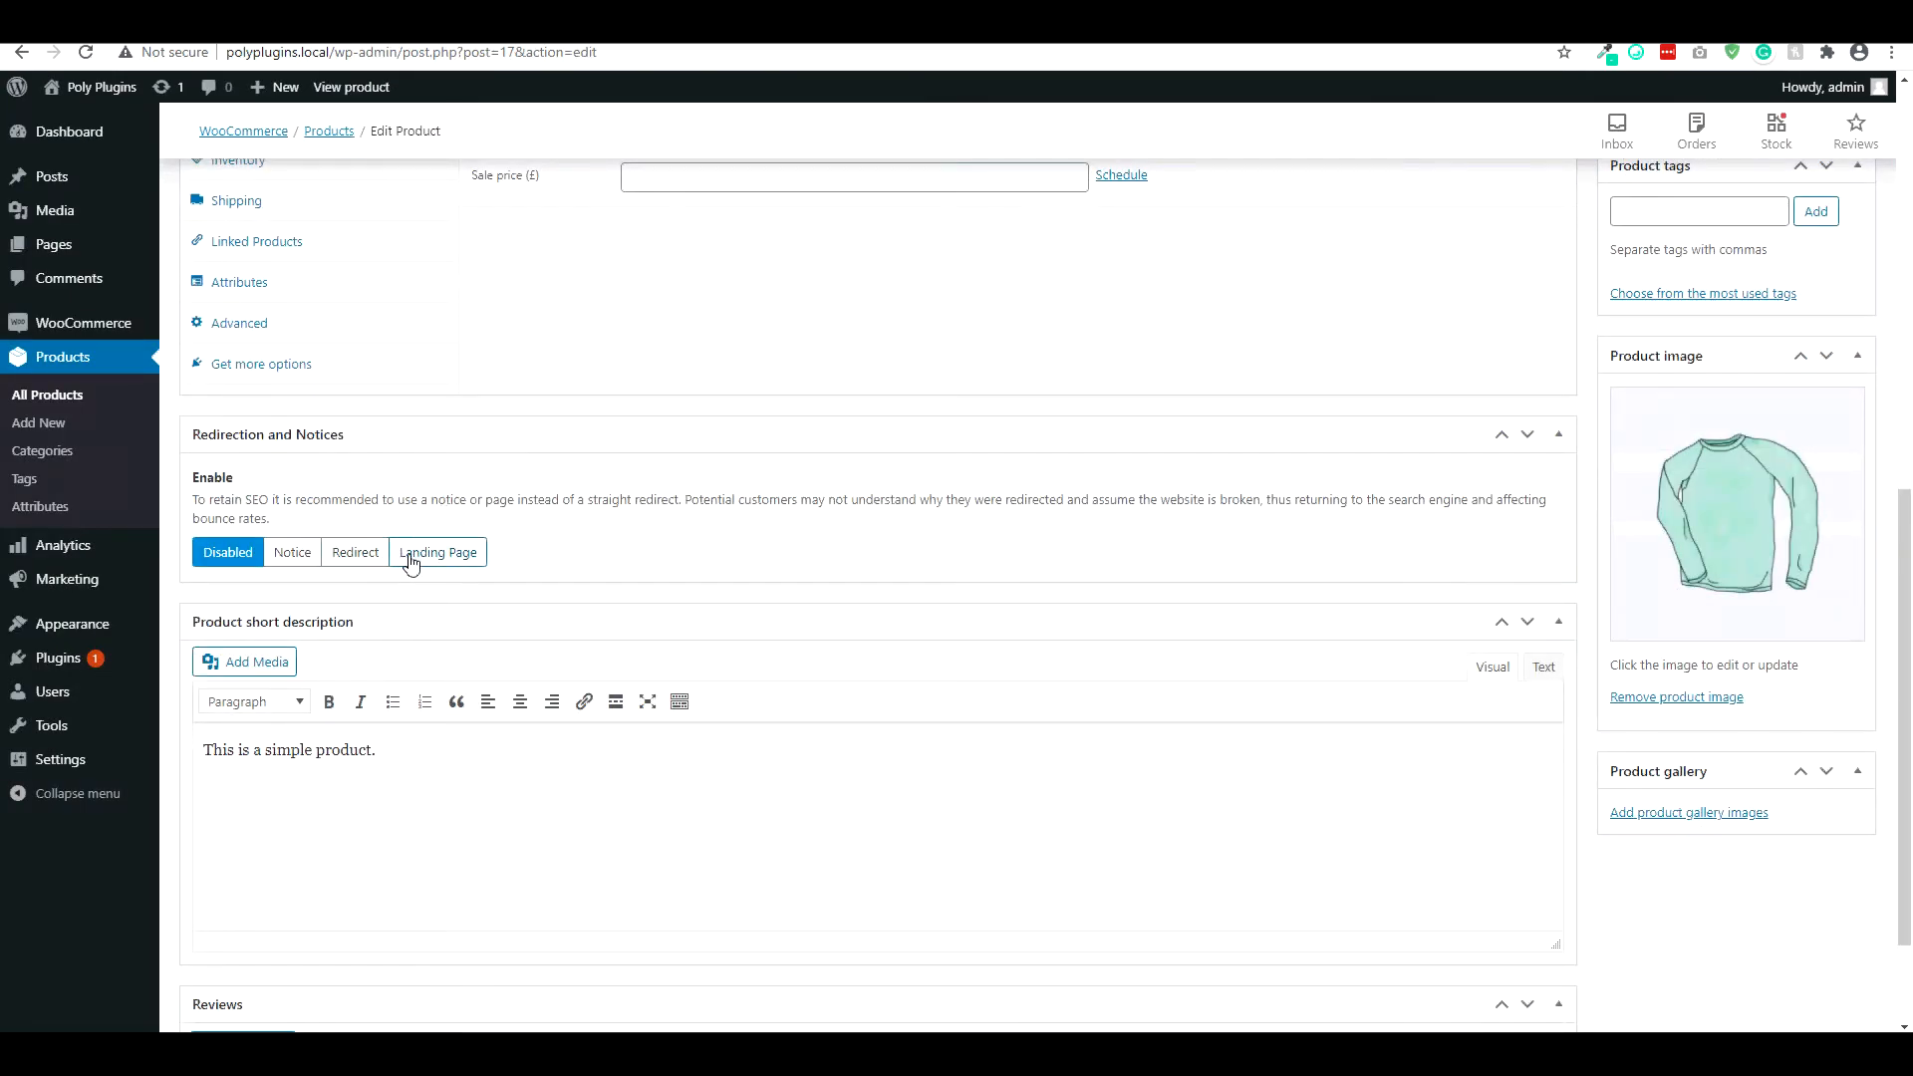
- Set Redirection and Notices to Landing Page, update, and view the resulting landing page
{"action": "left_click", "coordinate": [436, 552]}
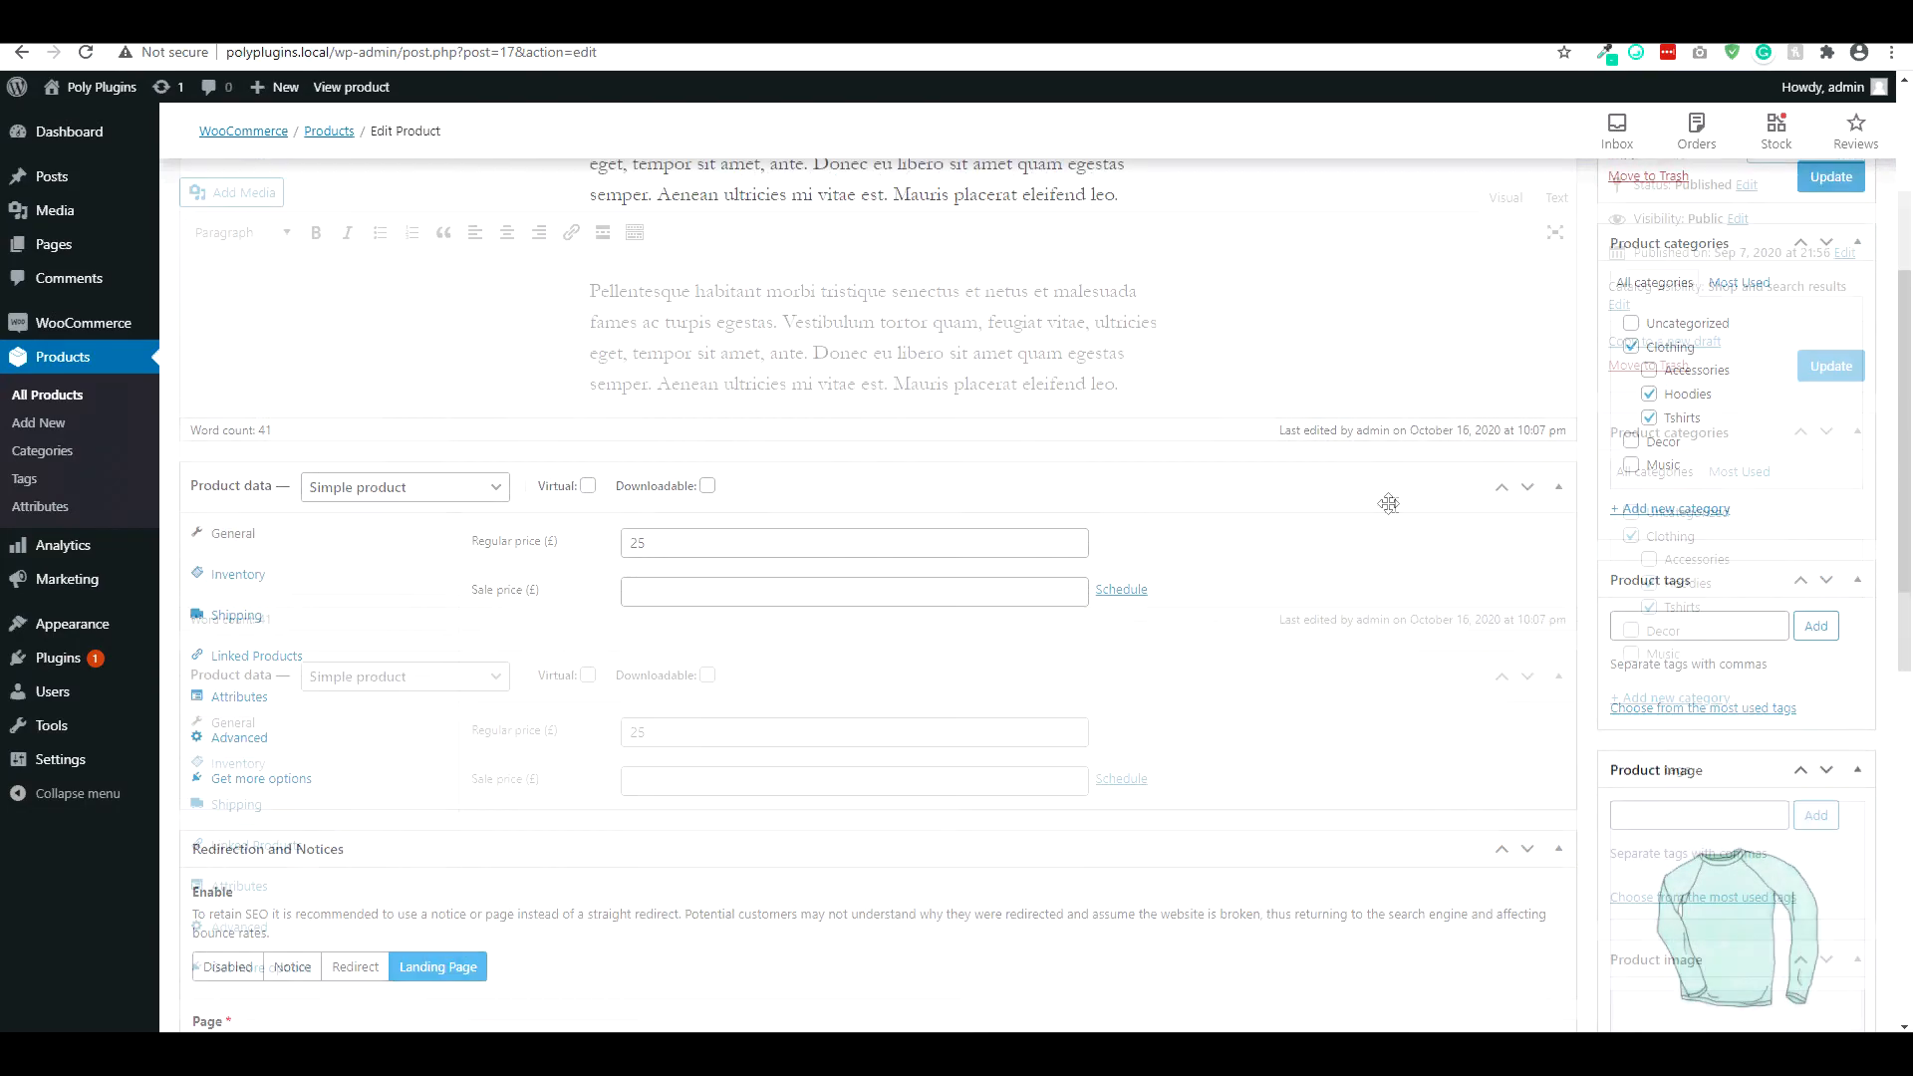
{"action": "left_click", "coordinate": [351, 85]}
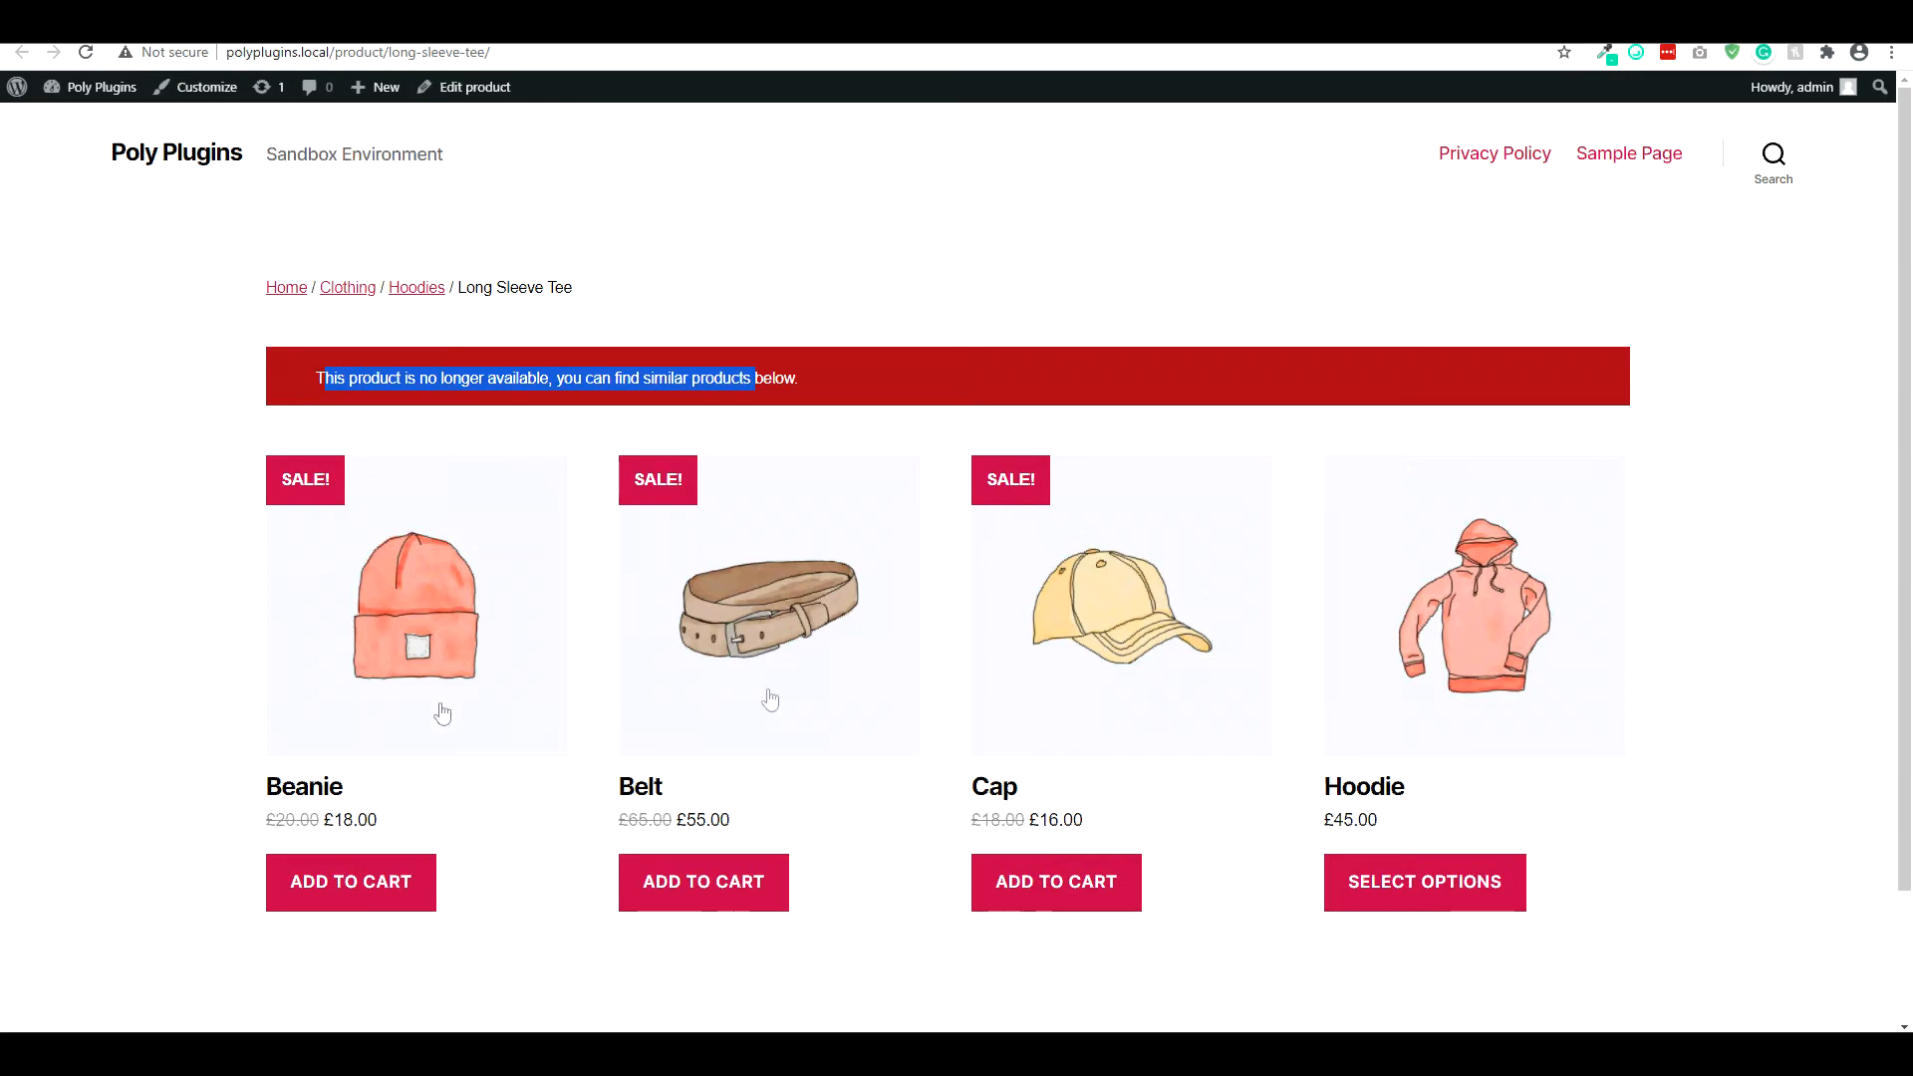
{"action": "mouse_move", "coordinate": [952, 678]}
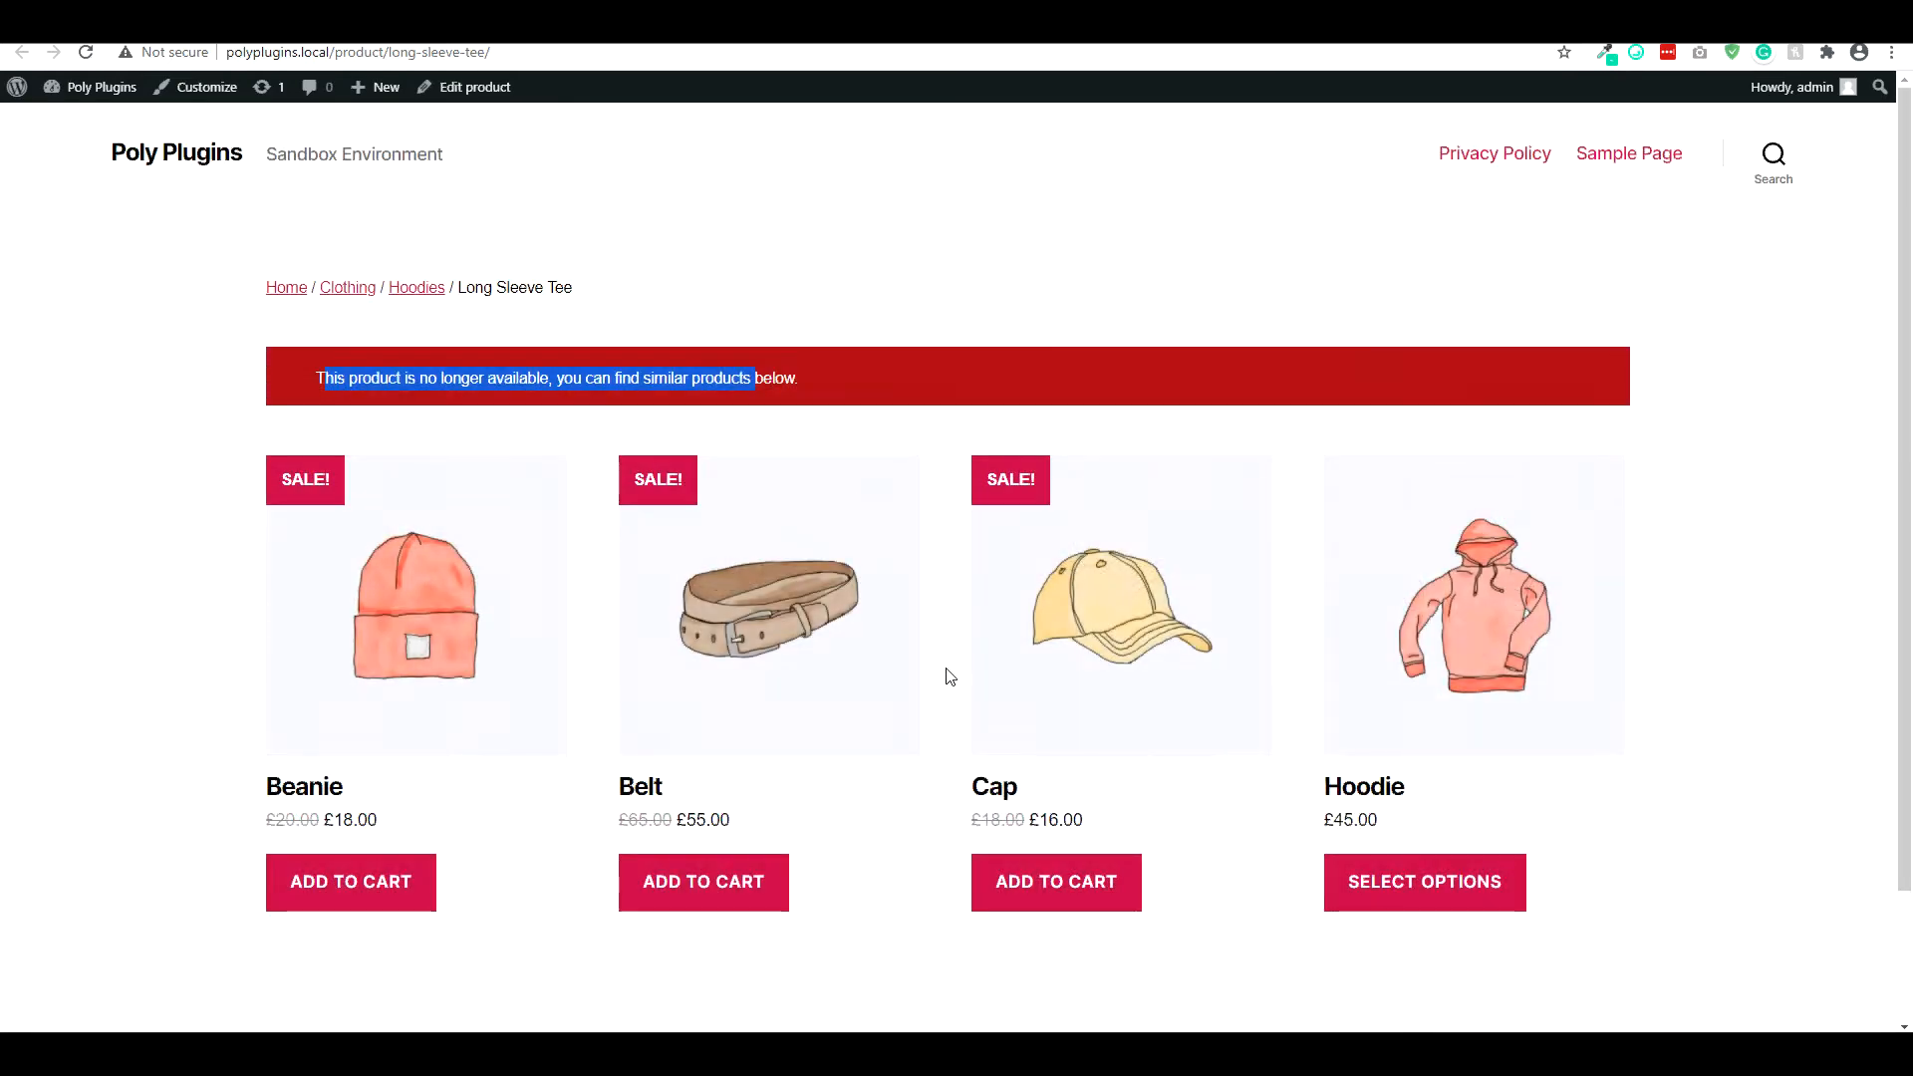
{"action": "mouse_move", "coordinate": [769, 604]}
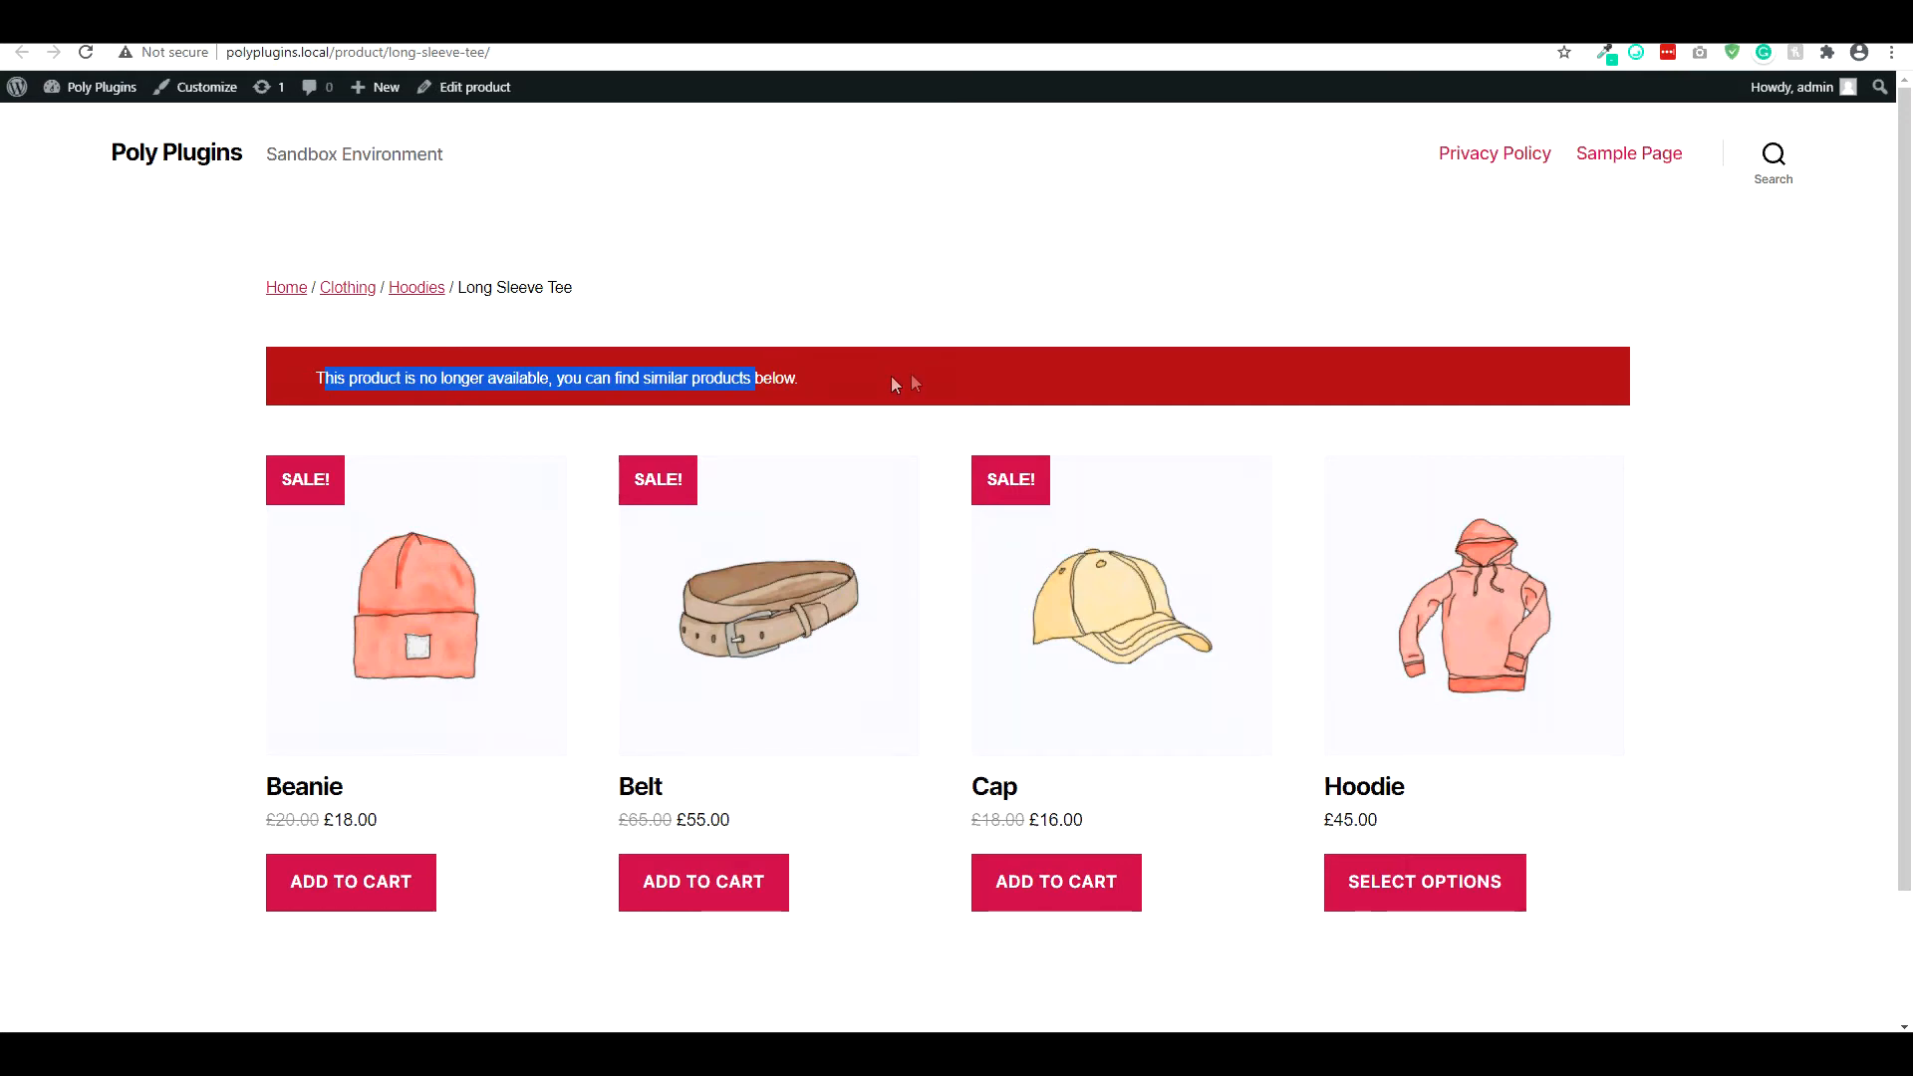
{"action": "scroll", "scroll_direction": "down", "scroll_amount": 3}
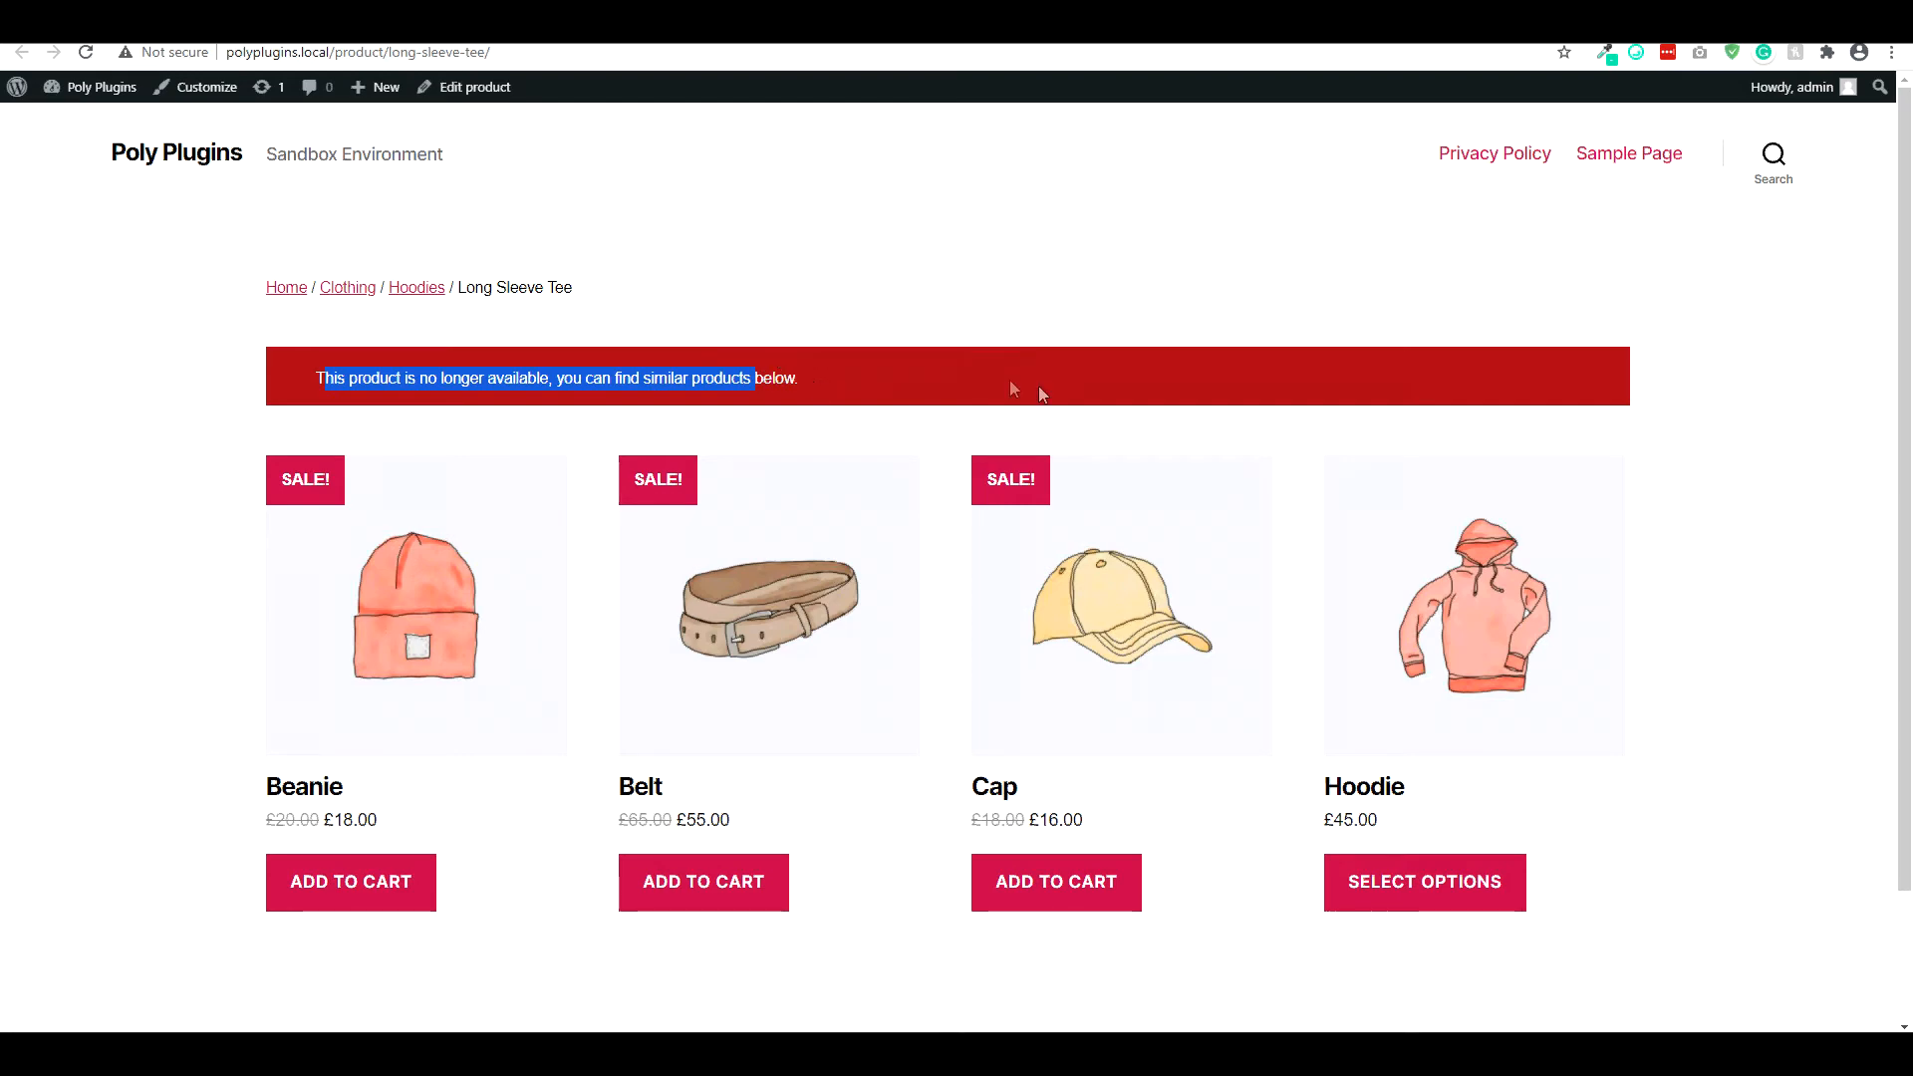
{"action": "mouse_move", "coordinate": [672, 275]}
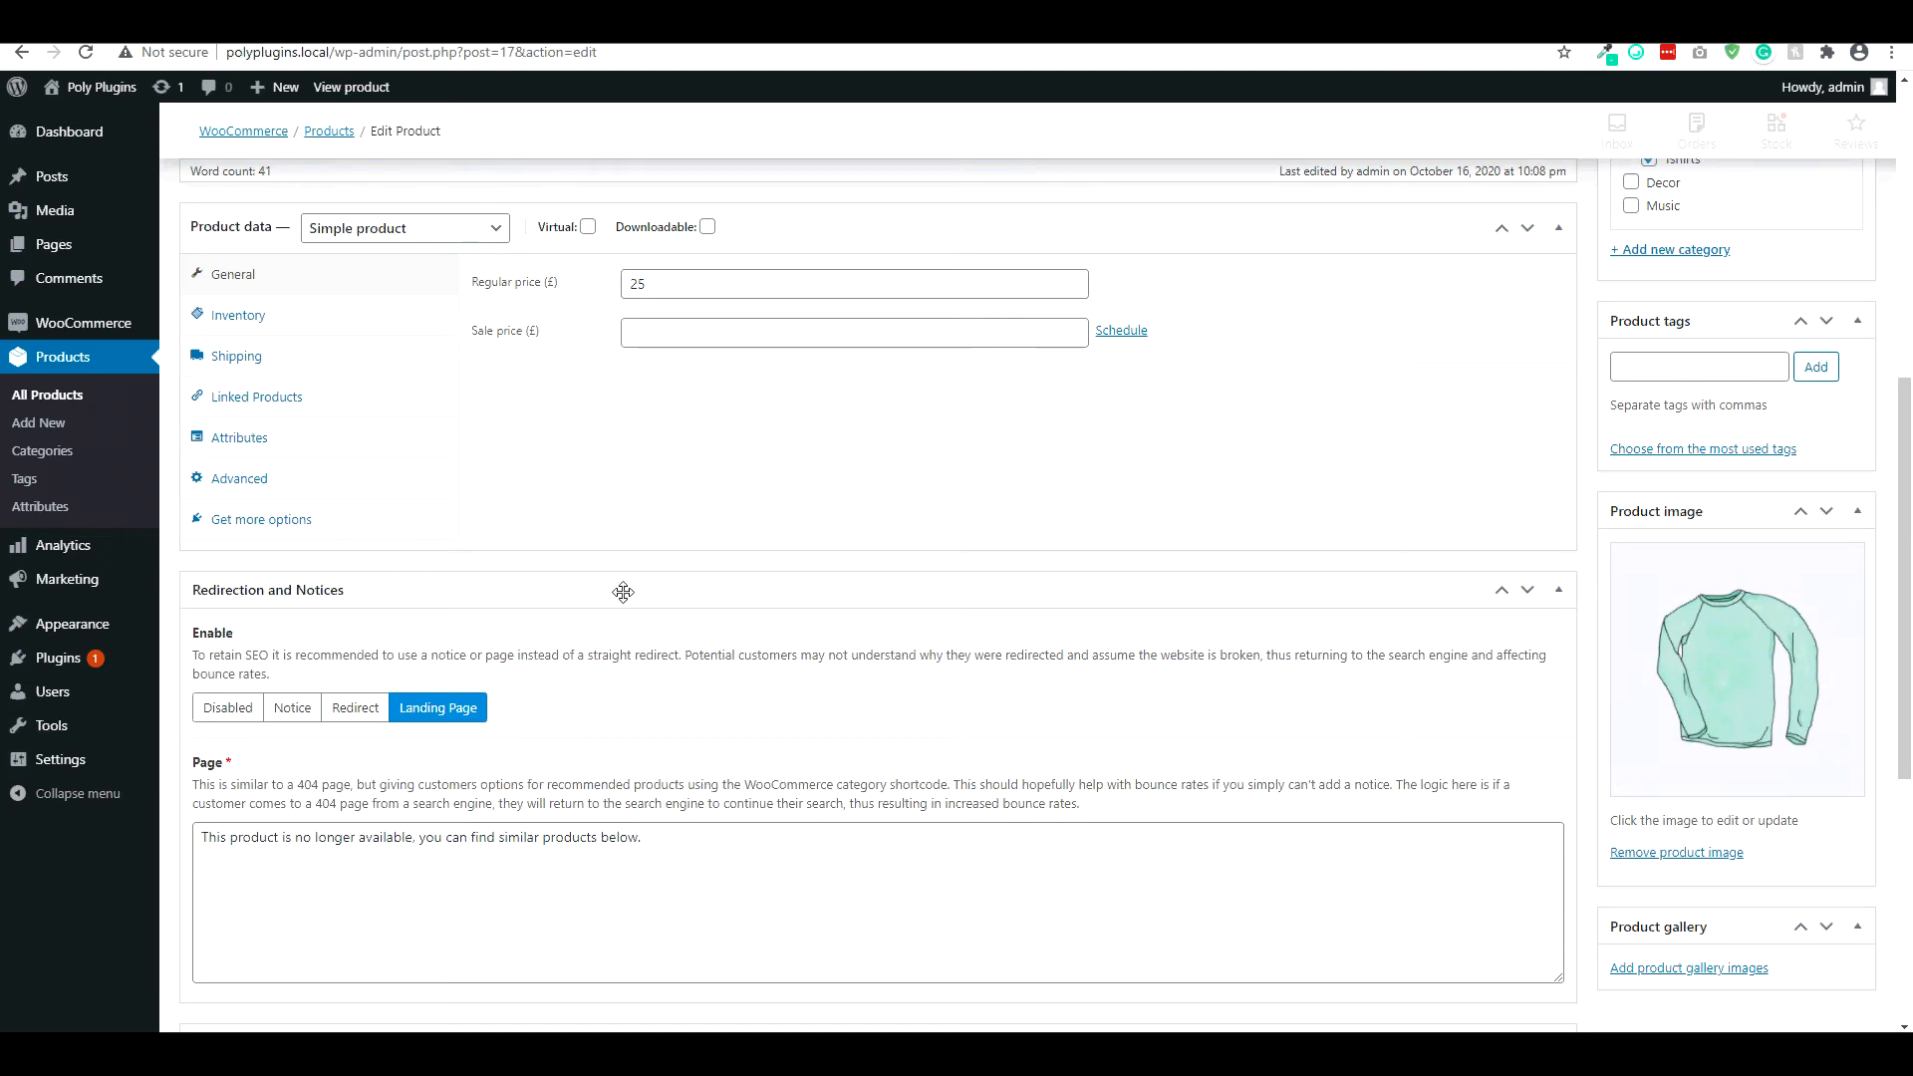
{"action": "mouse_move", "coordinate": [614, 576]}
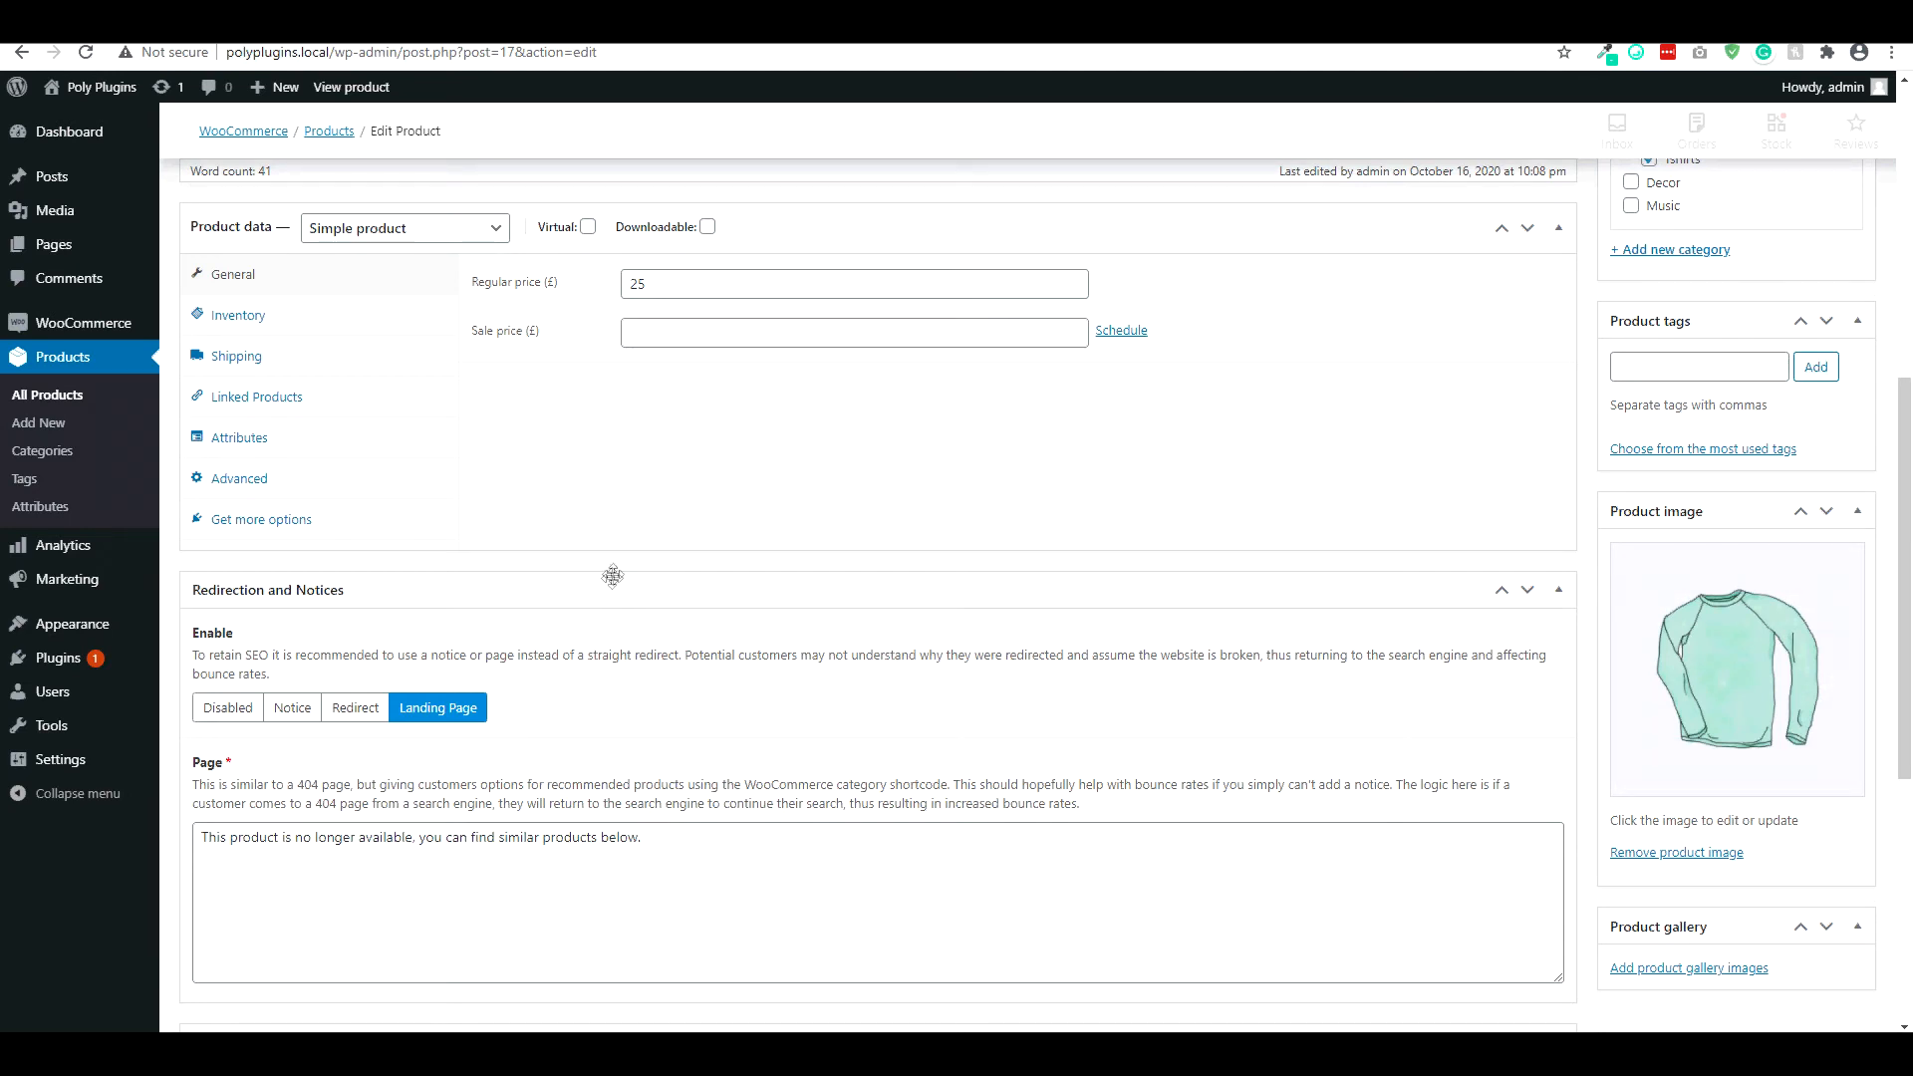
{"action": "mouse_move", "coordinate": [707, 227]}
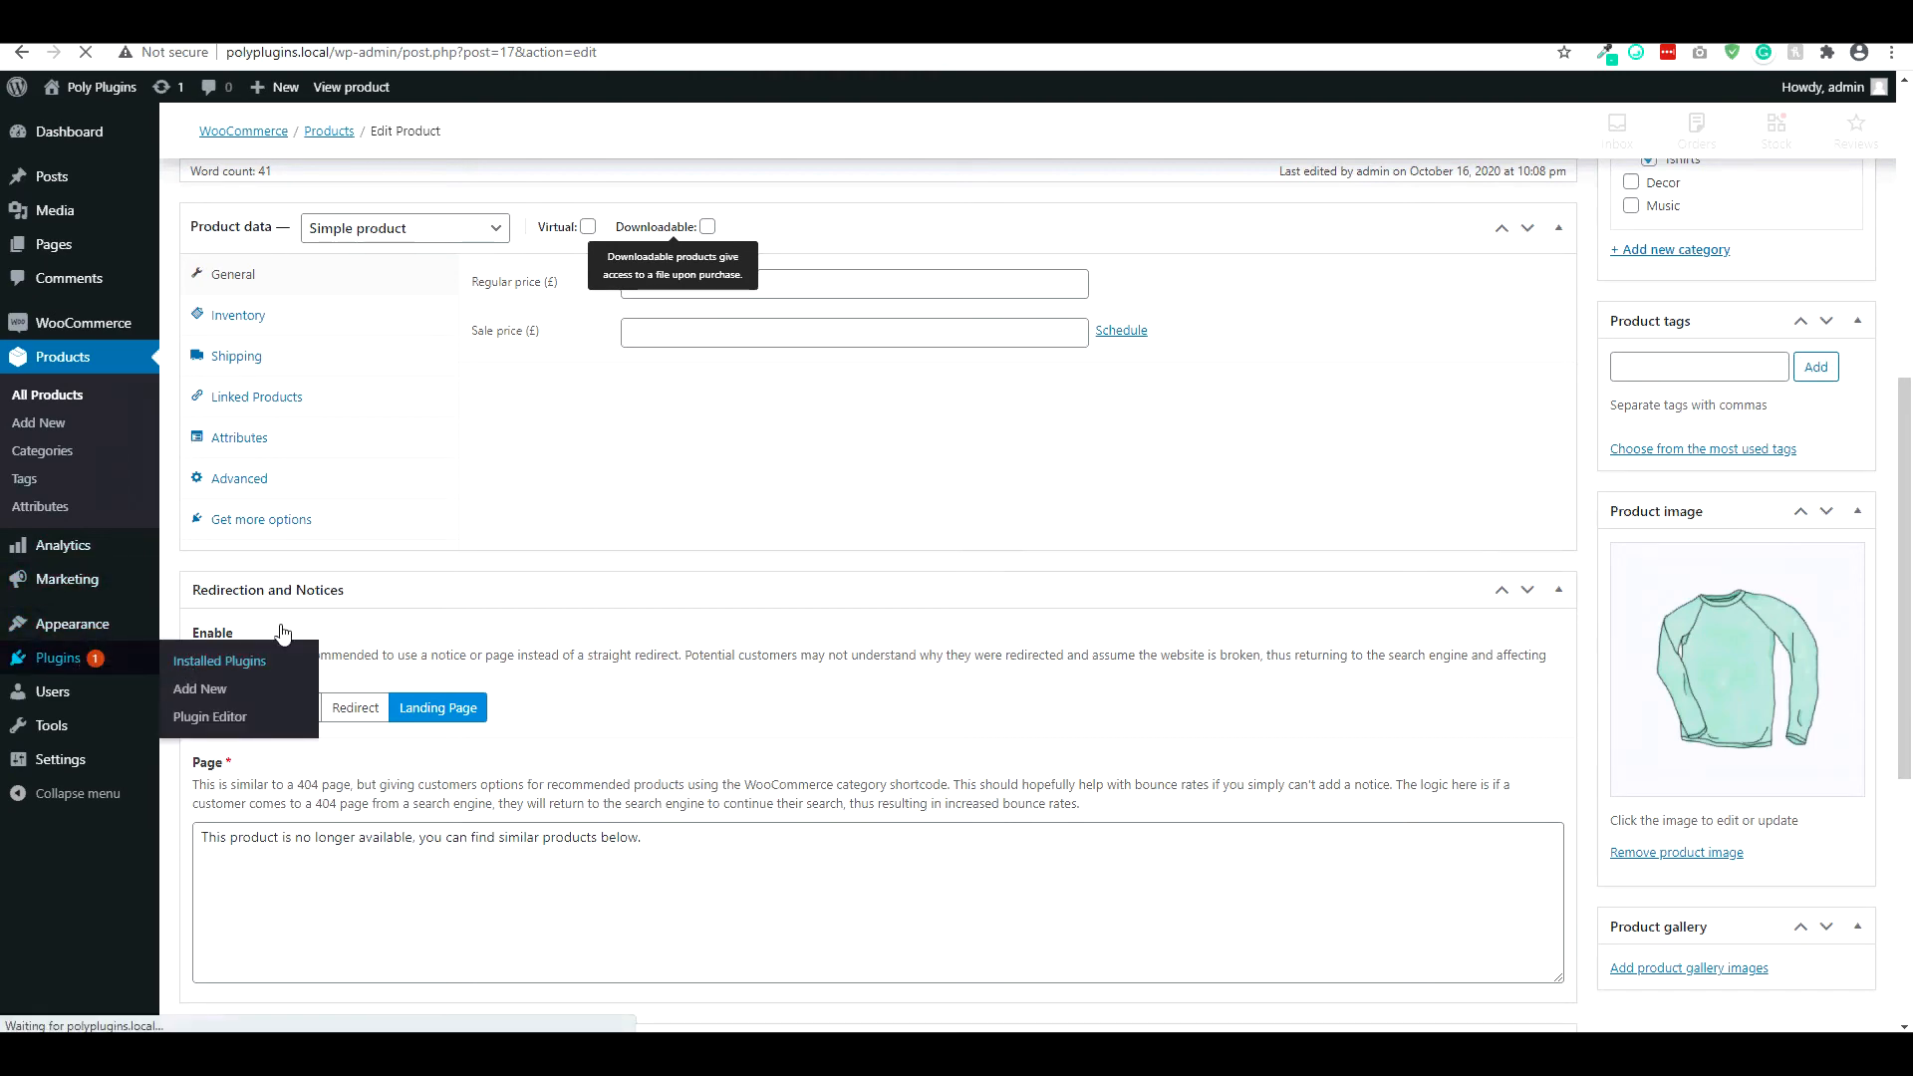
- Go to Plugins > Installed Plugins
{"action": "left_click", "coordinate": [219, 660]}
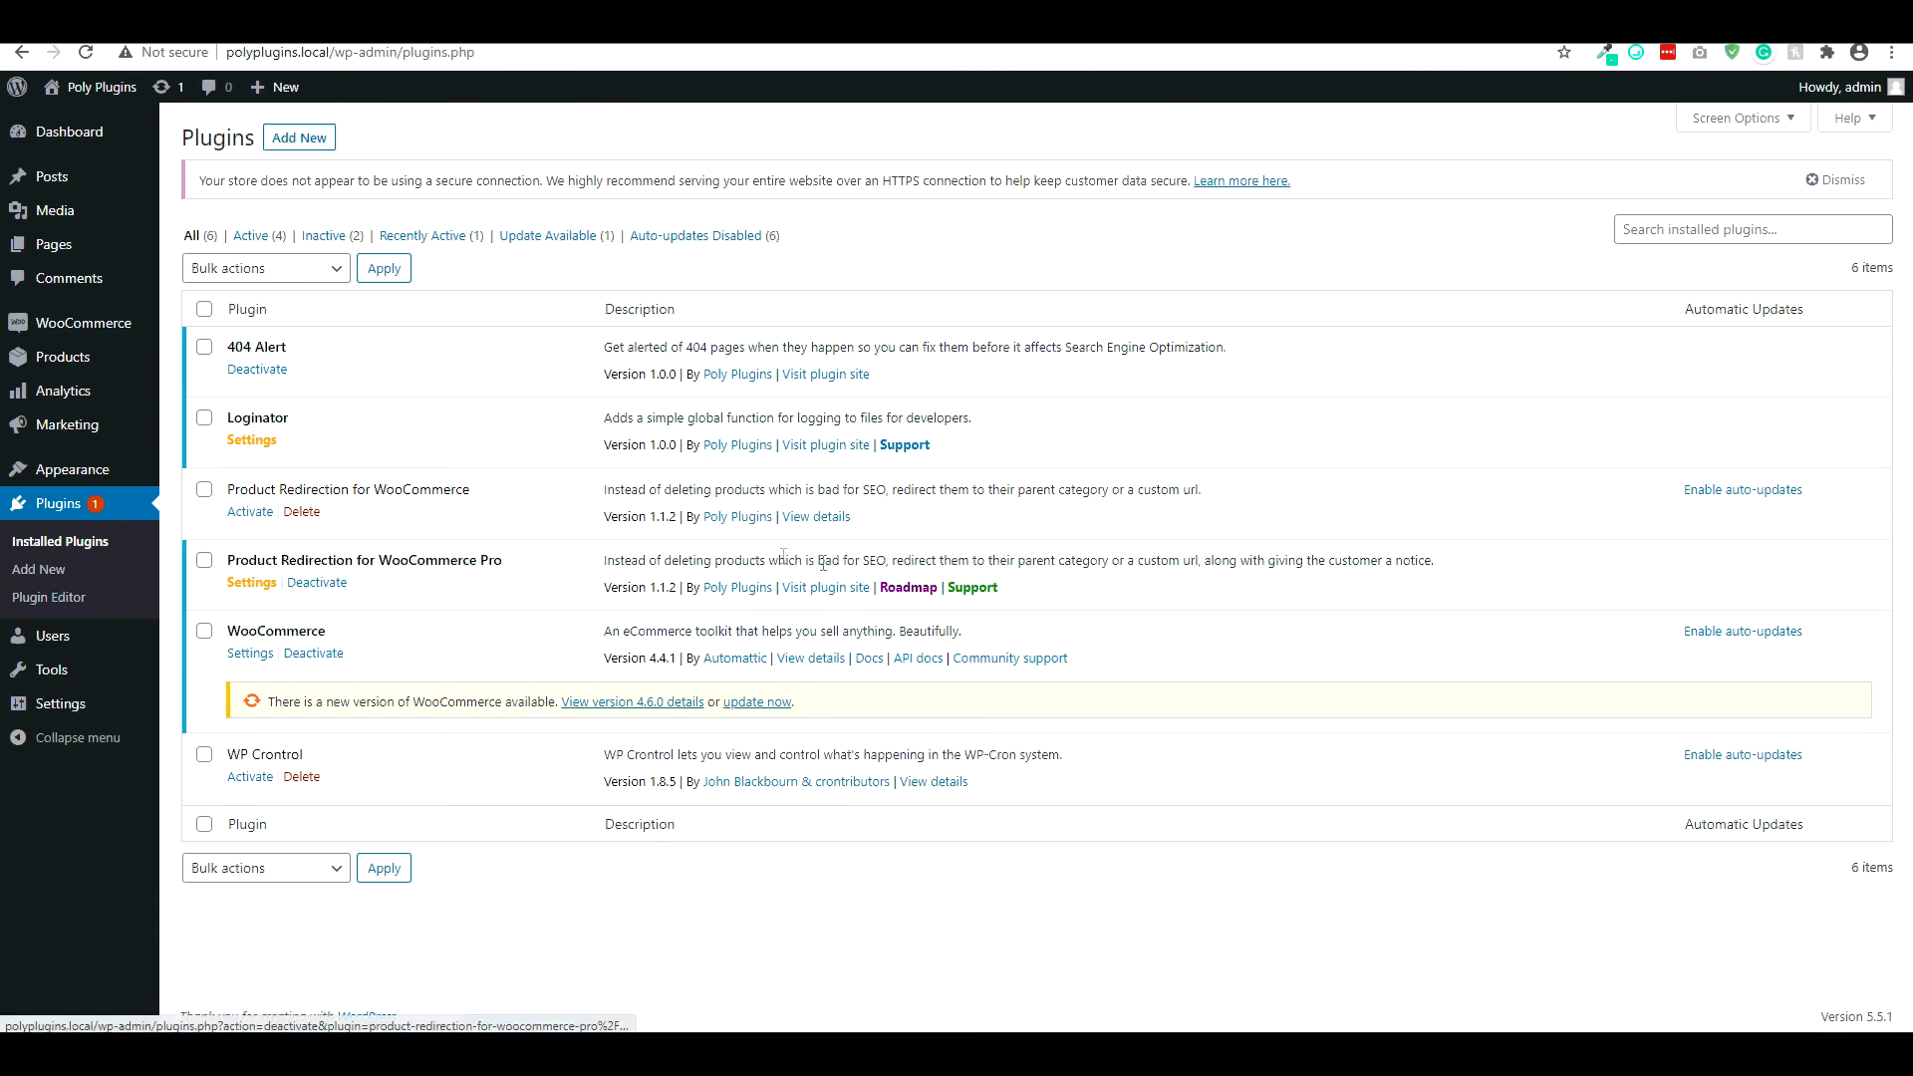
- Open the Pro roadmap Trello board, then the free version's roadmap board from About This Board
{"action": "left_click", "coordinate": [909, 585]}
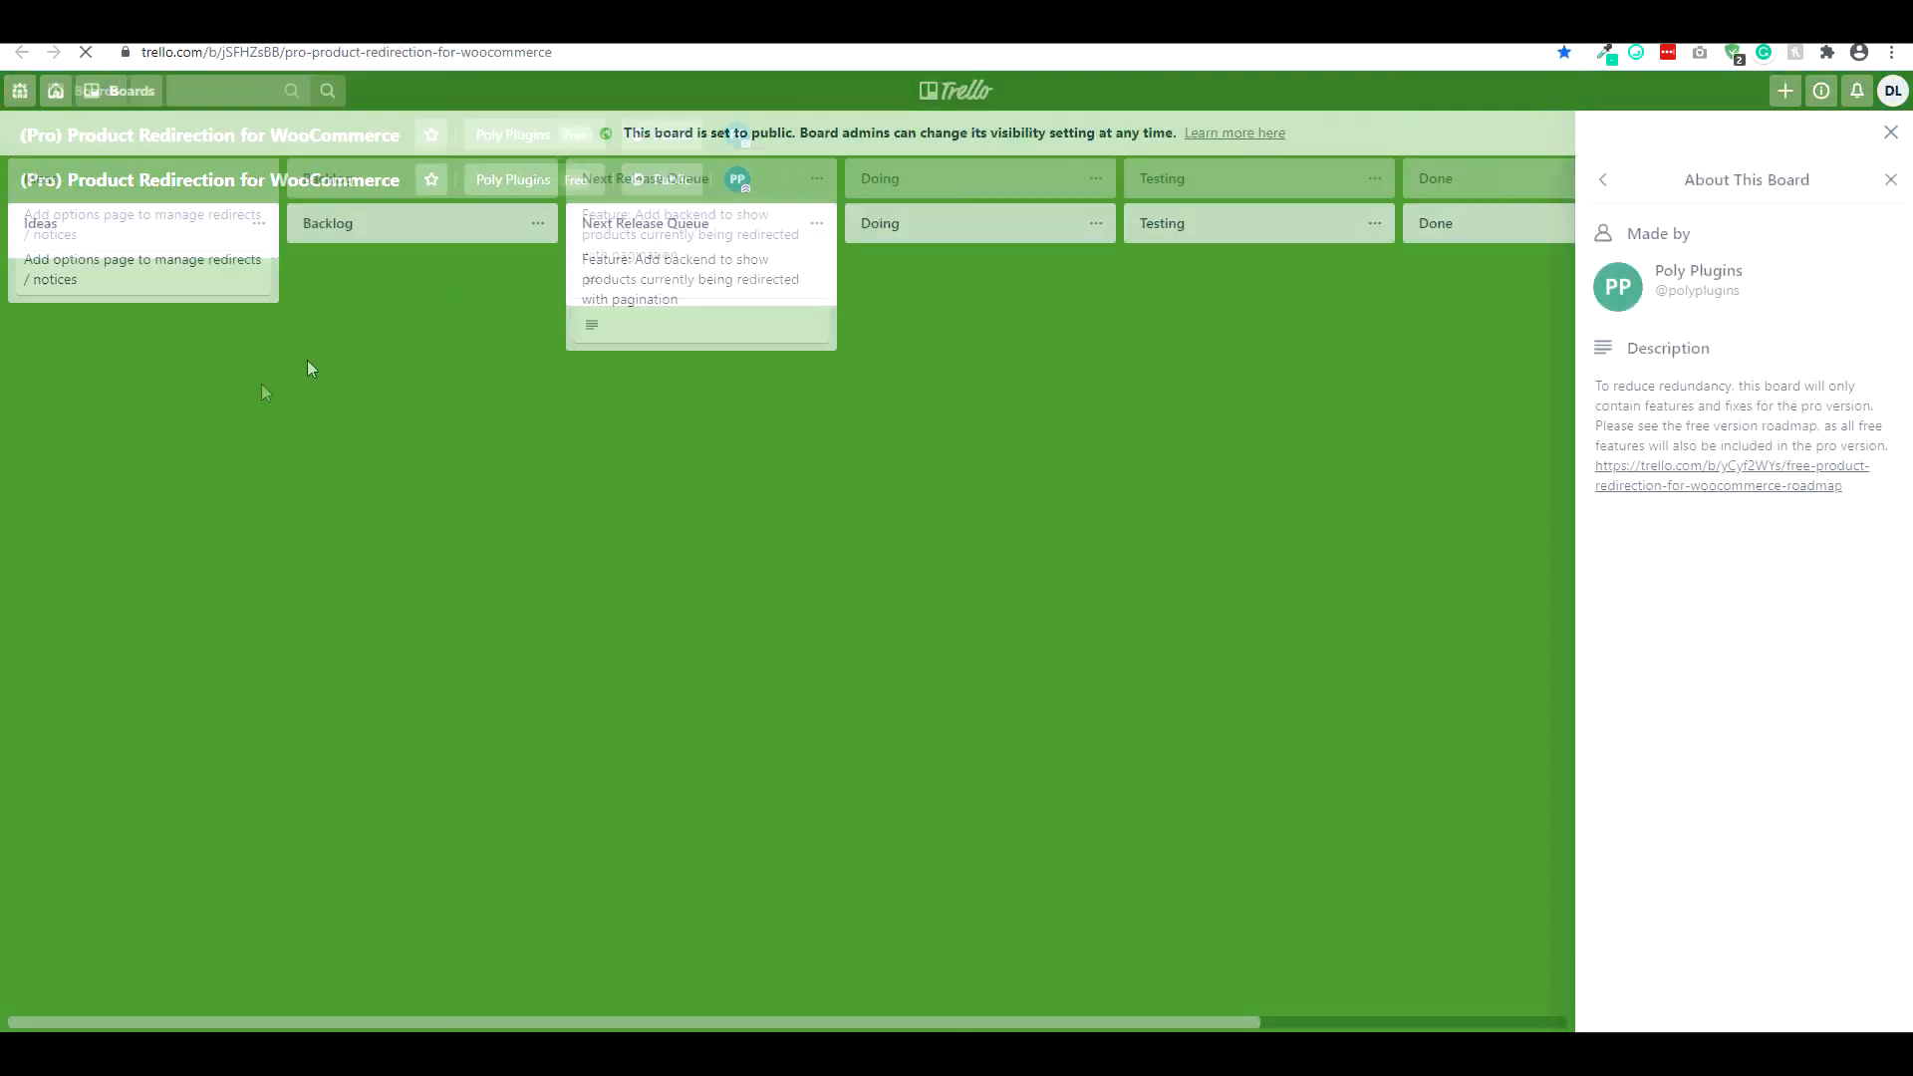
{"action": "left_click", "coordinate": [1718, 484]}
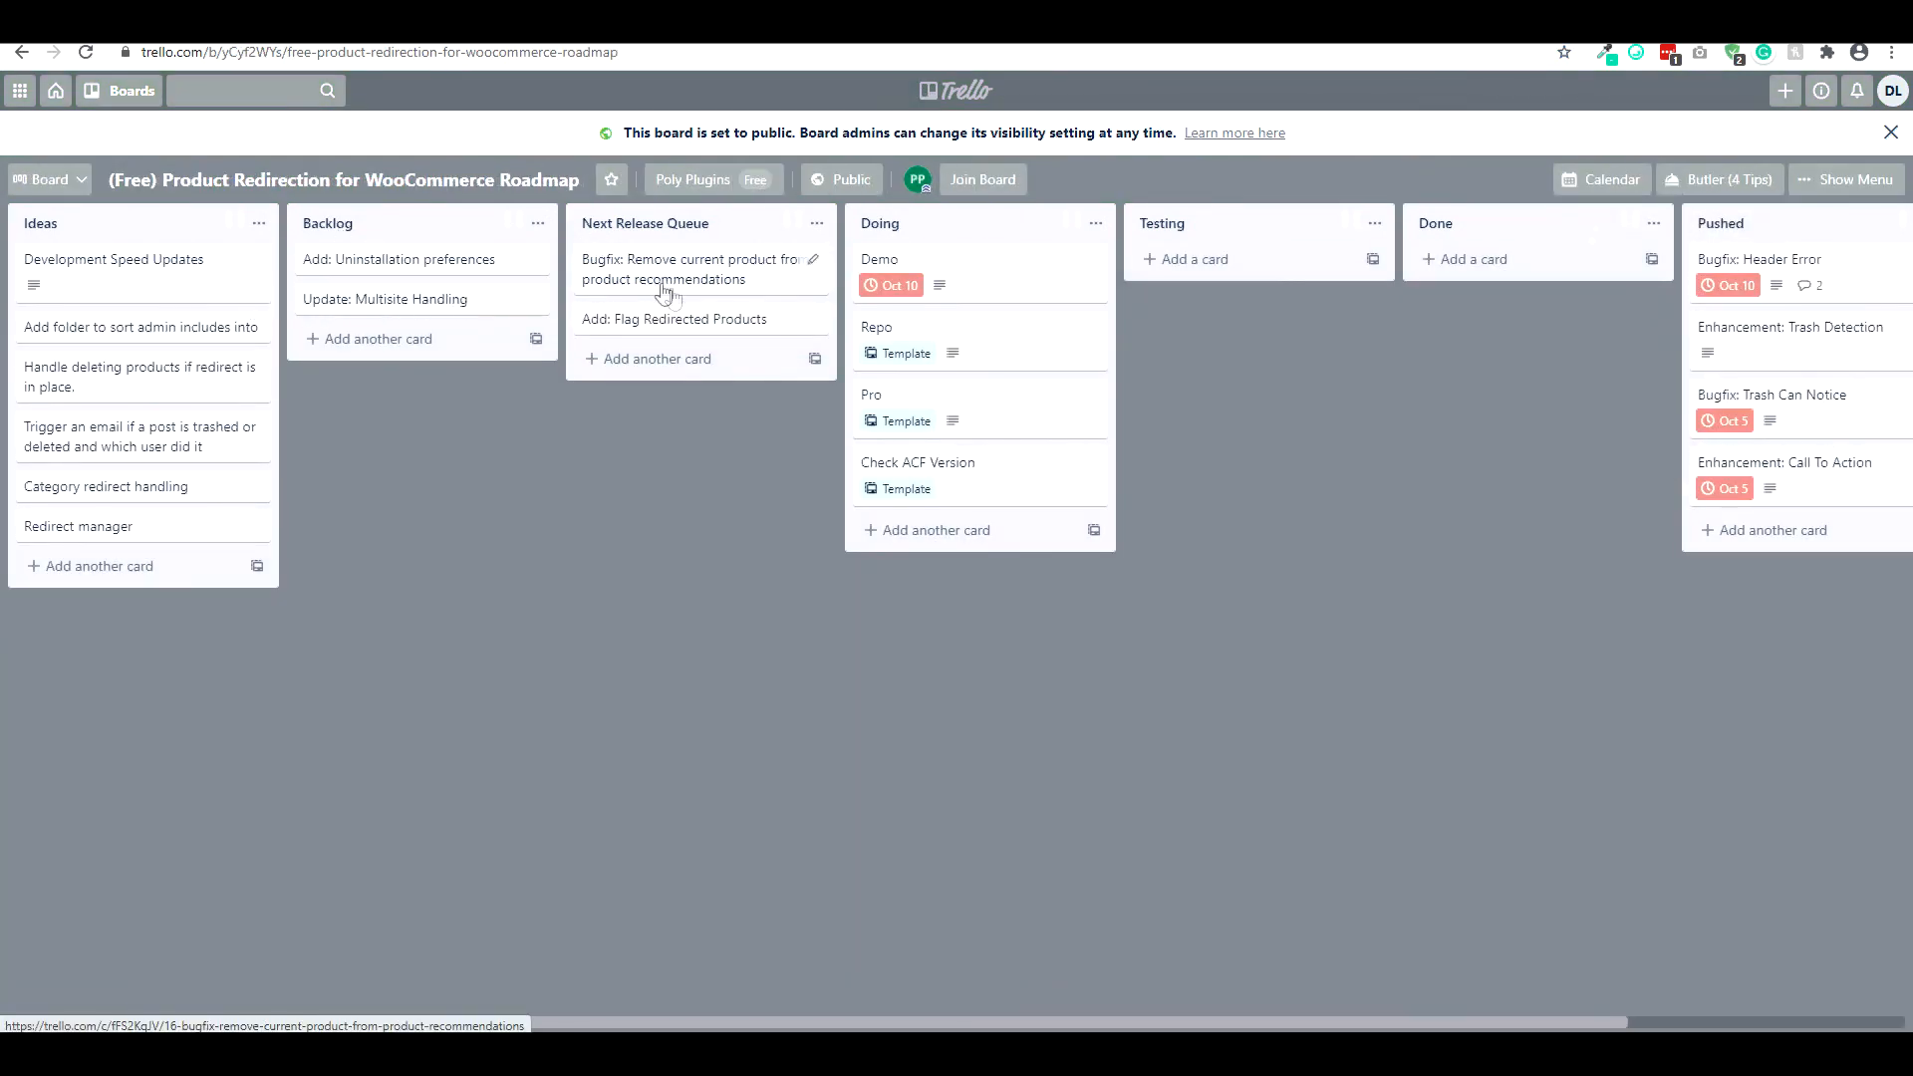
{"action": "mouse_move", "coordinate": [682, 341]}
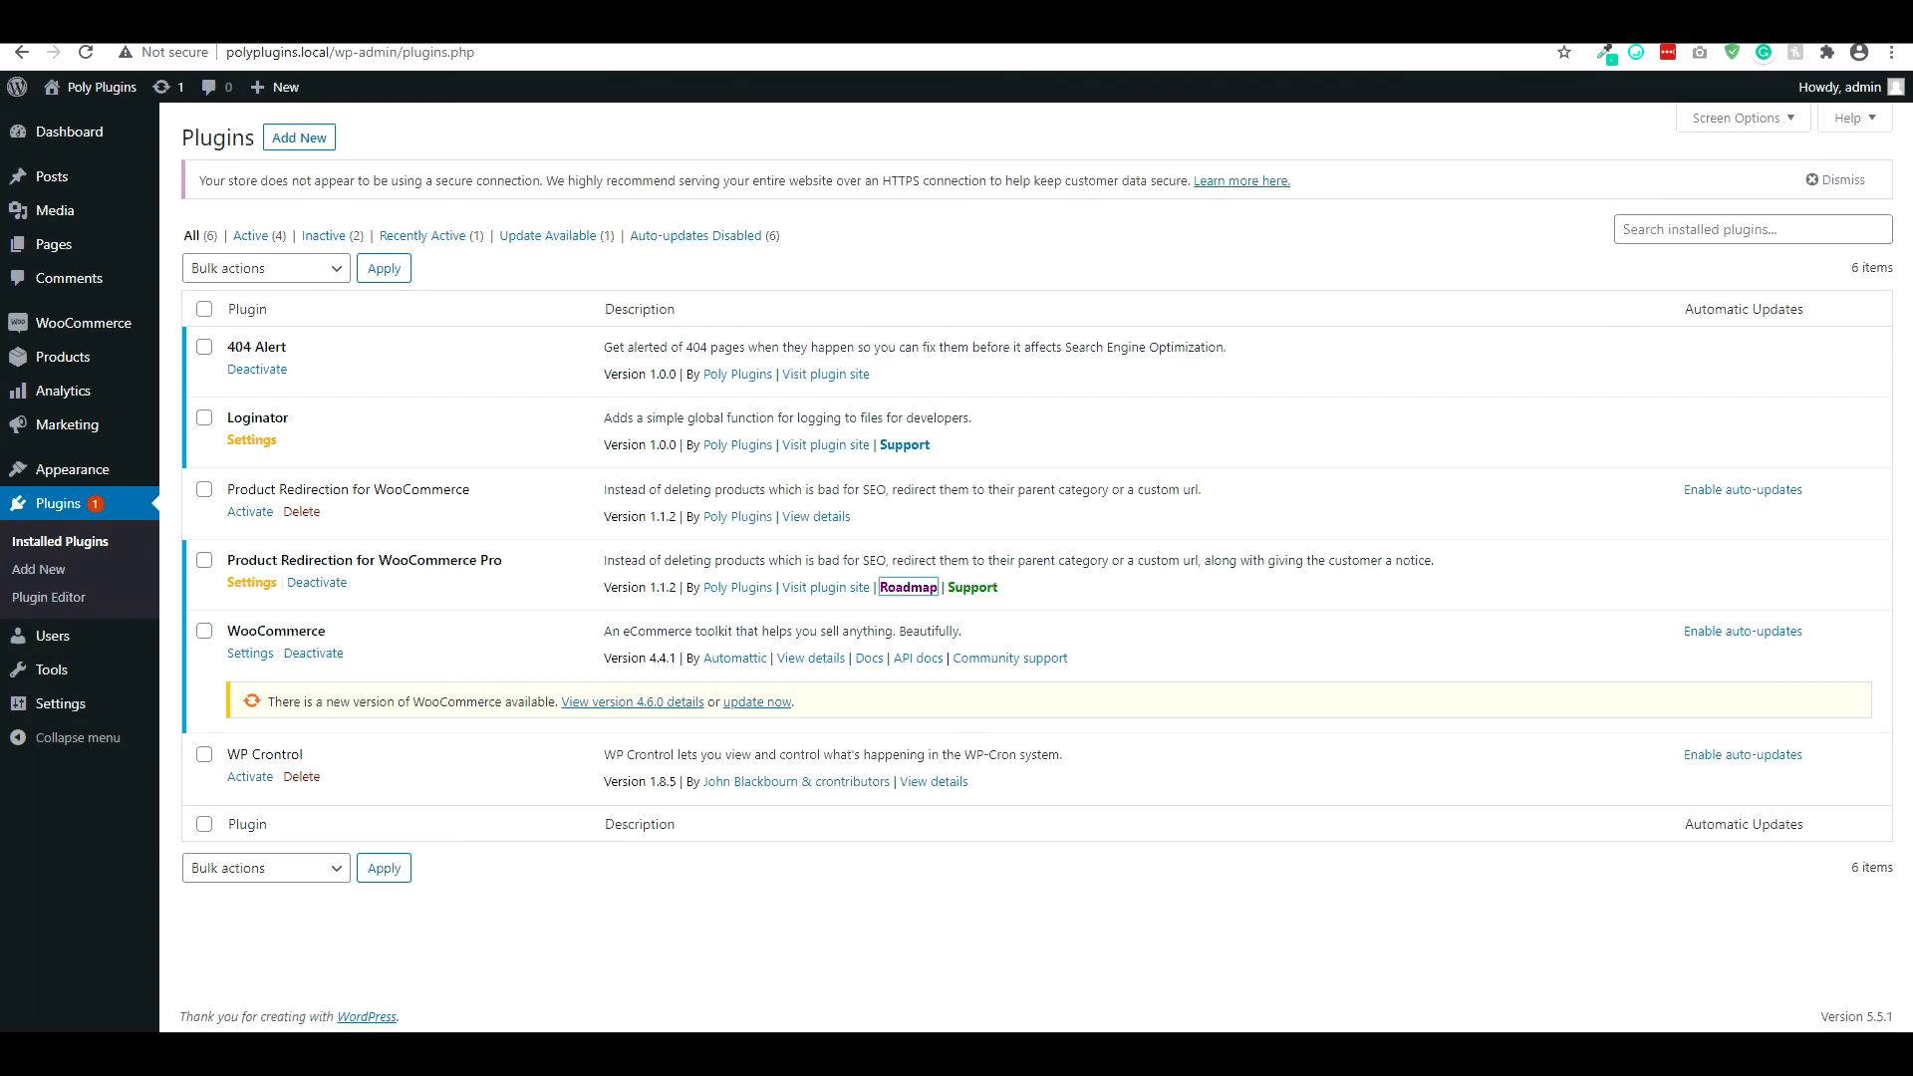
{"action": "mouse_move", "coordinate": [61, 357]}
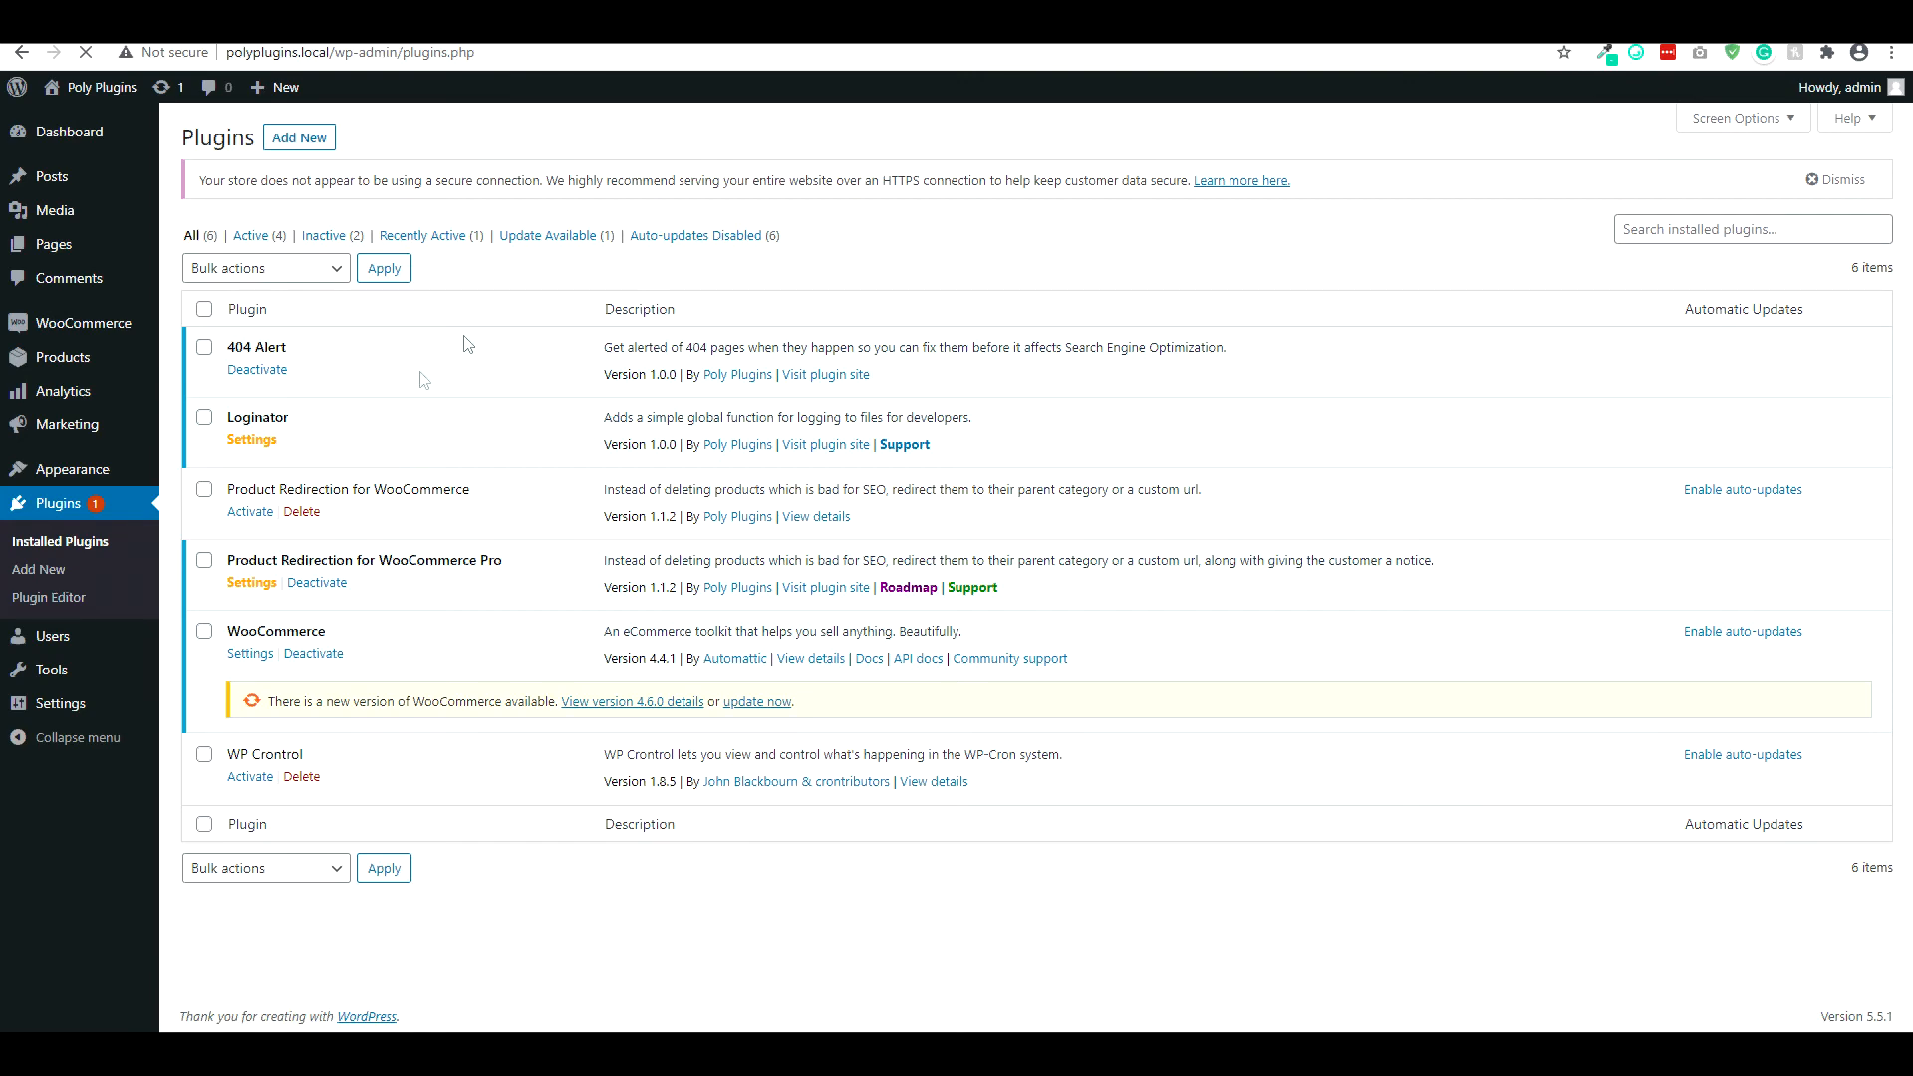
- Go to Products > All Products to list all store products
{"action": "left_click", "coordinate": [62, 356]}
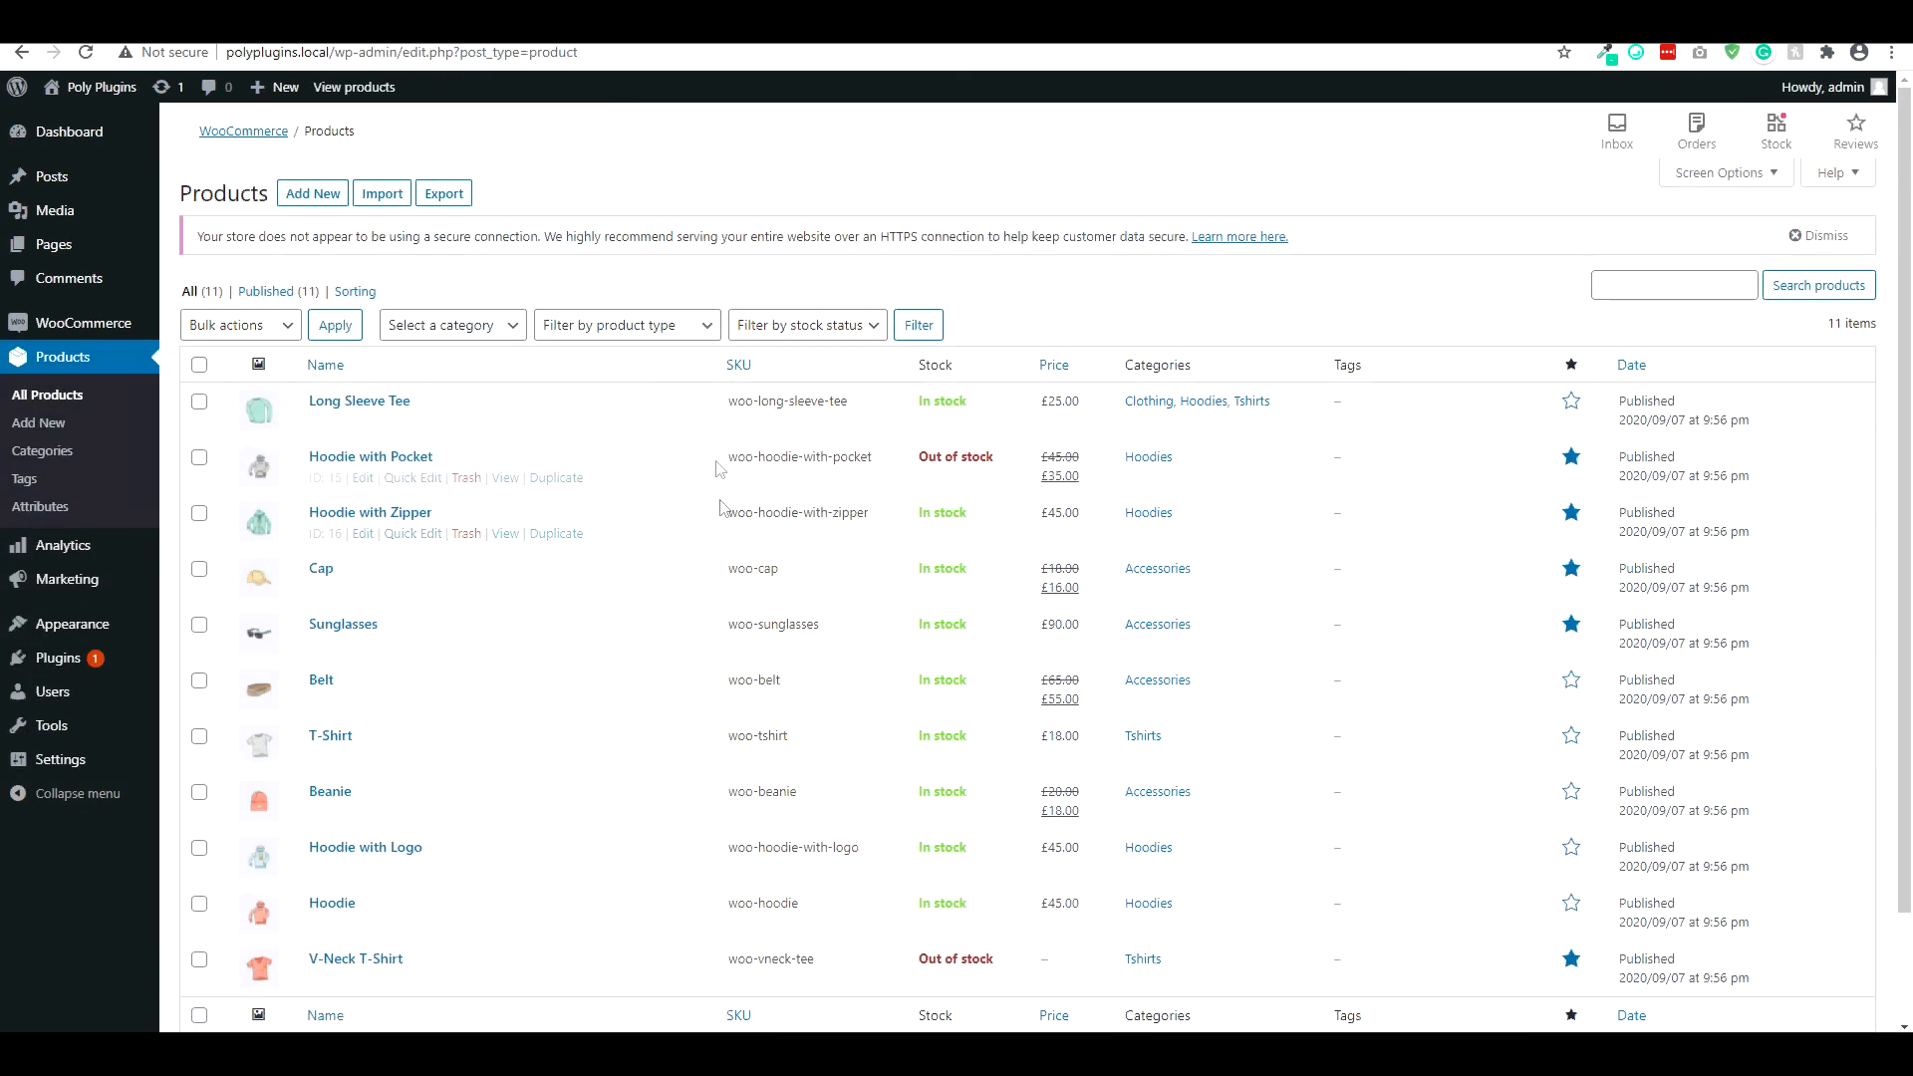
{"action": "left_click", "coordinate": [325, 364]}
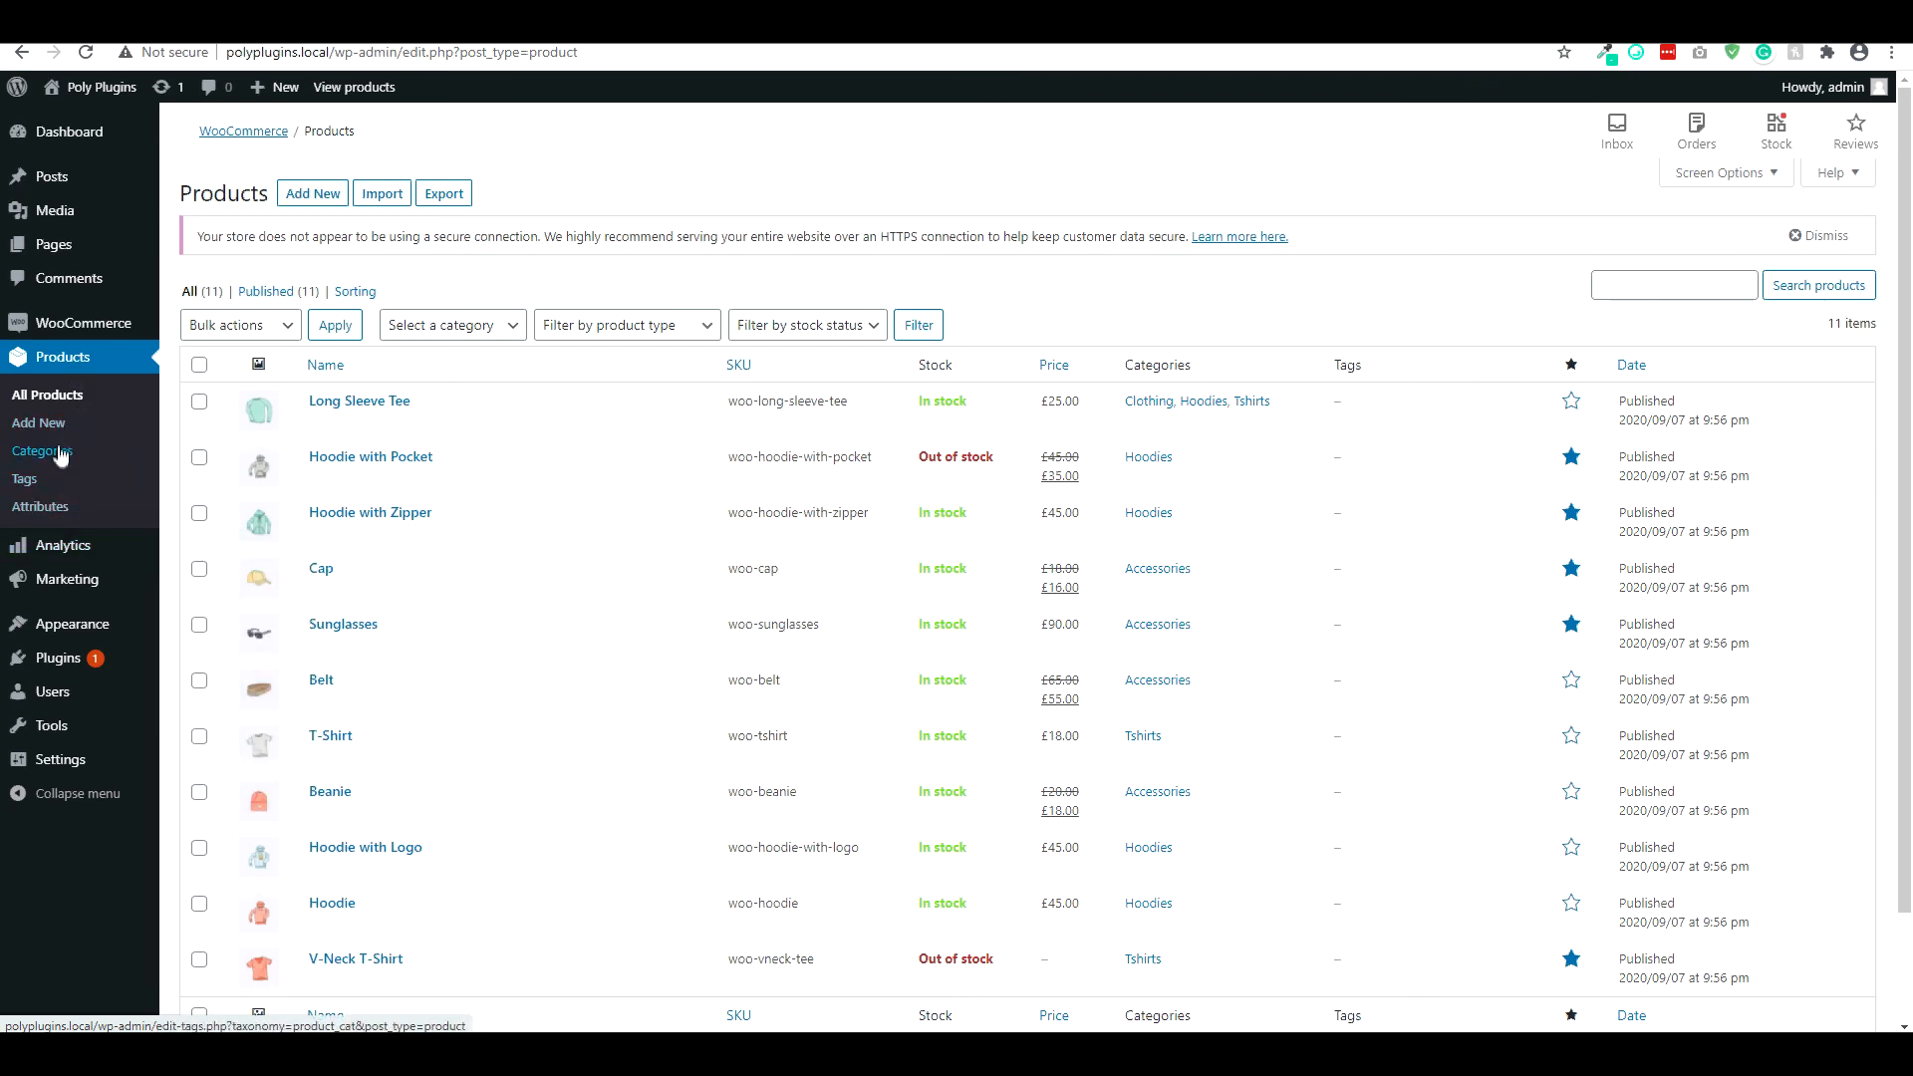
{"action": "mouse_move", "coordinate": [99, 454]}
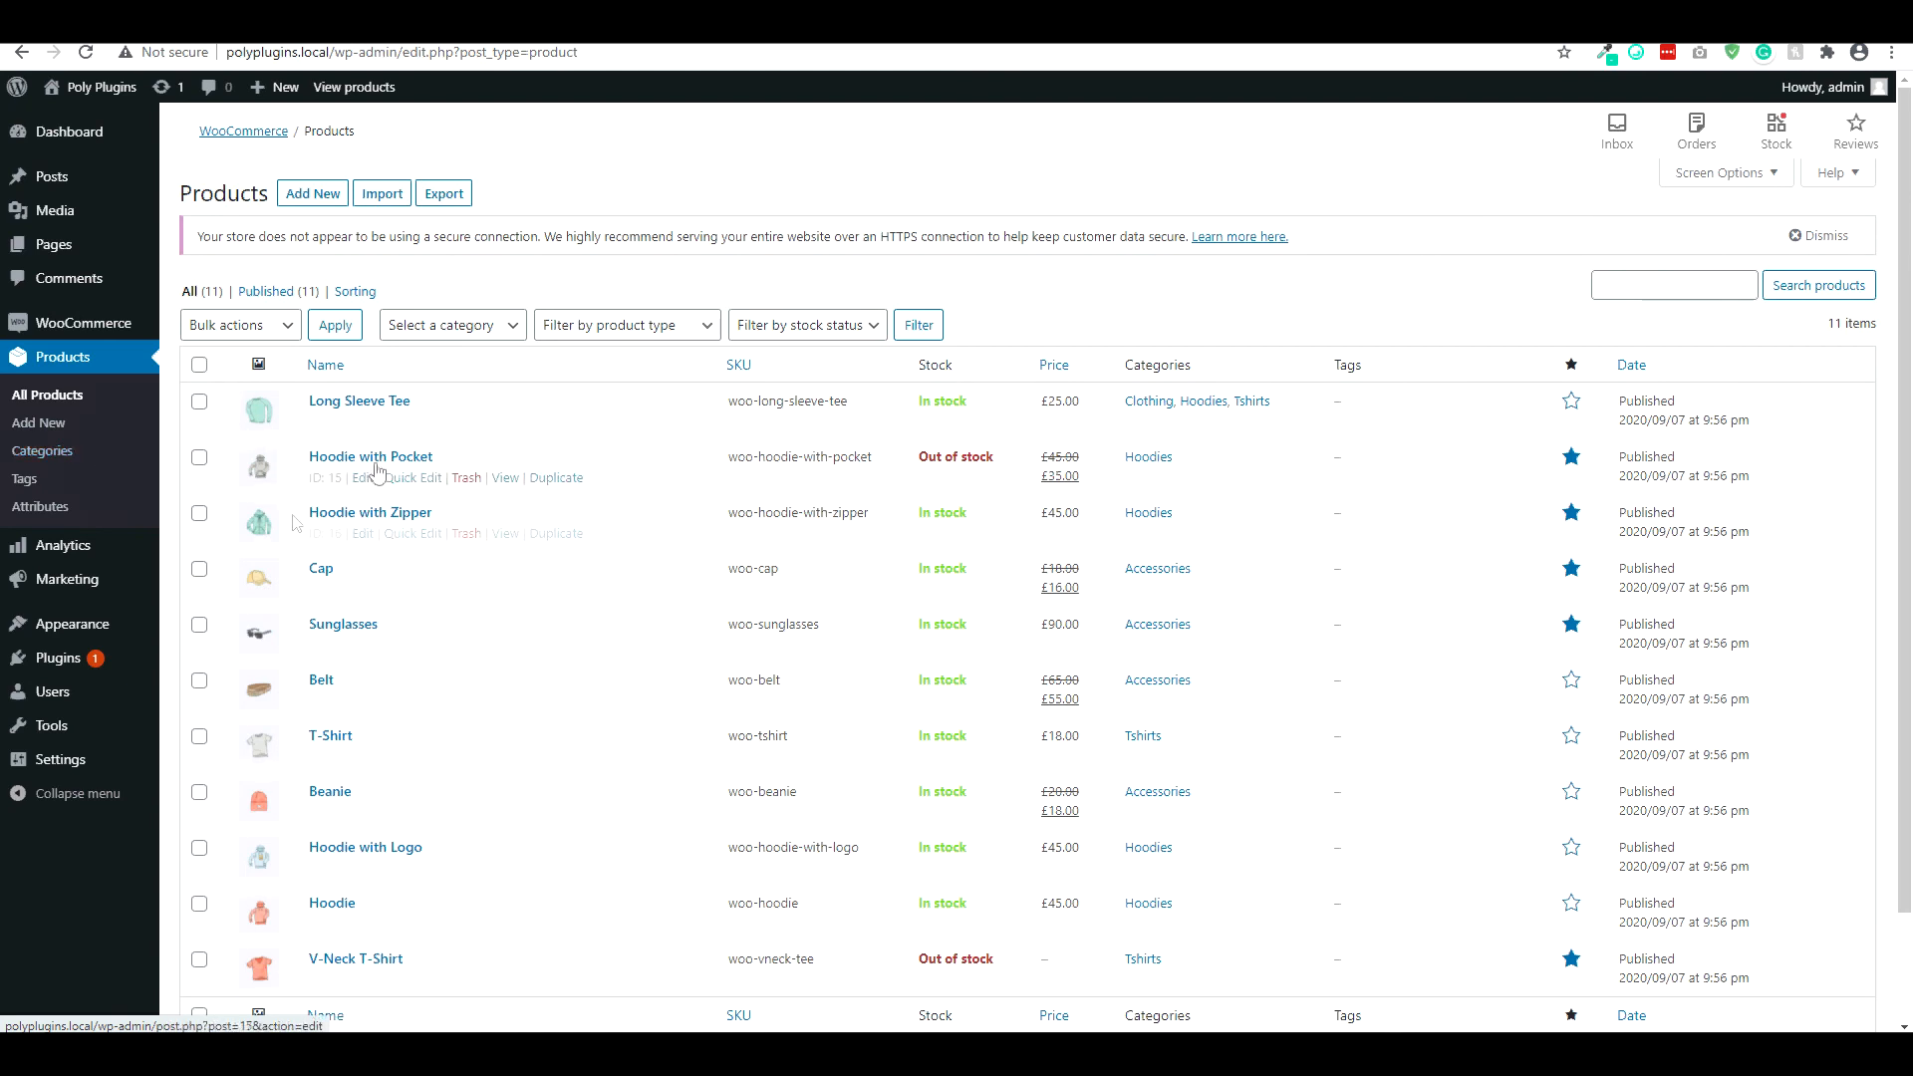
{"action": "left_click", "coordinate": [325, 362]}
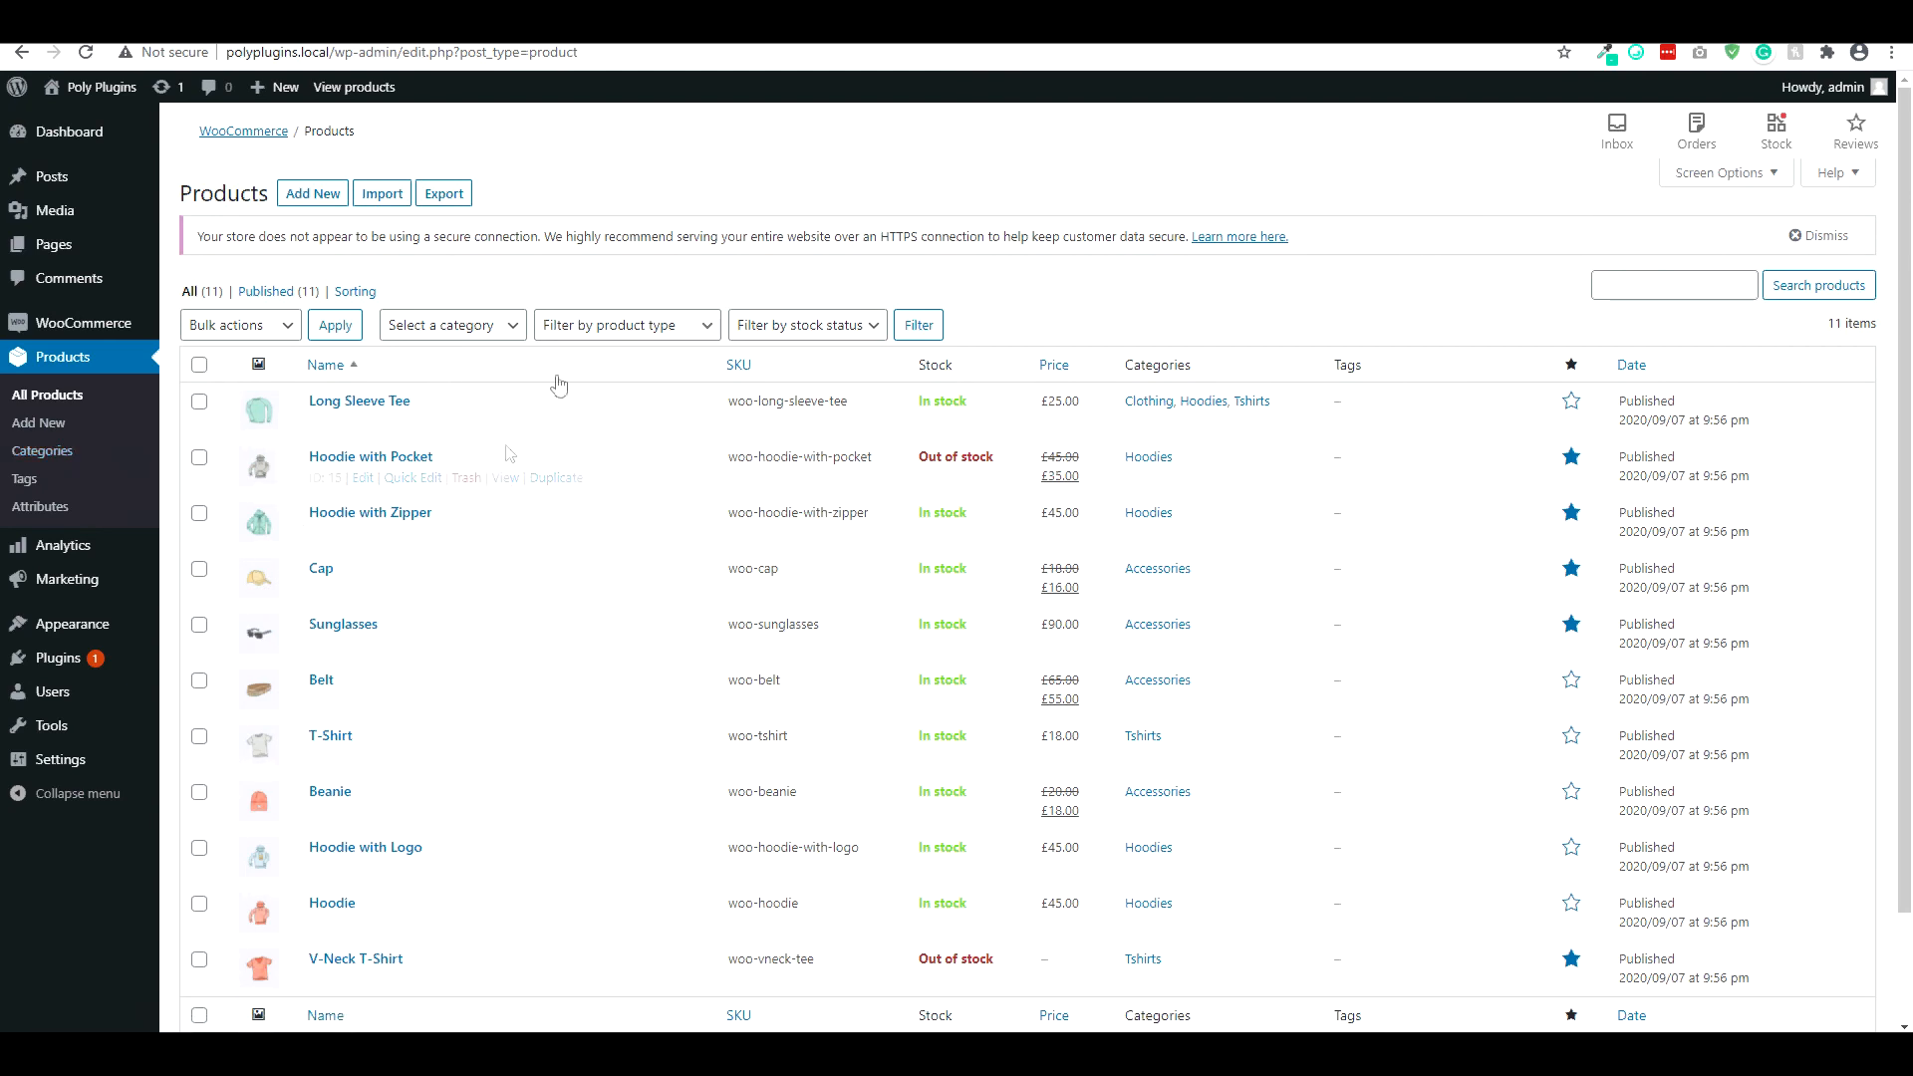
{"action": "mouse_move", "coordinate": [354, 290]}
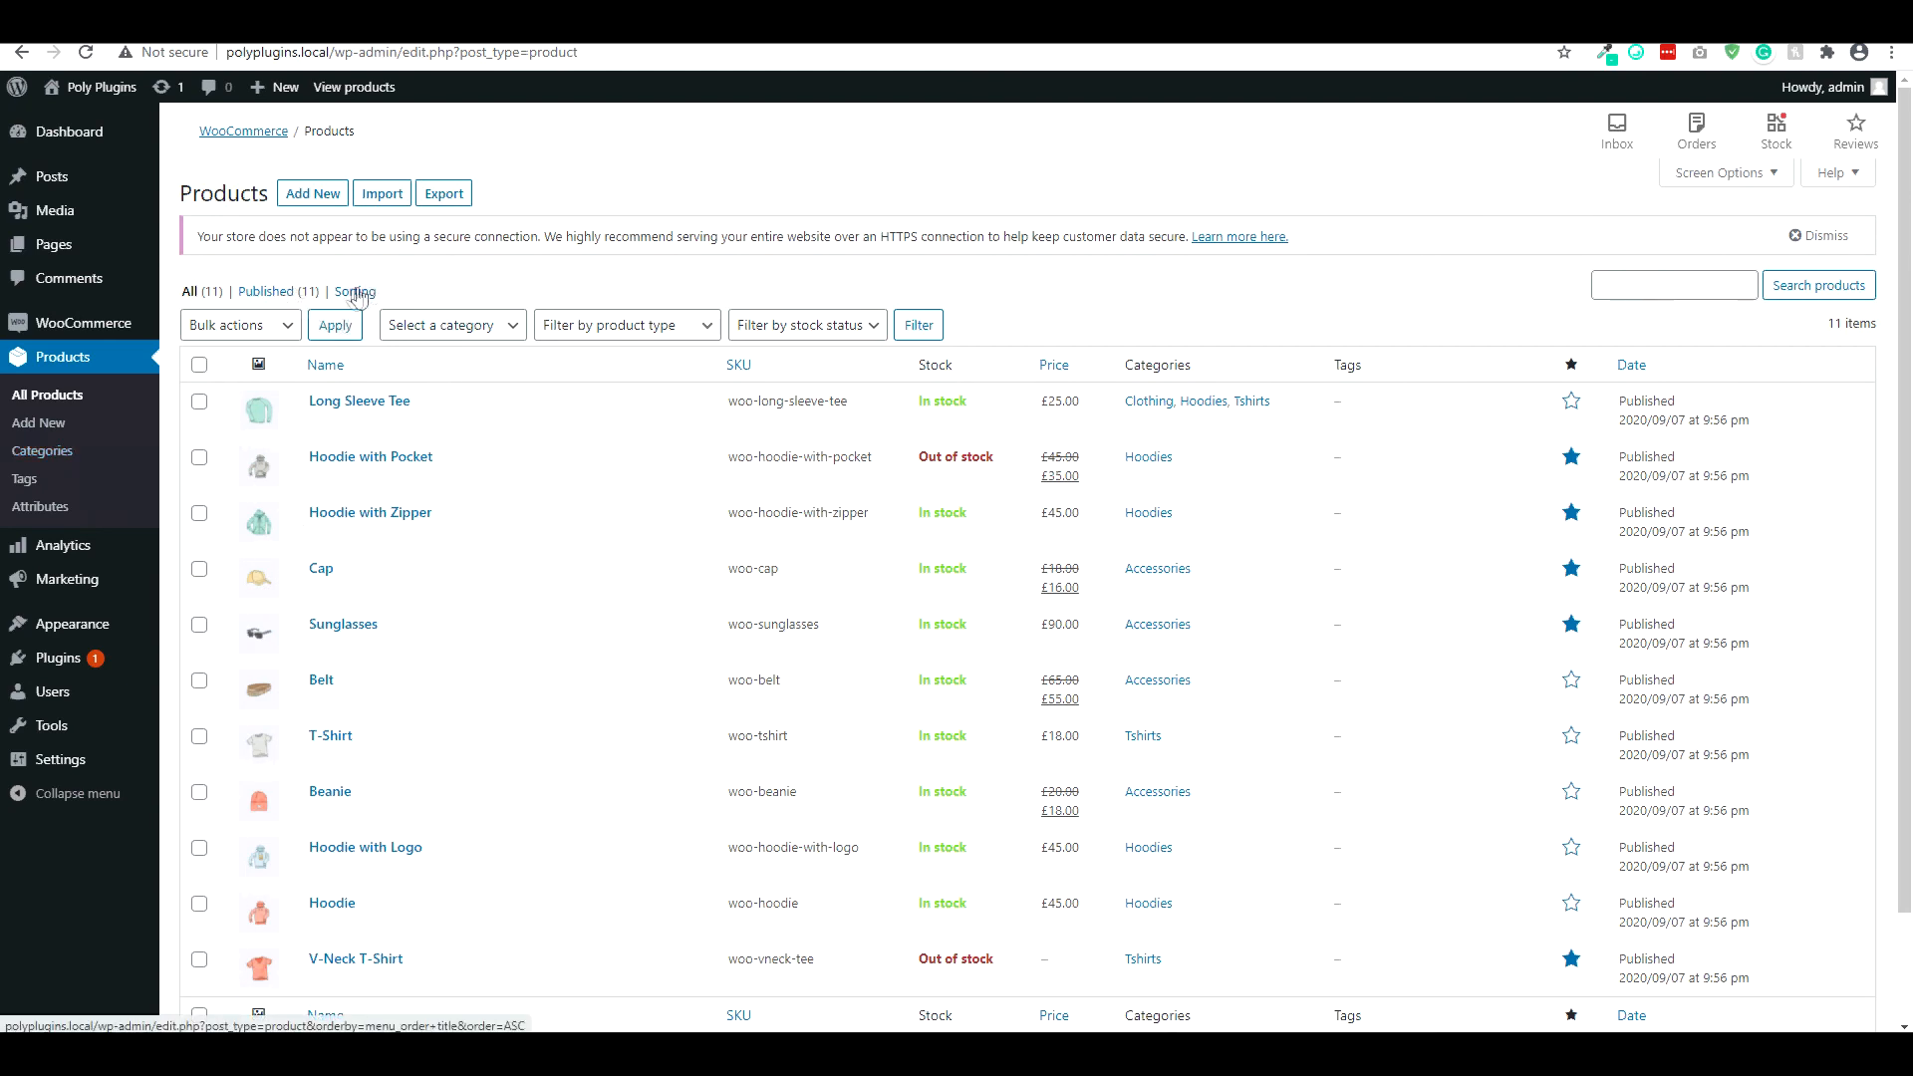